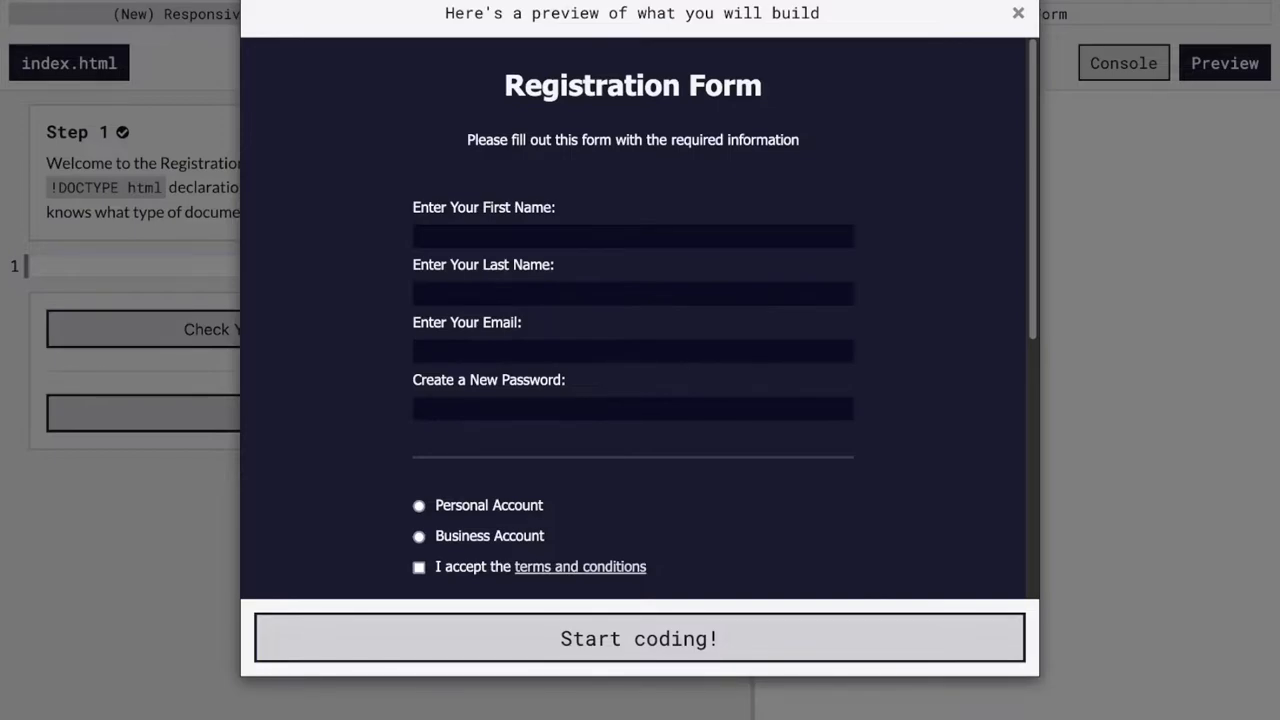
# Begin the project and declare the HTML5 doctype with <!DOCTYPE html>, submitting Step 1.
pyautogui.scroll(-3)
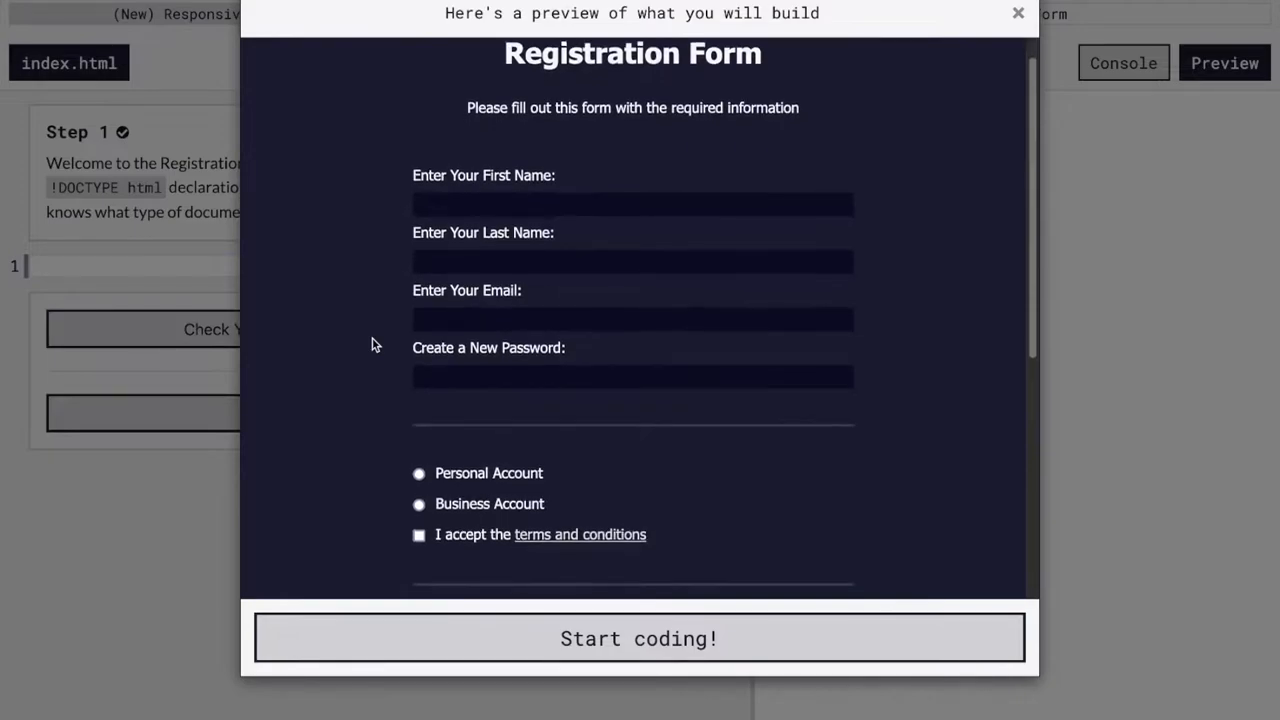
pyautogui.scroll(-3)
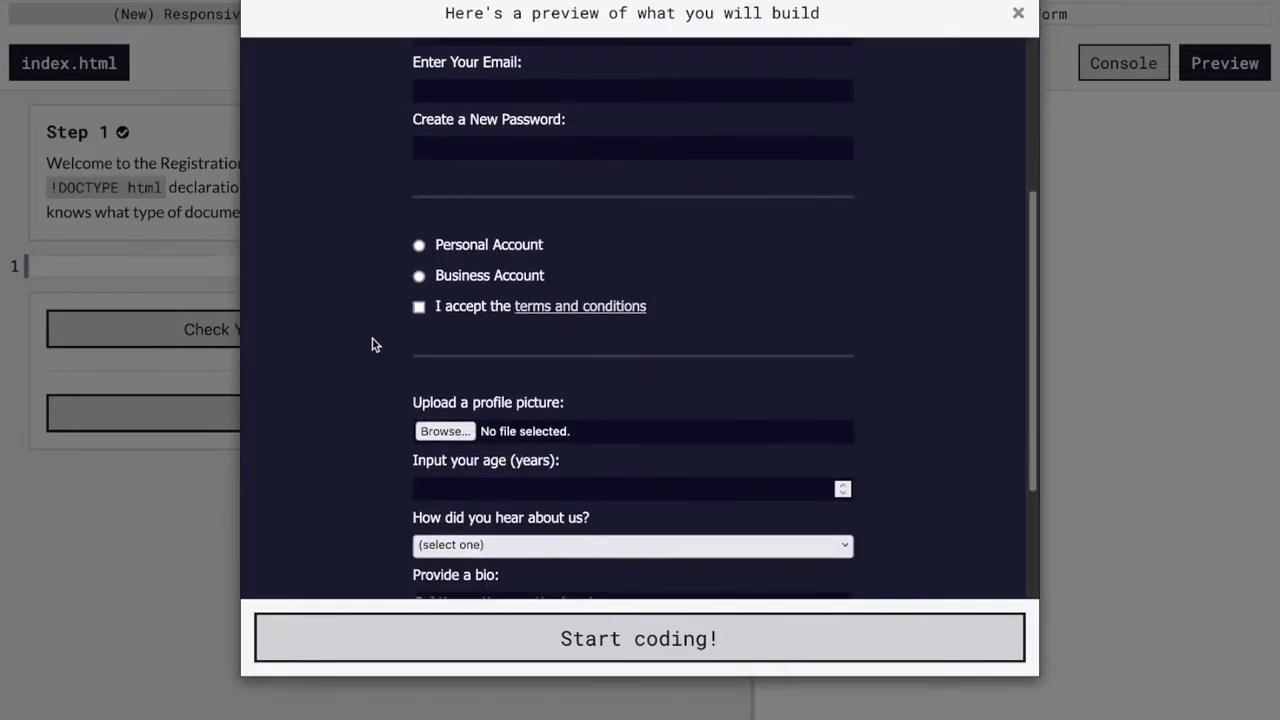
pyautogui.scroll(-3)
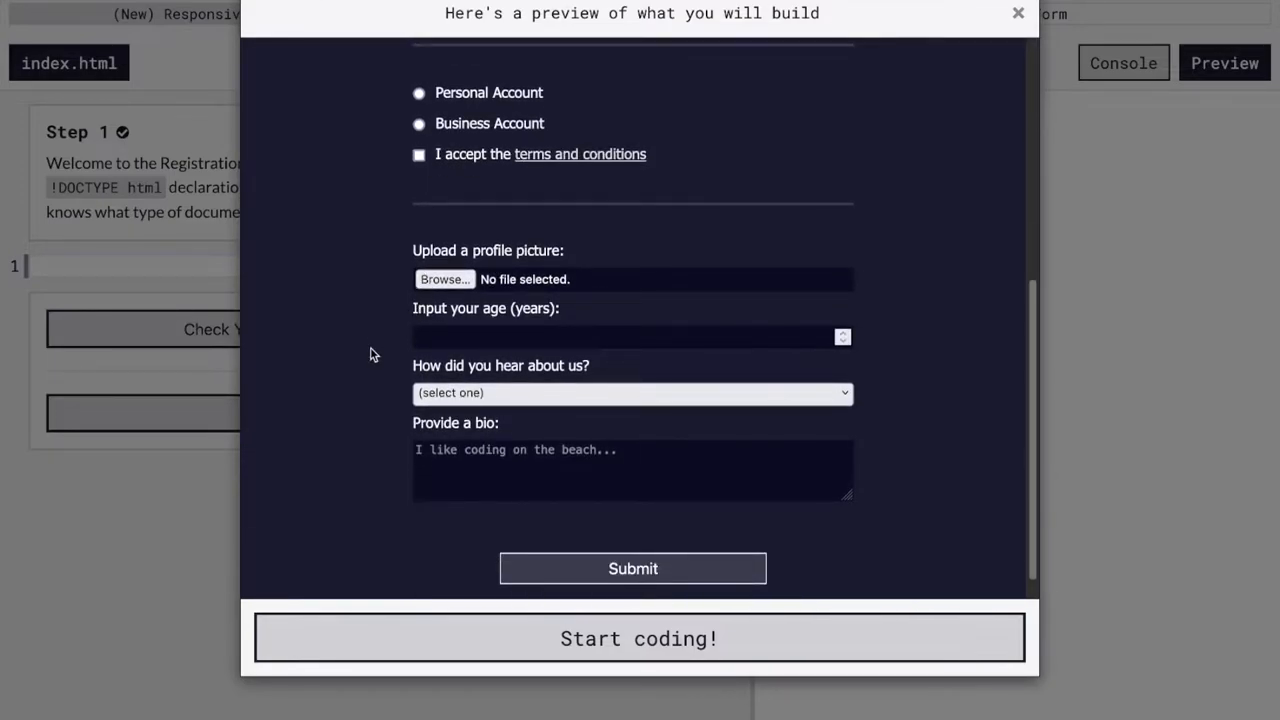
pyautogui.scroll(-3)
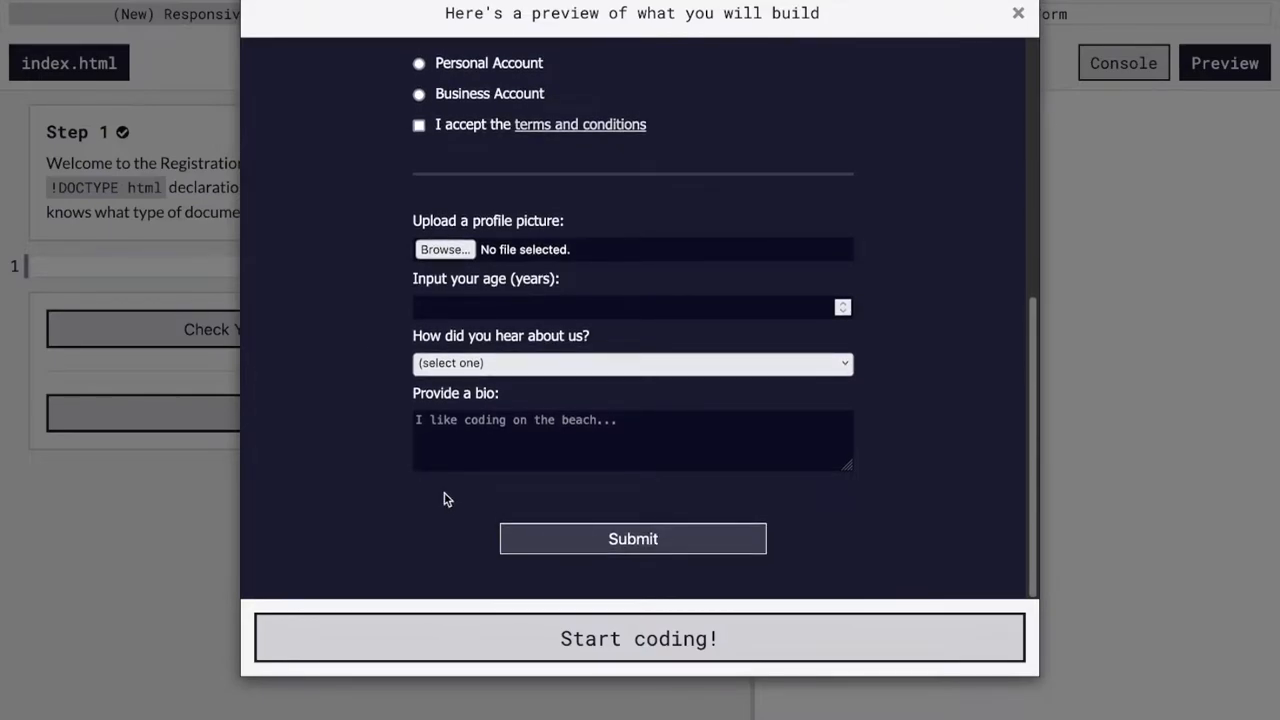
pyautogui.moveTo(556, 630)
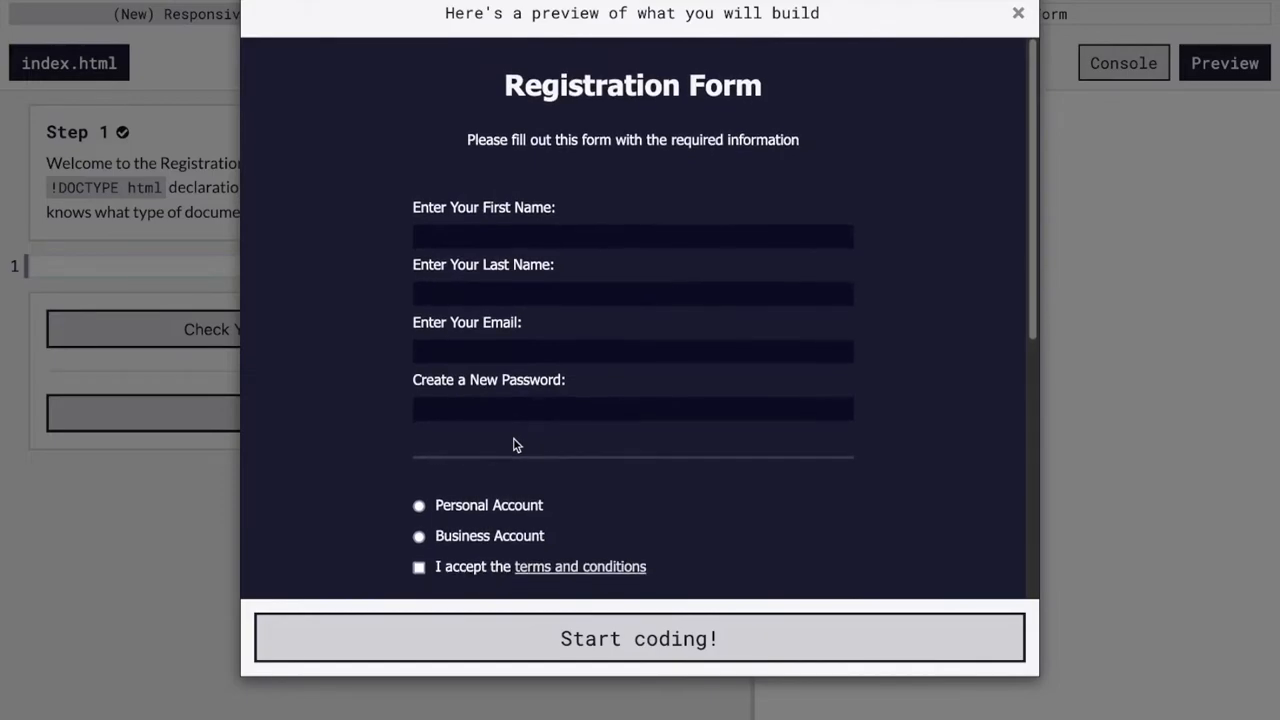
pyautogui.scroll(-3)
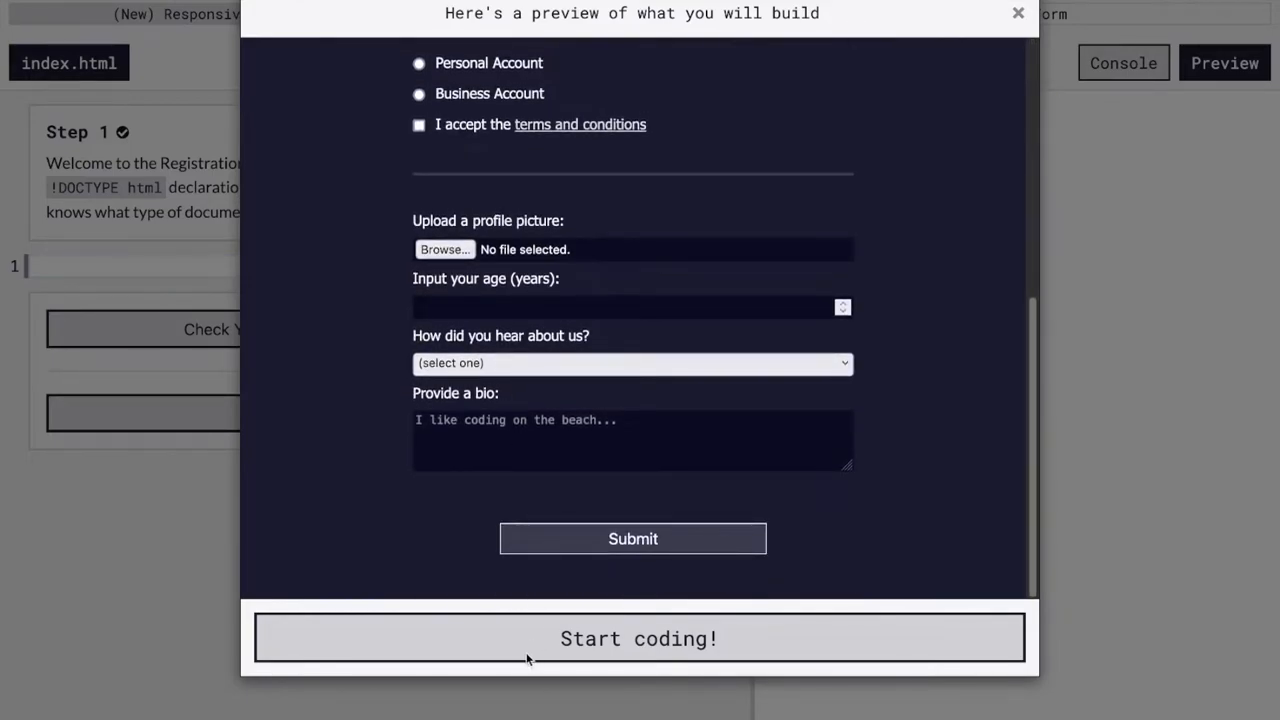
pyautogui.click(639, 638)
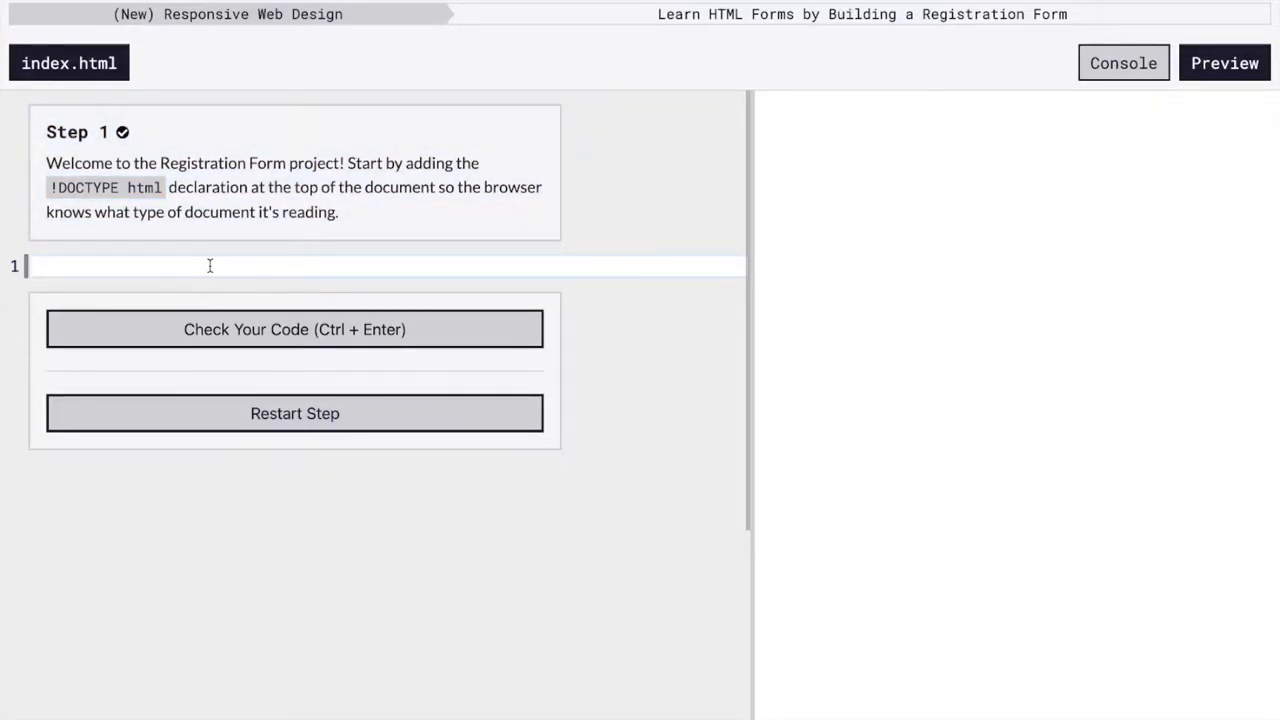
pyautogui.write('<')
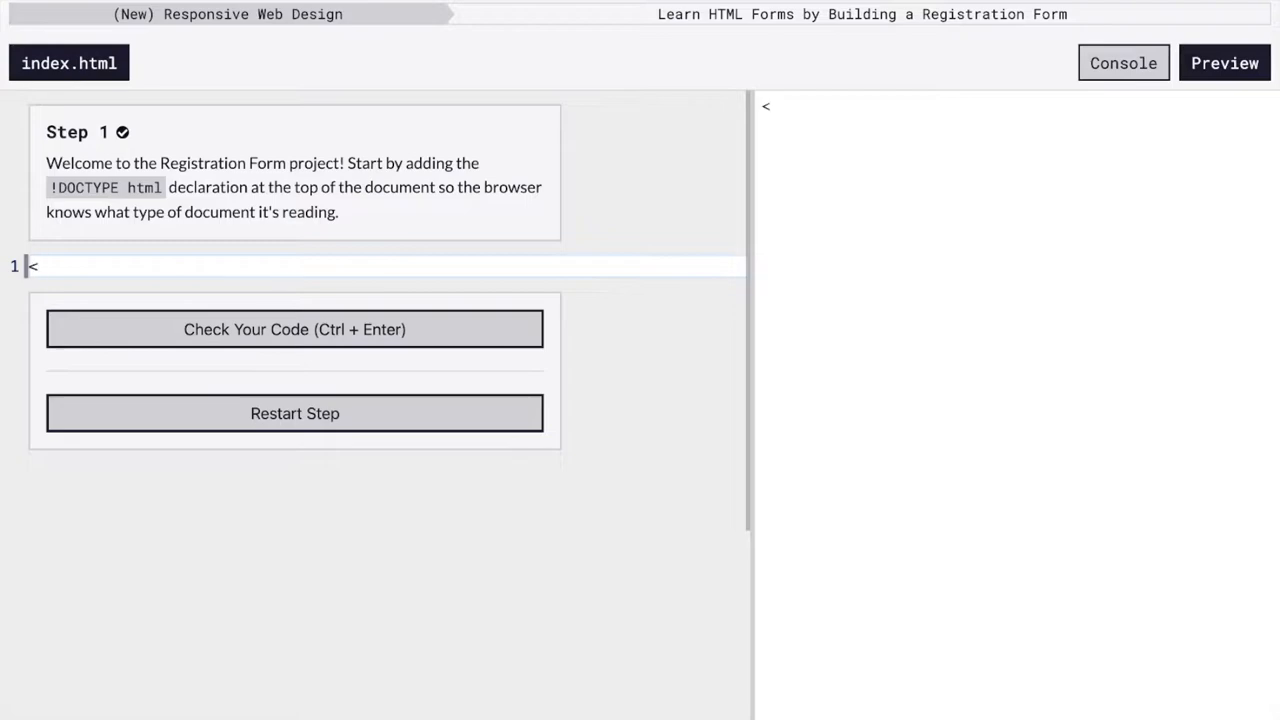
pyautogui.moveTo(252, 240)
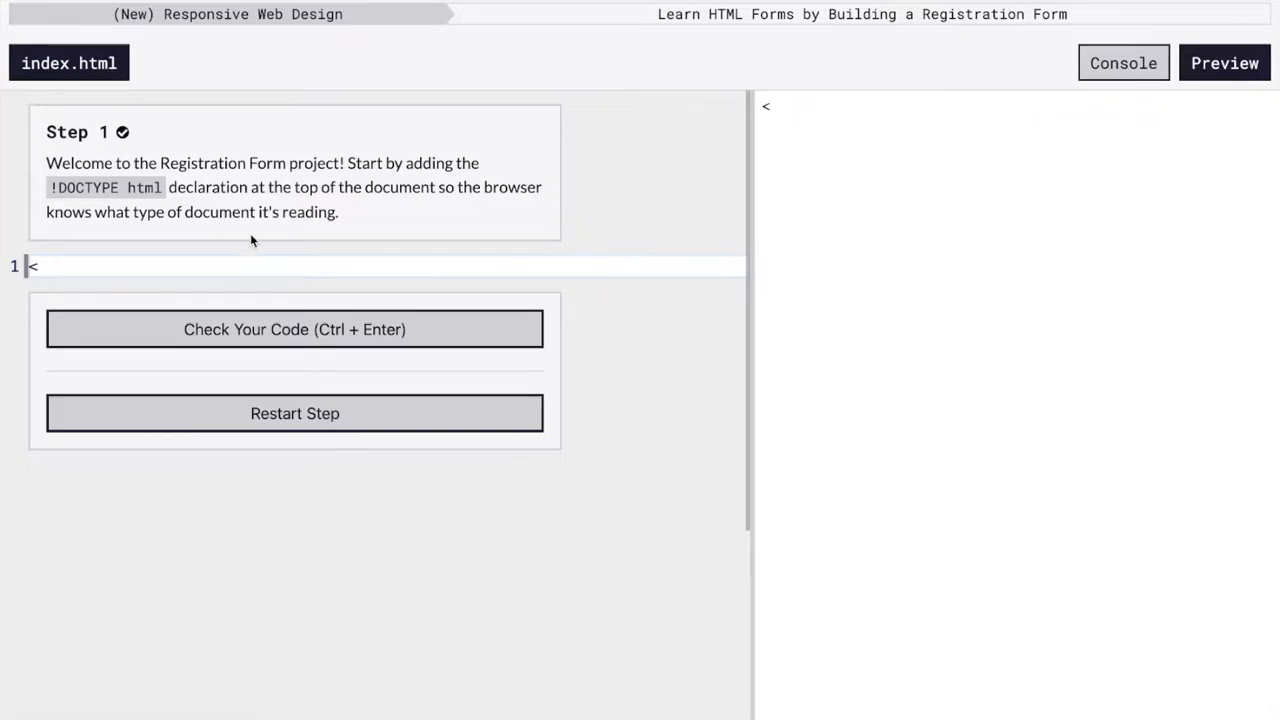
pyautogui.write('!DO')
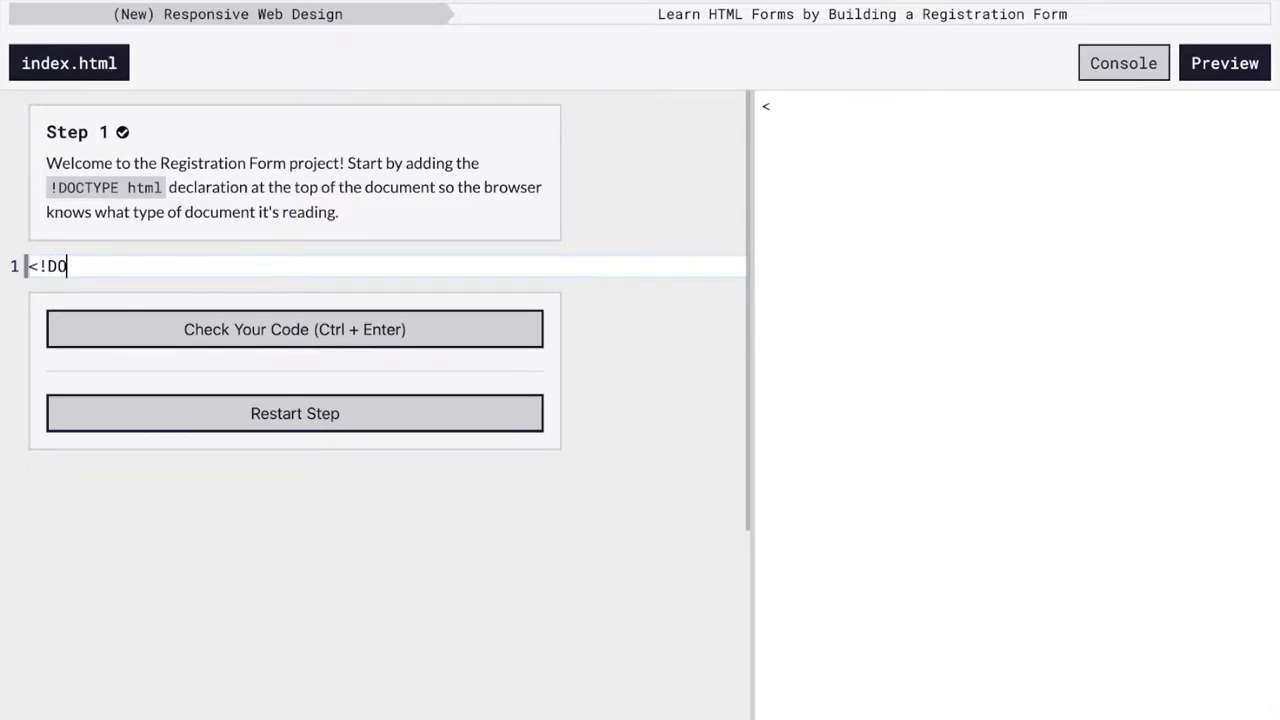
pyautogui.write('CTYPE htm')
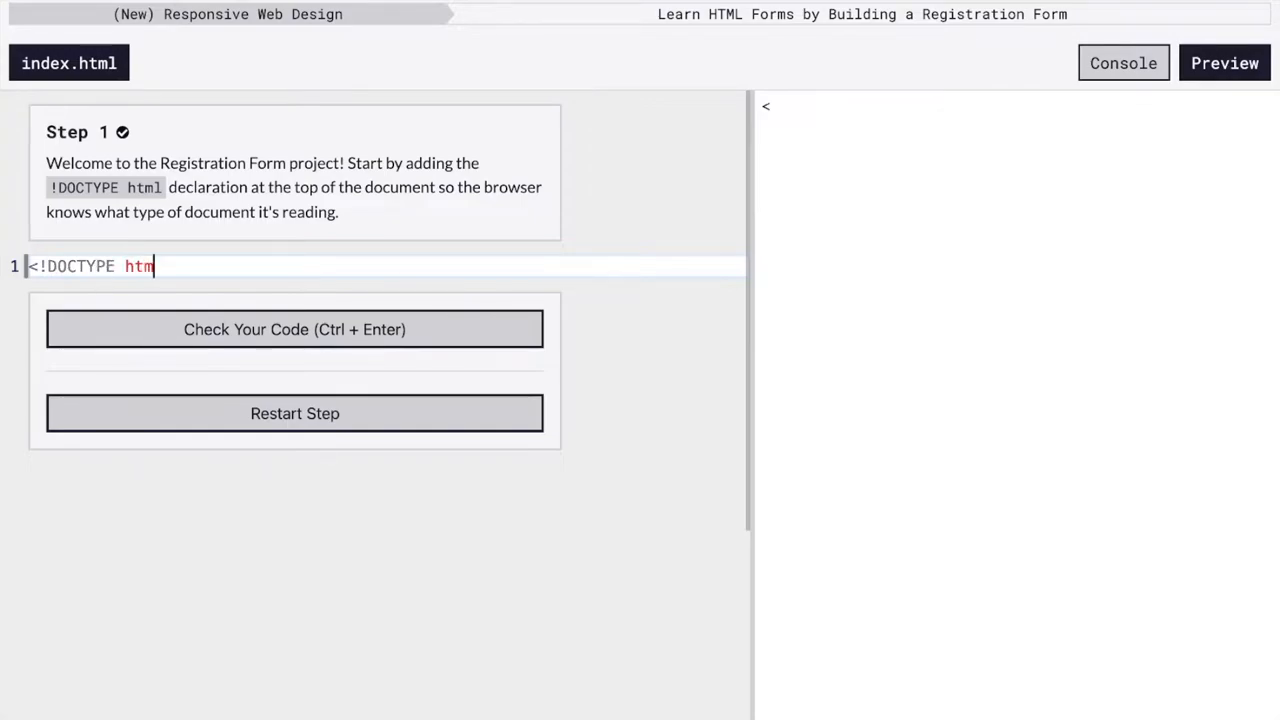
pyautogui.write('l>')
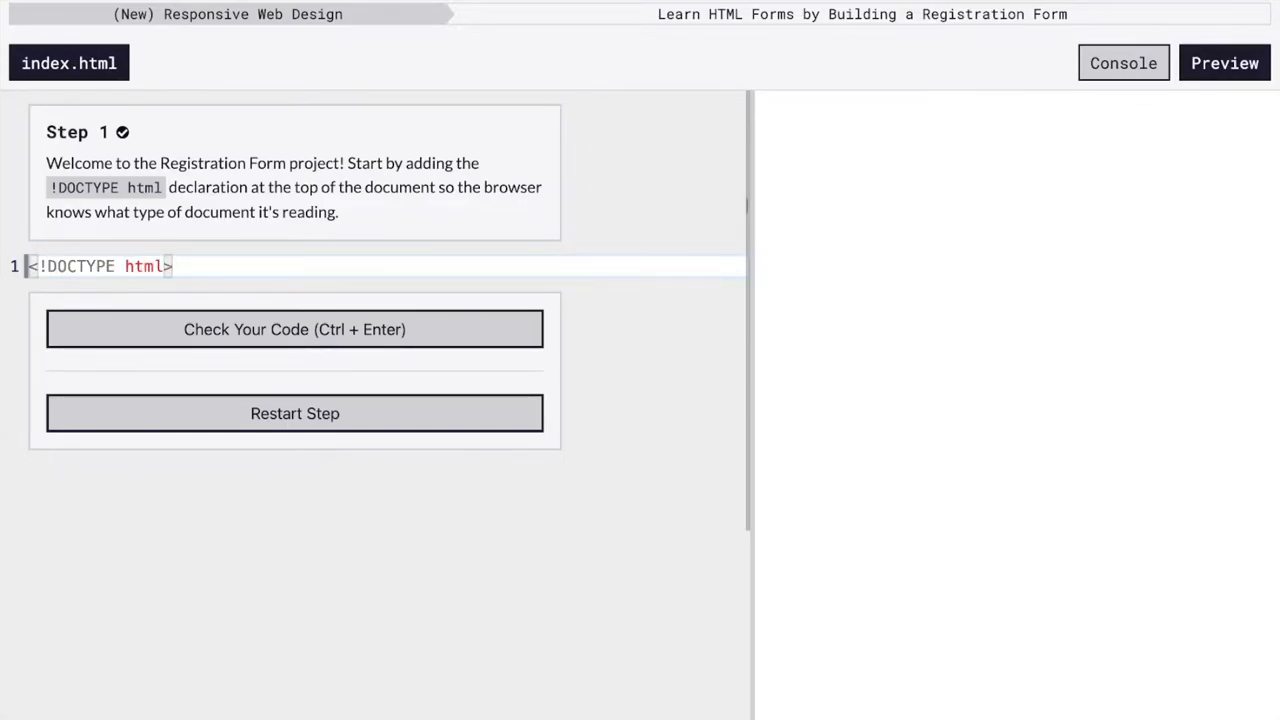
pyautogui.click(294, 329)
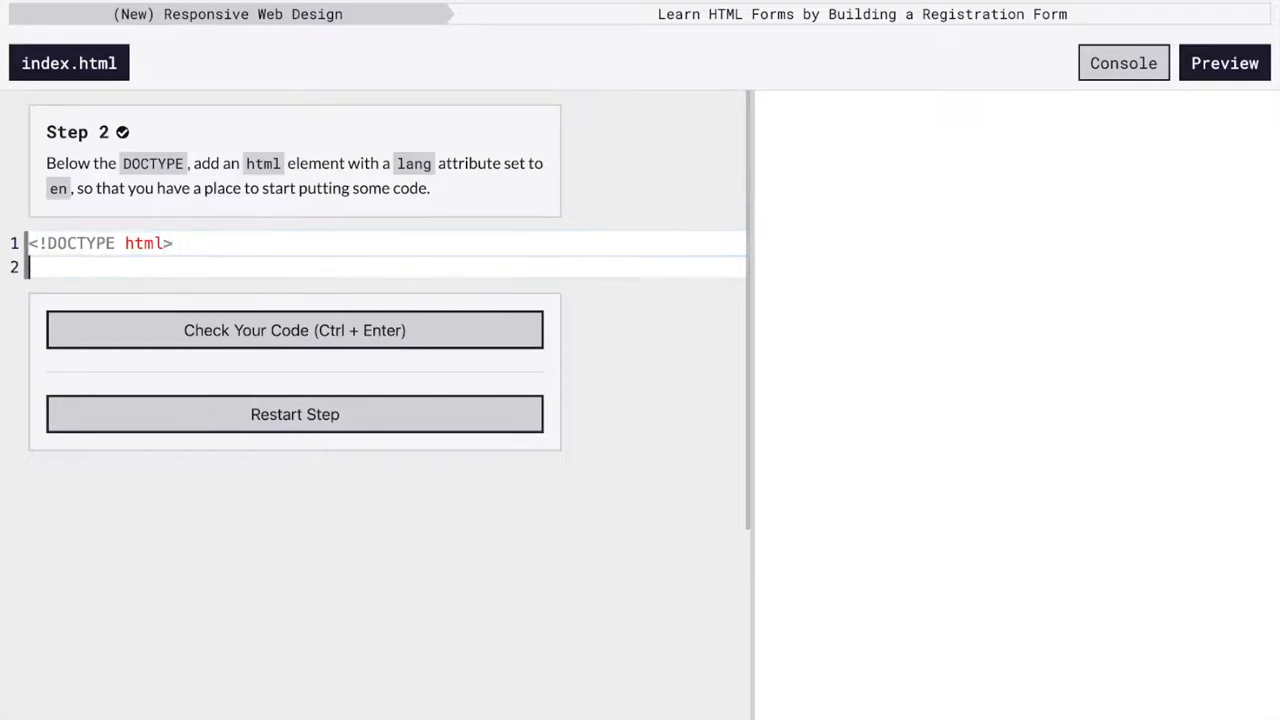
# Add an html element with lang="en" on line 2.
pyautogui.write('<htm')
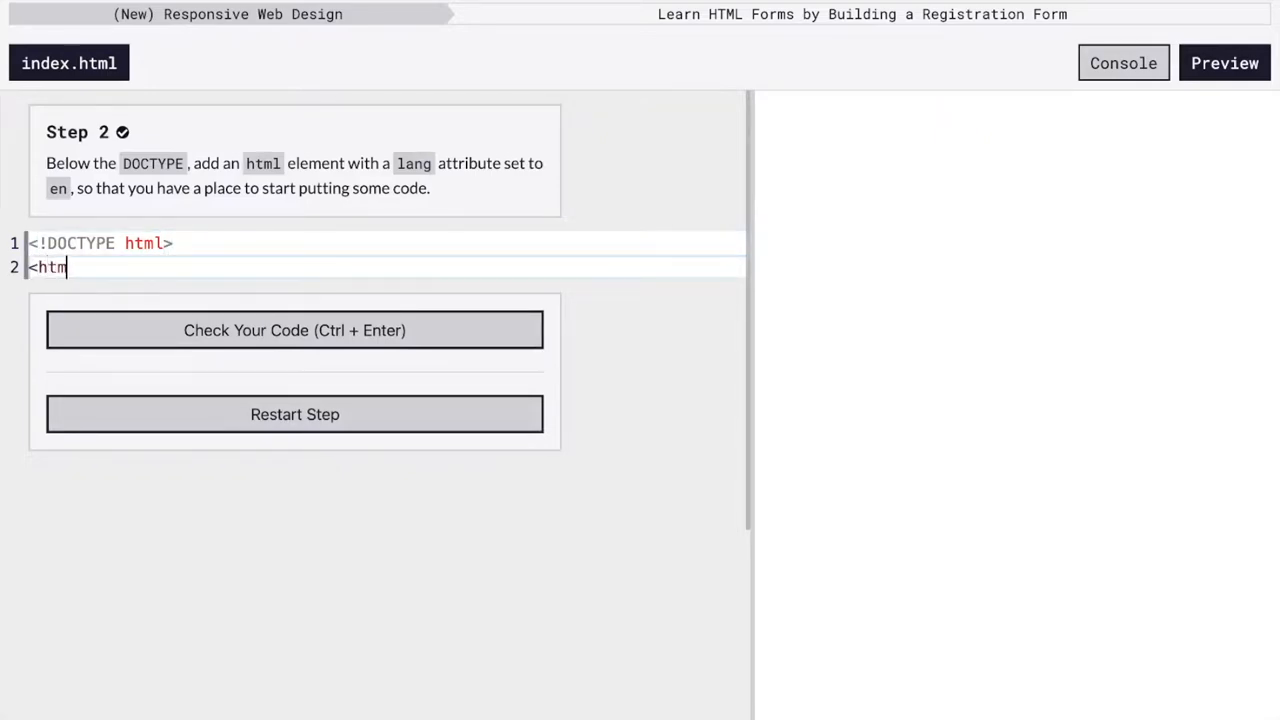
pyautogui.write('l></html>')
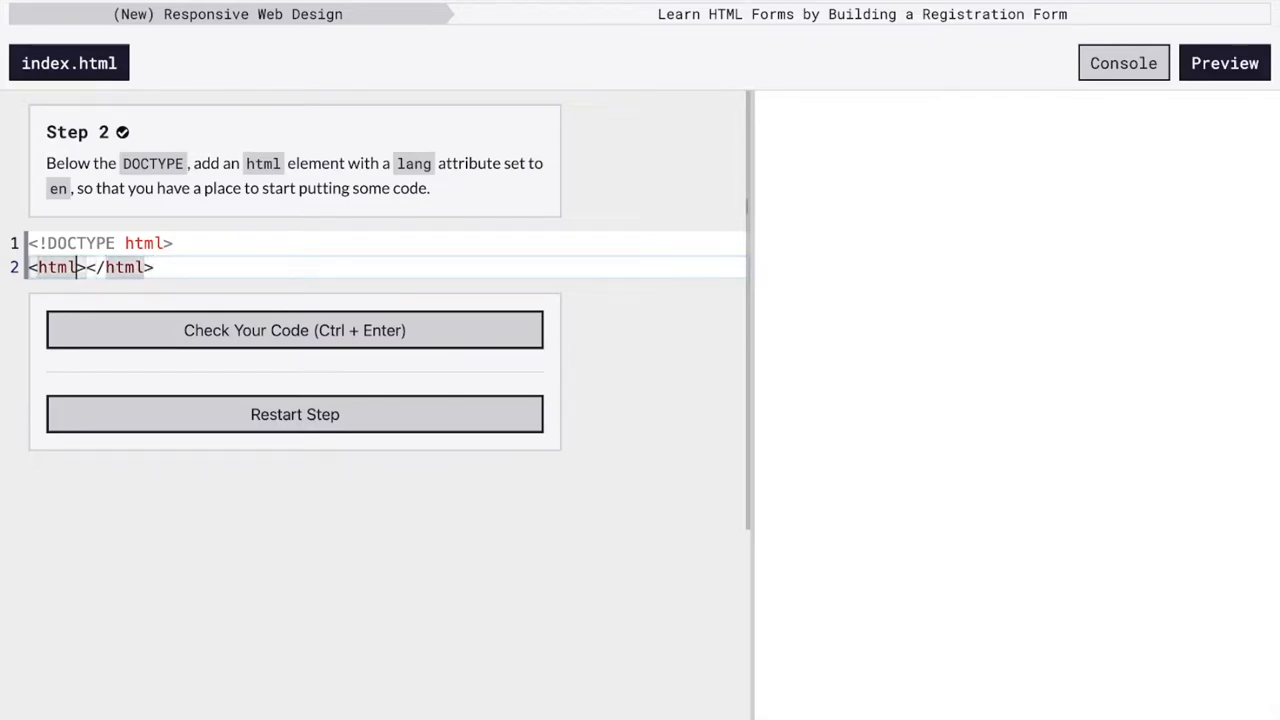
pyautogui.write('lang="')
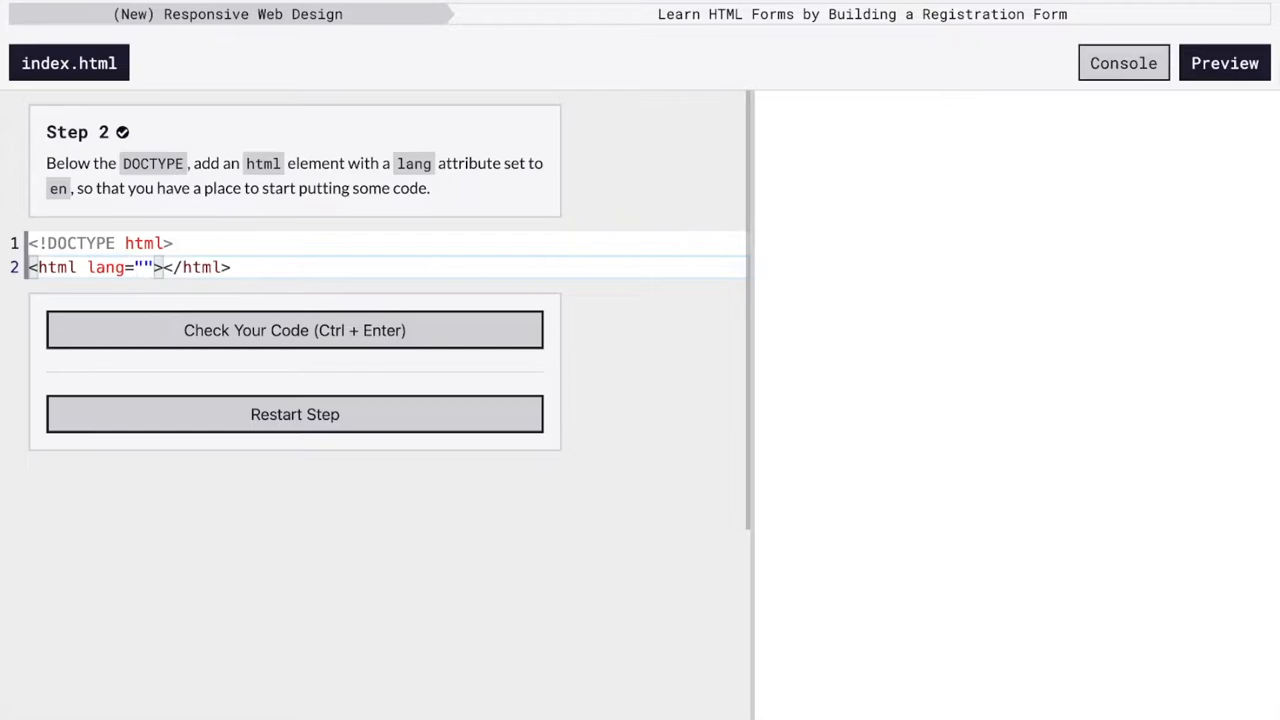
pyautogui.write('en')
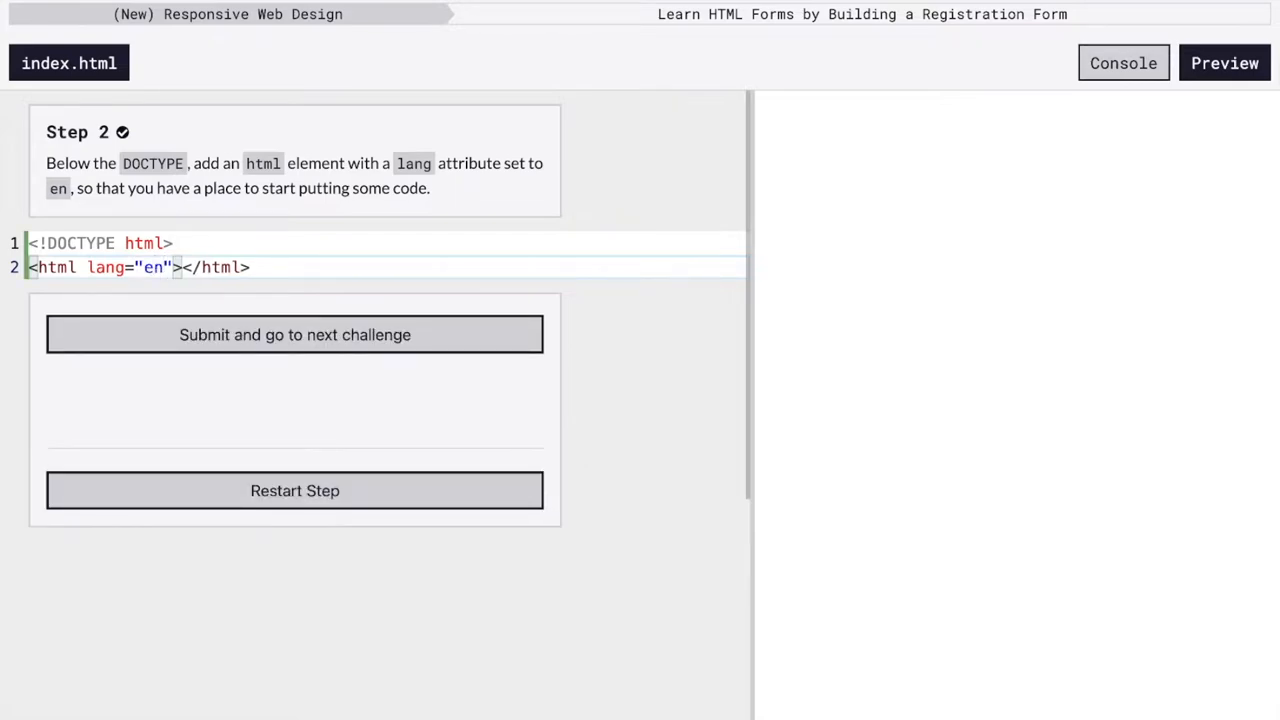
# Submit Step 2, nest empty head and body elements inside html, and pass the check.
pyautogui.click(295, 334)
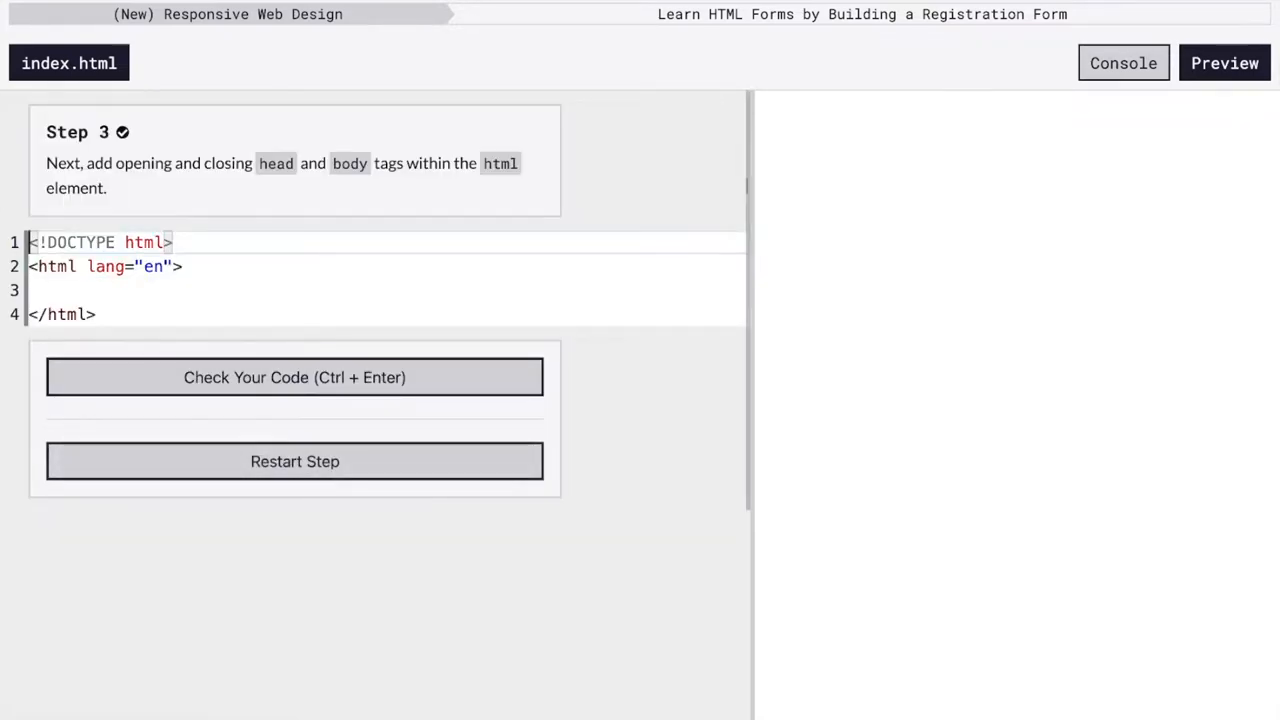
pyautogui.write('>')
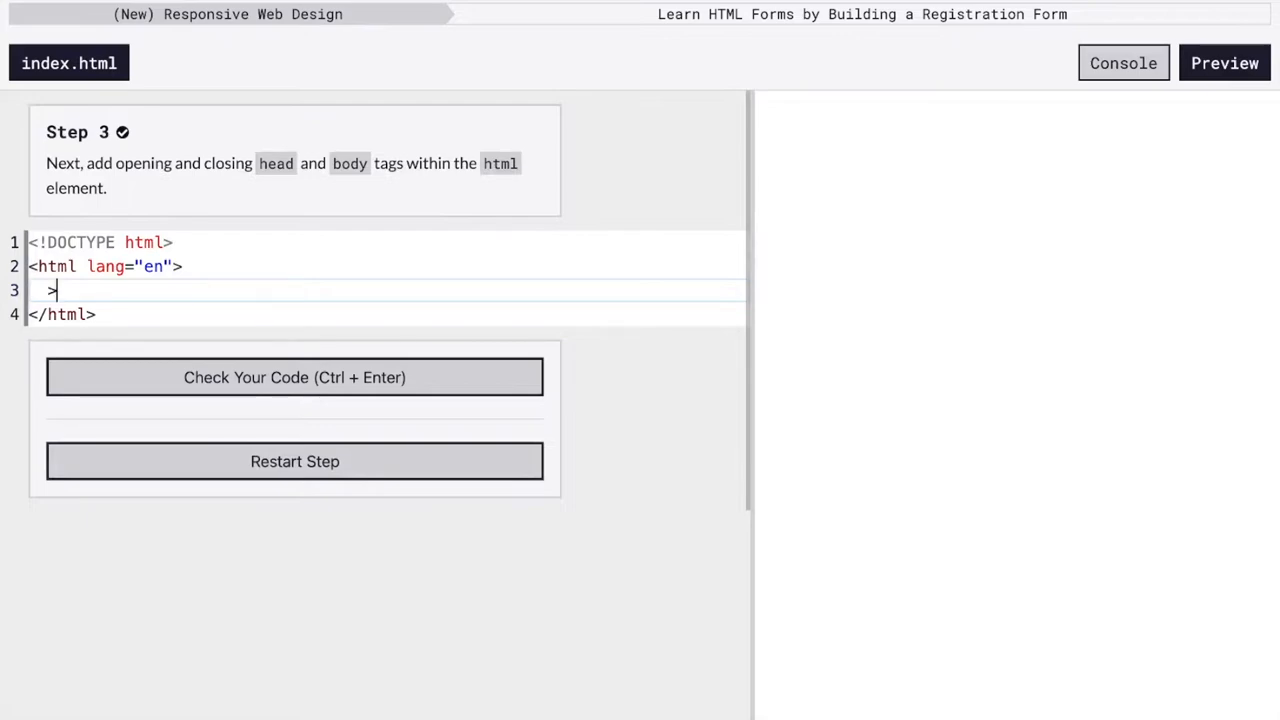
pyautogui.write('<head>')
pyautogui.write('</')
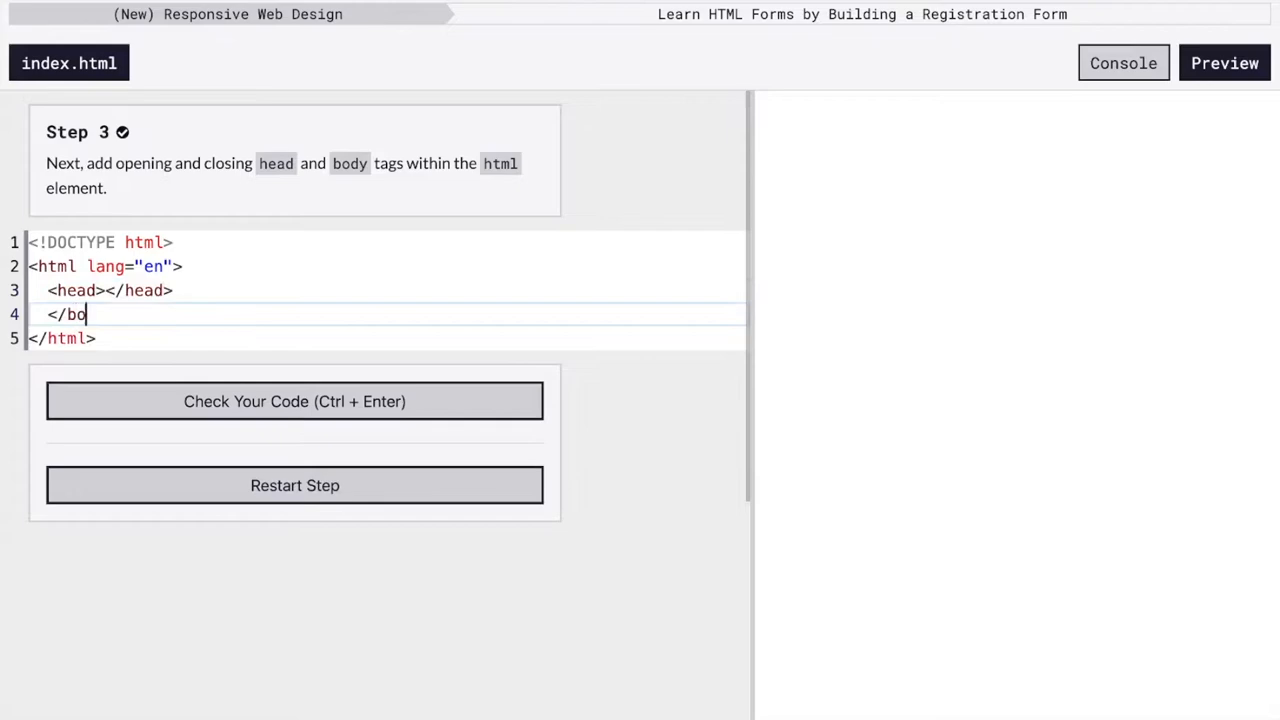
pyautogui.write('body>')
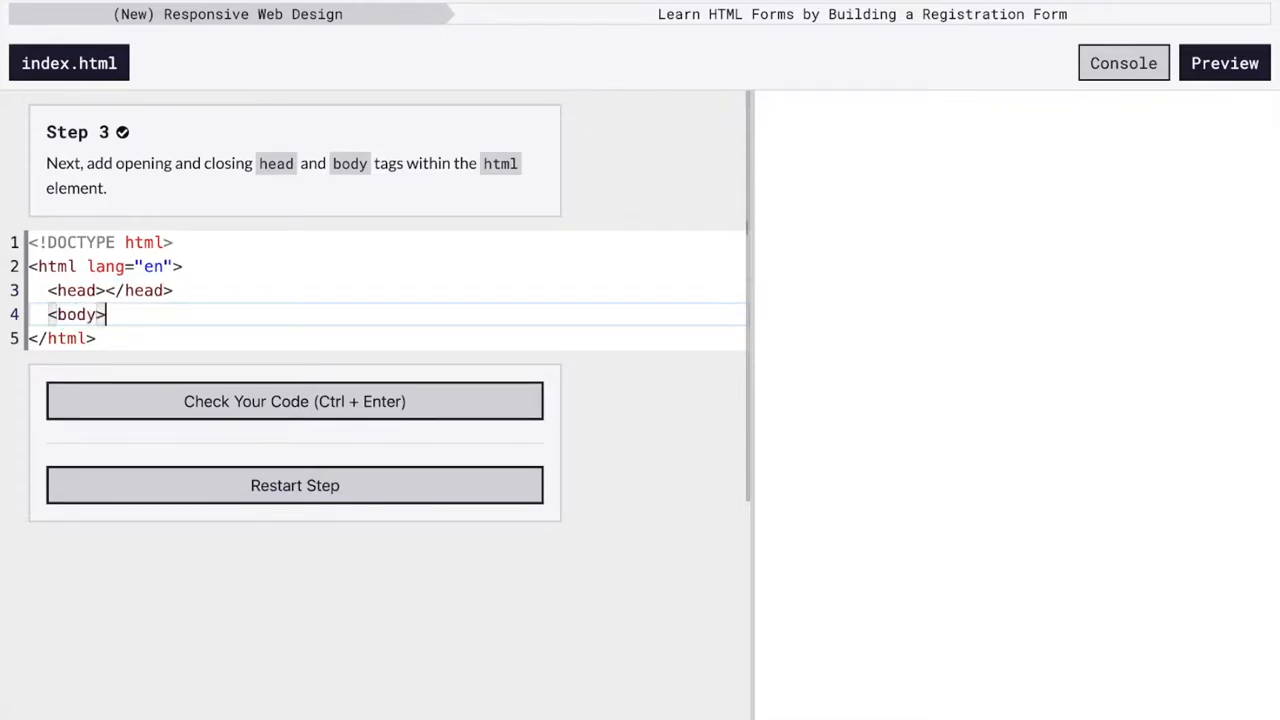
pyautogui.write('</body>')
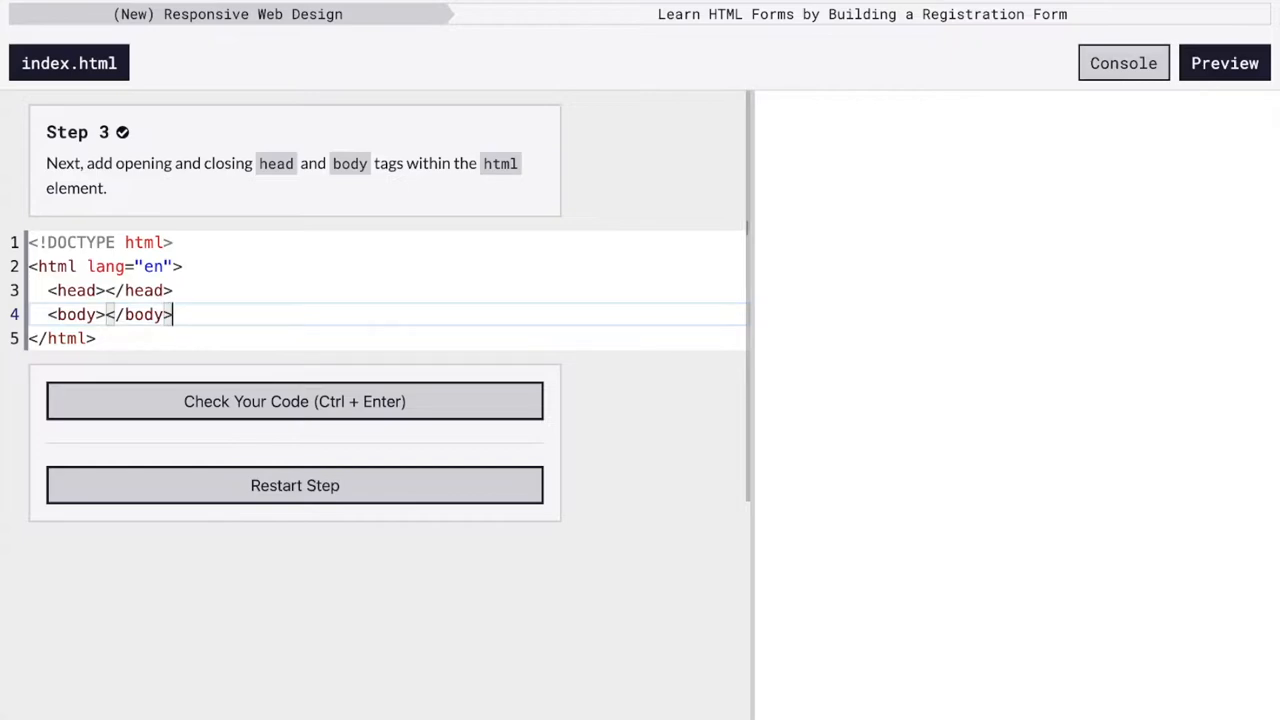
pyautogui.moveTo(835, 390)
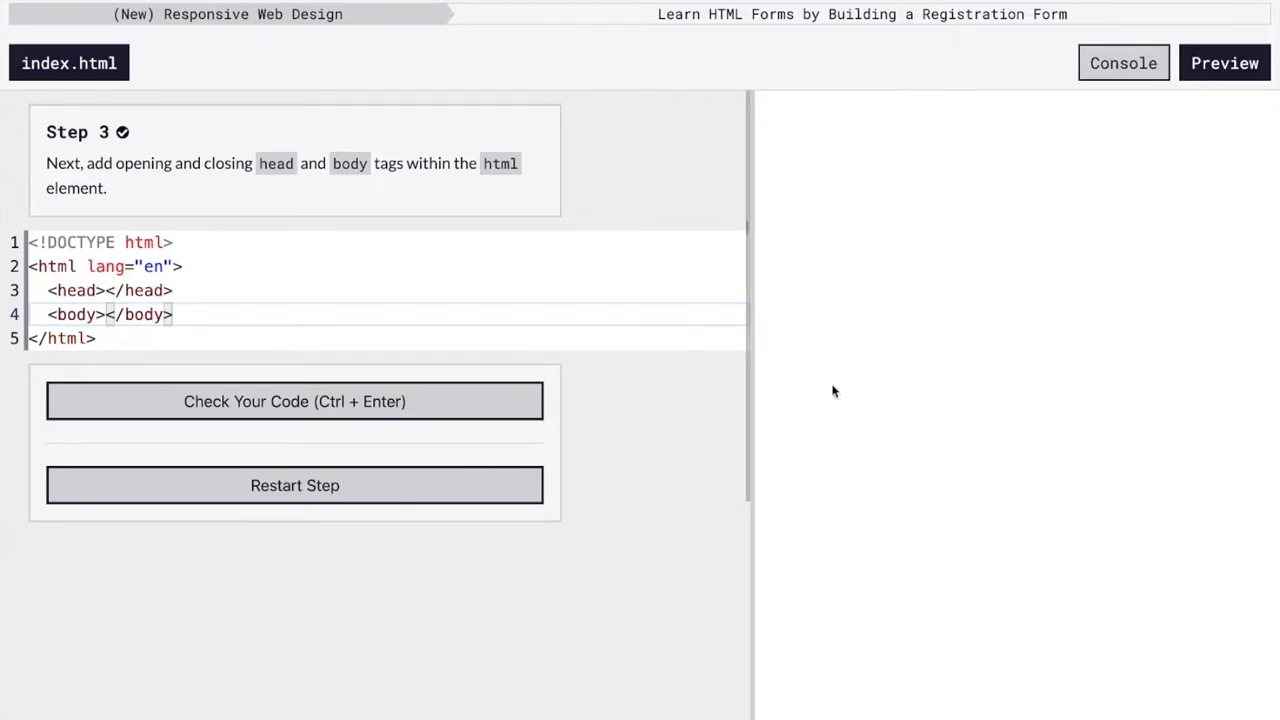
pyautogui.moveTo(996, 417)
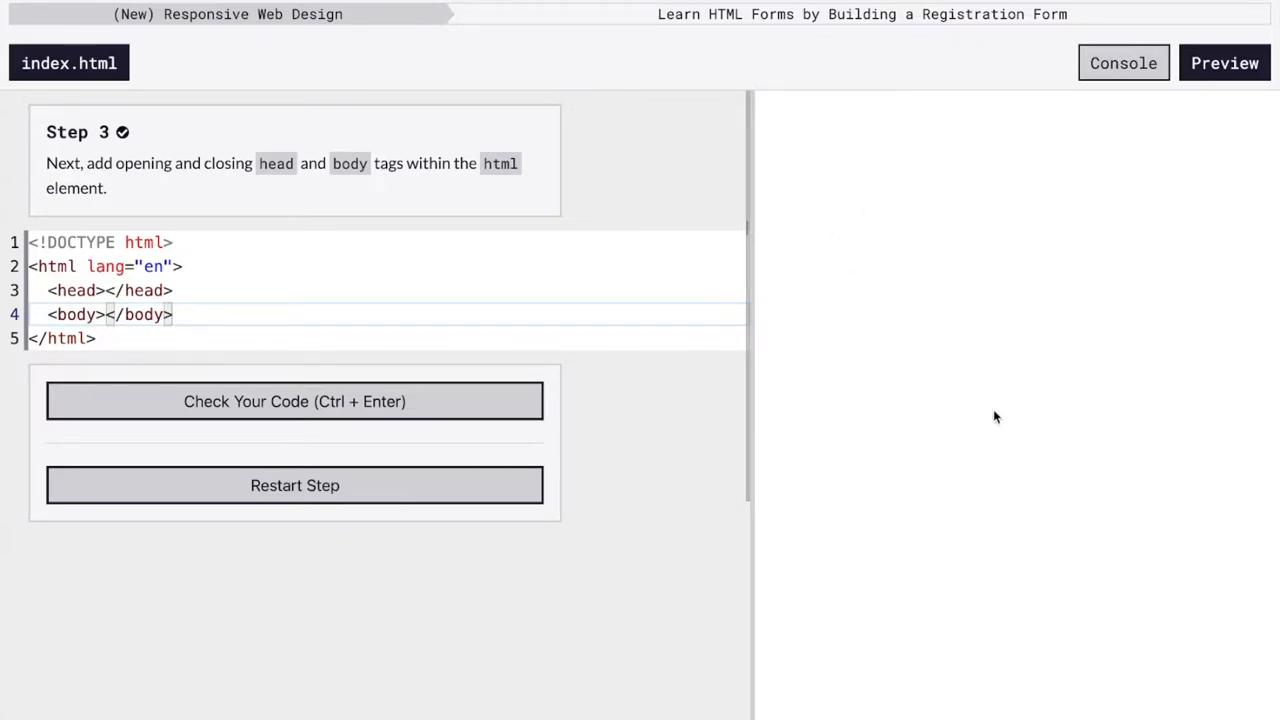
pyautogui.moveTo(873, 323)
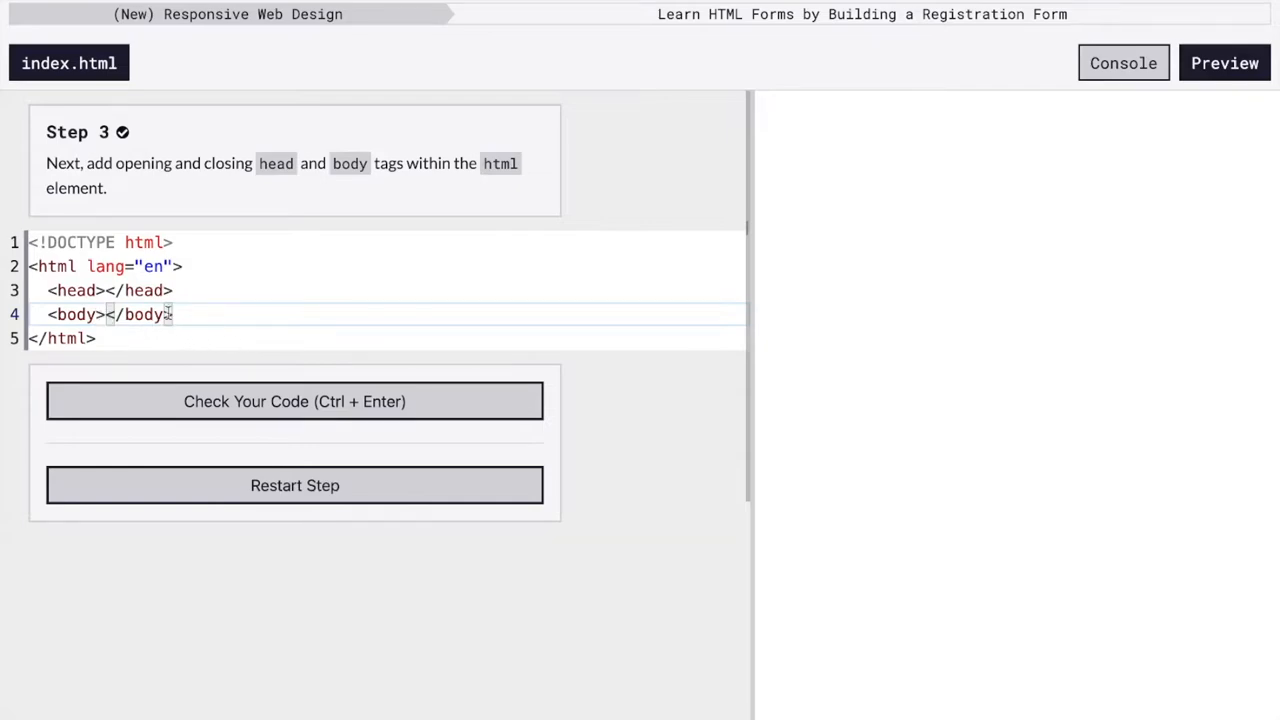
pyautogui.click(294, 401)
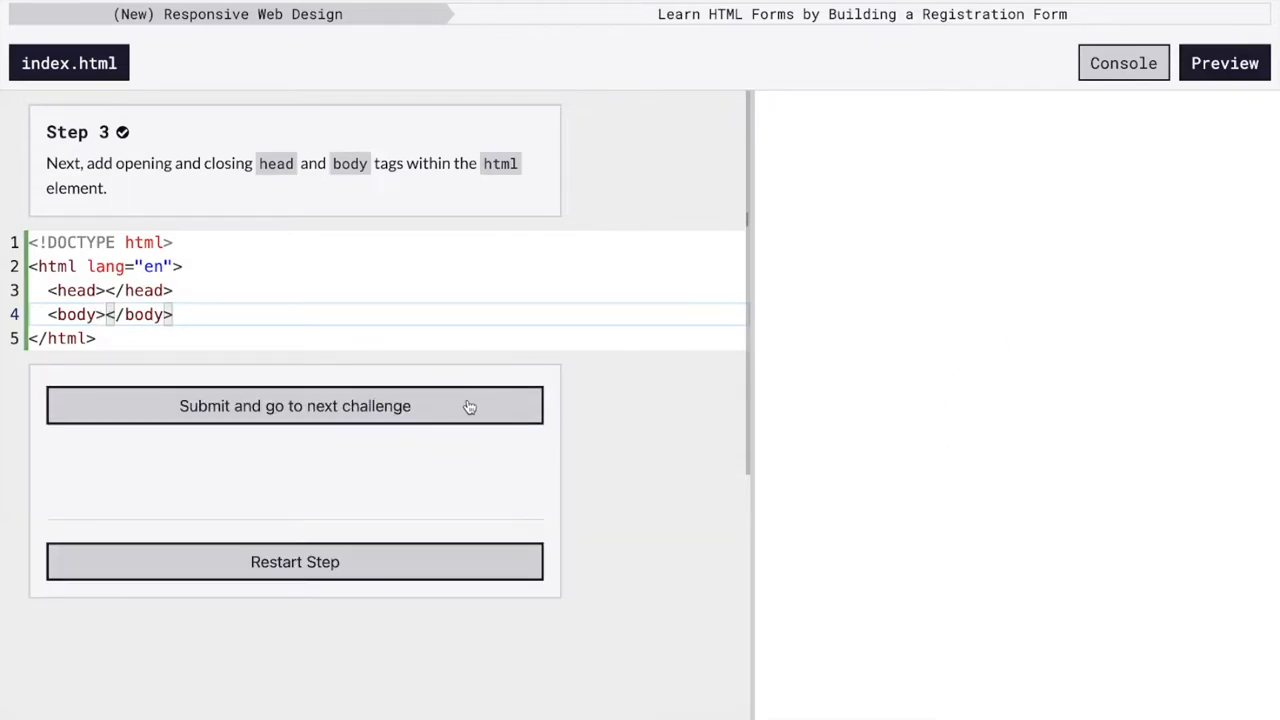
# Advance to Step 4 and add a title element reading Registration Form inside head.
pyautogui.click(294, 405)
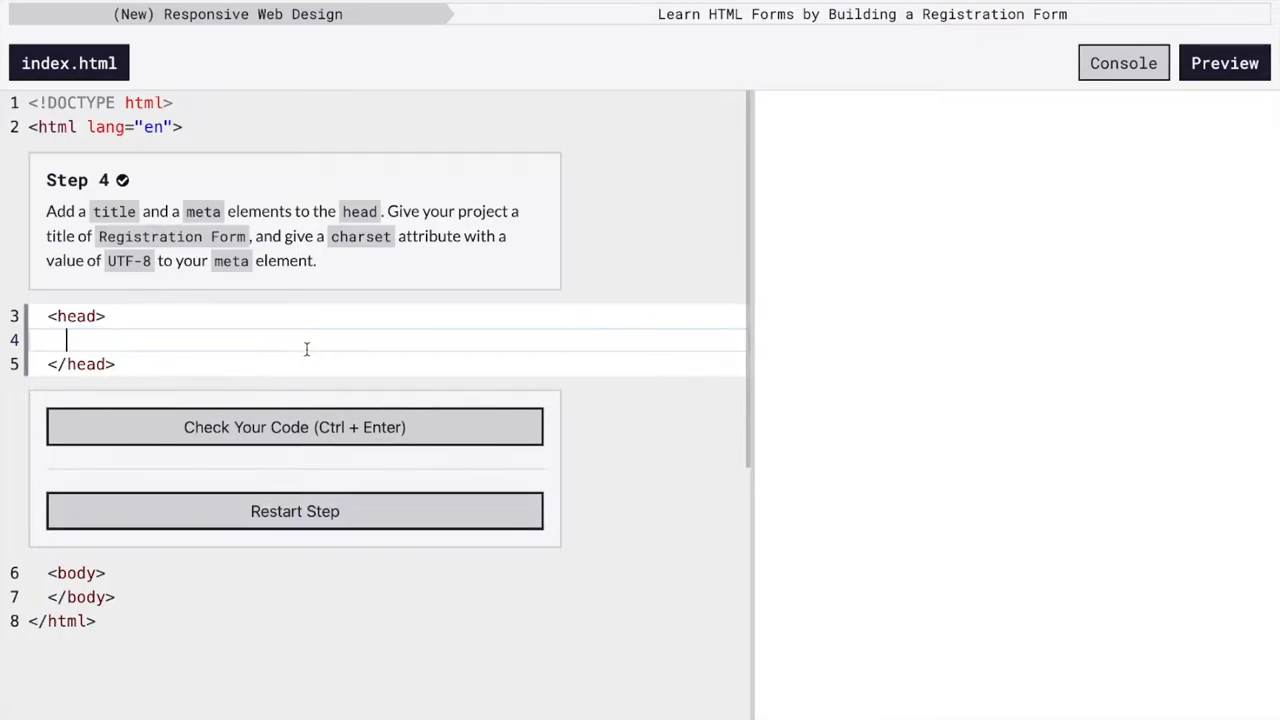
pyautogui.write('<tile')
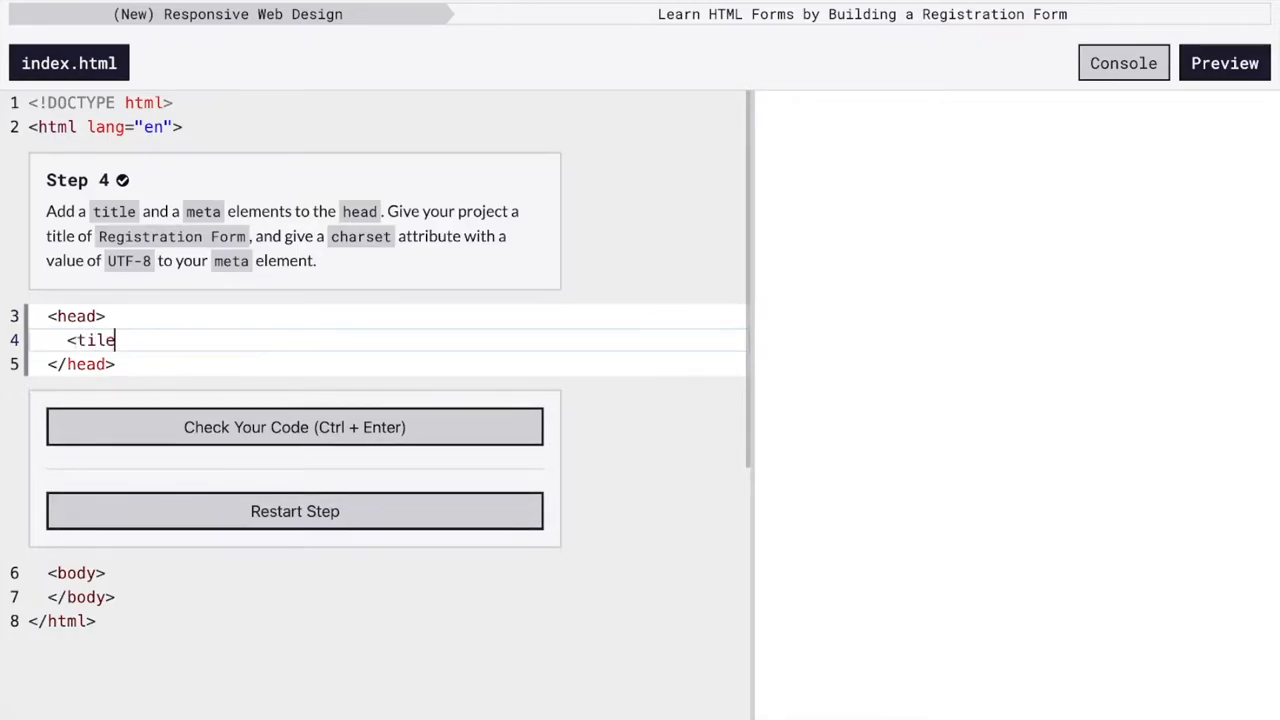
pyautogui.write('t')
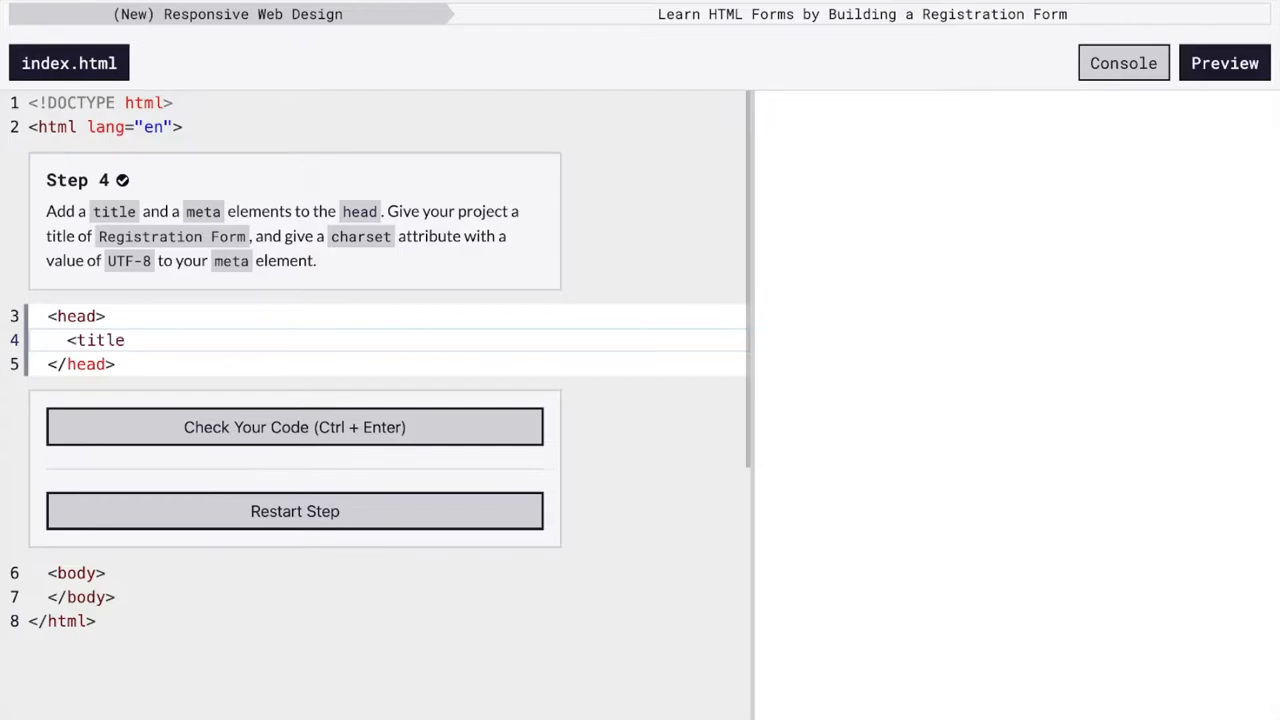
pyautogui.write('></title>')
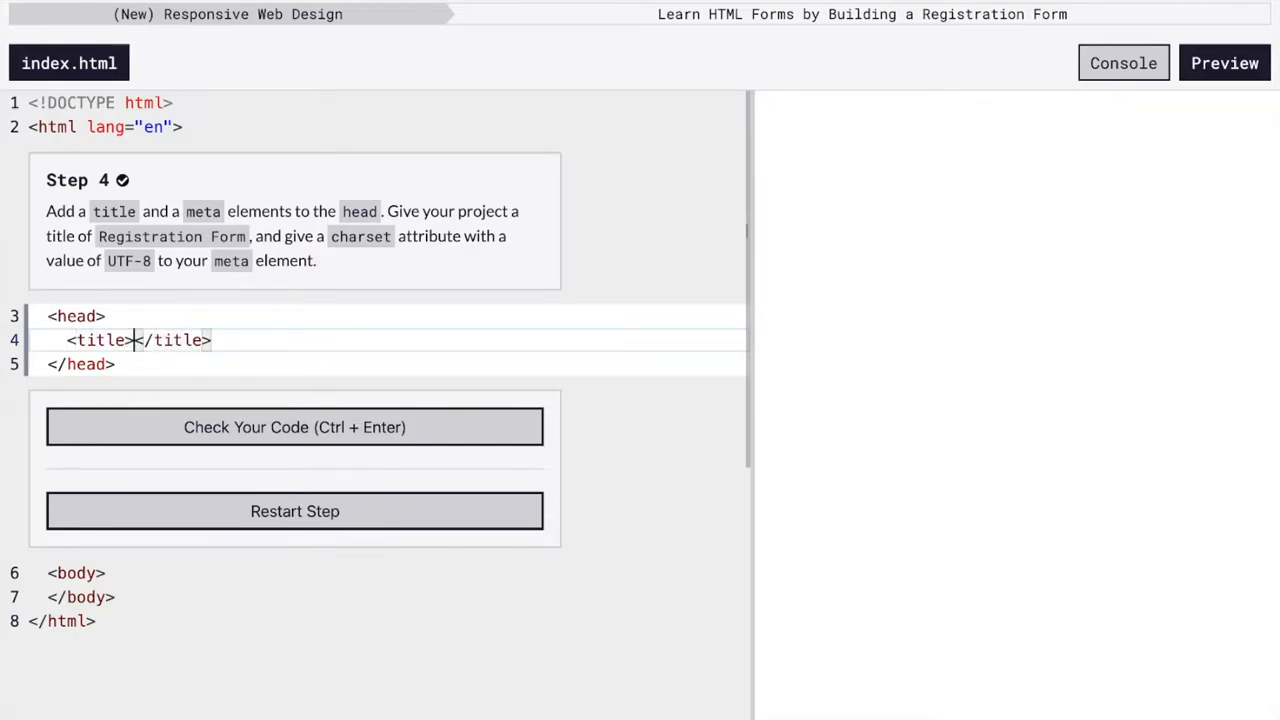
pyautogui.write('Registration Form')
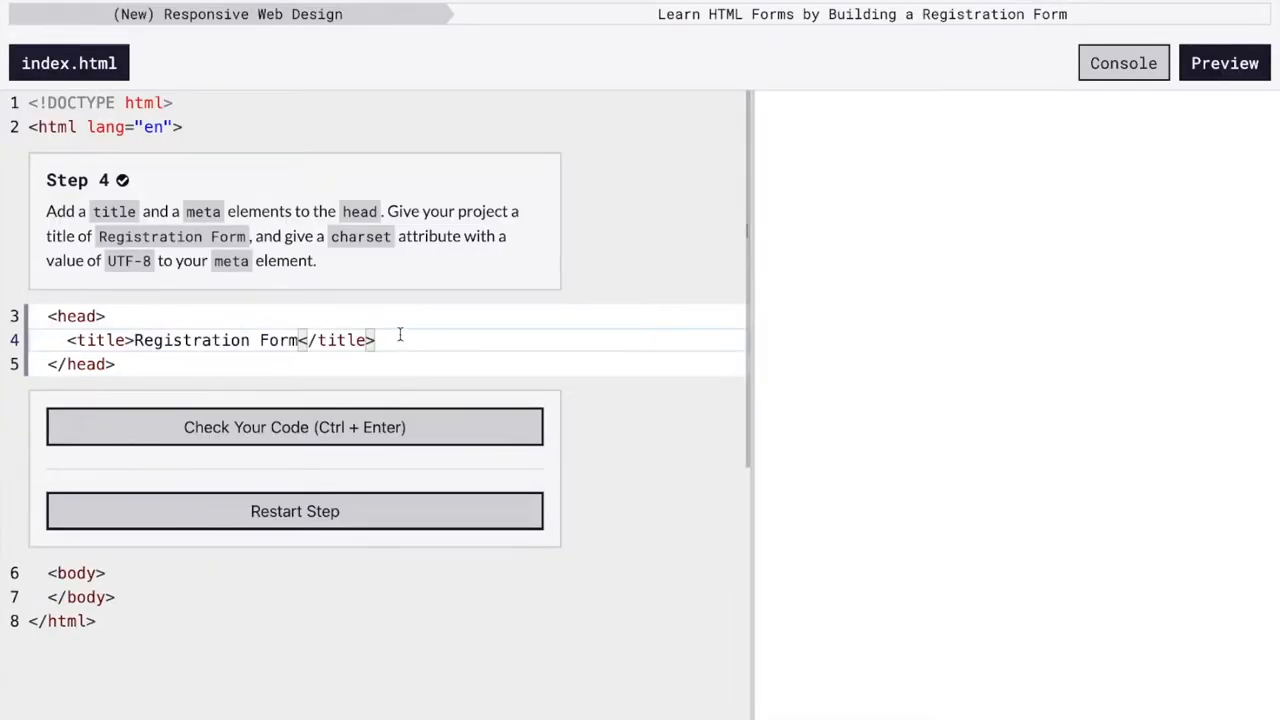
# Add a meta element with charset UTF-8 below the title and run the check.
pyautogui.press('Enter')
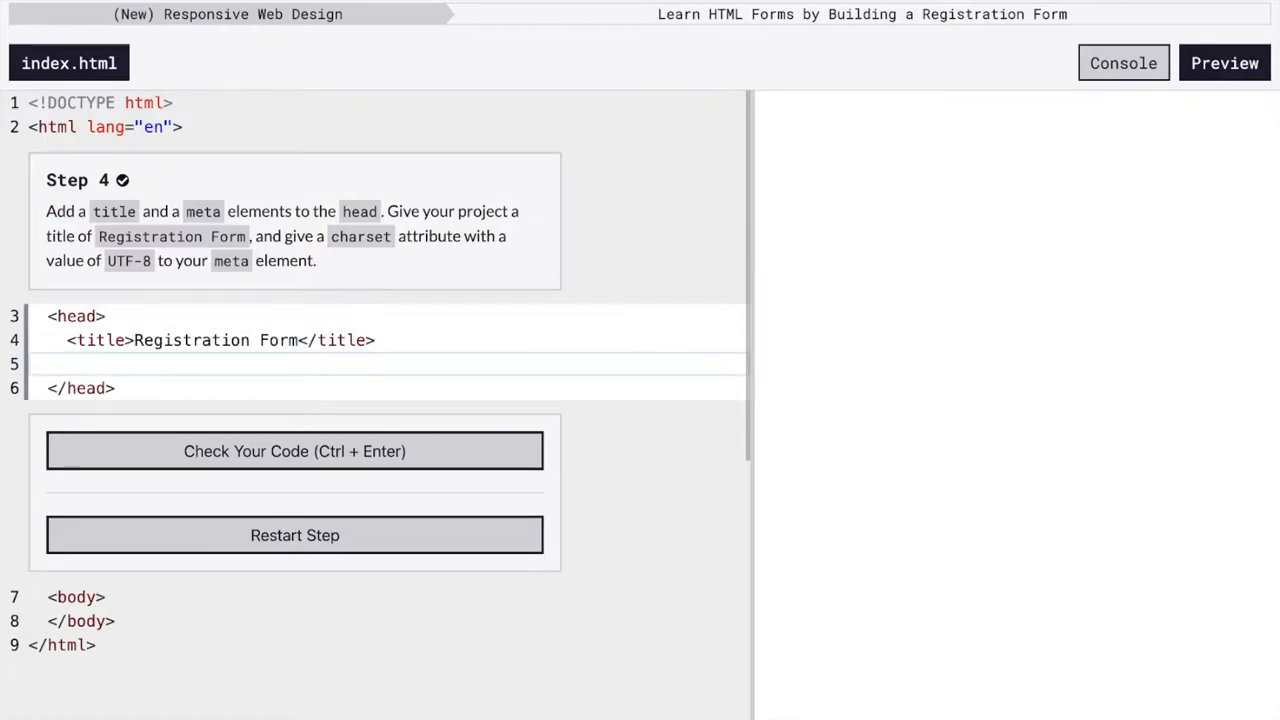
pyautogui.write('<me')
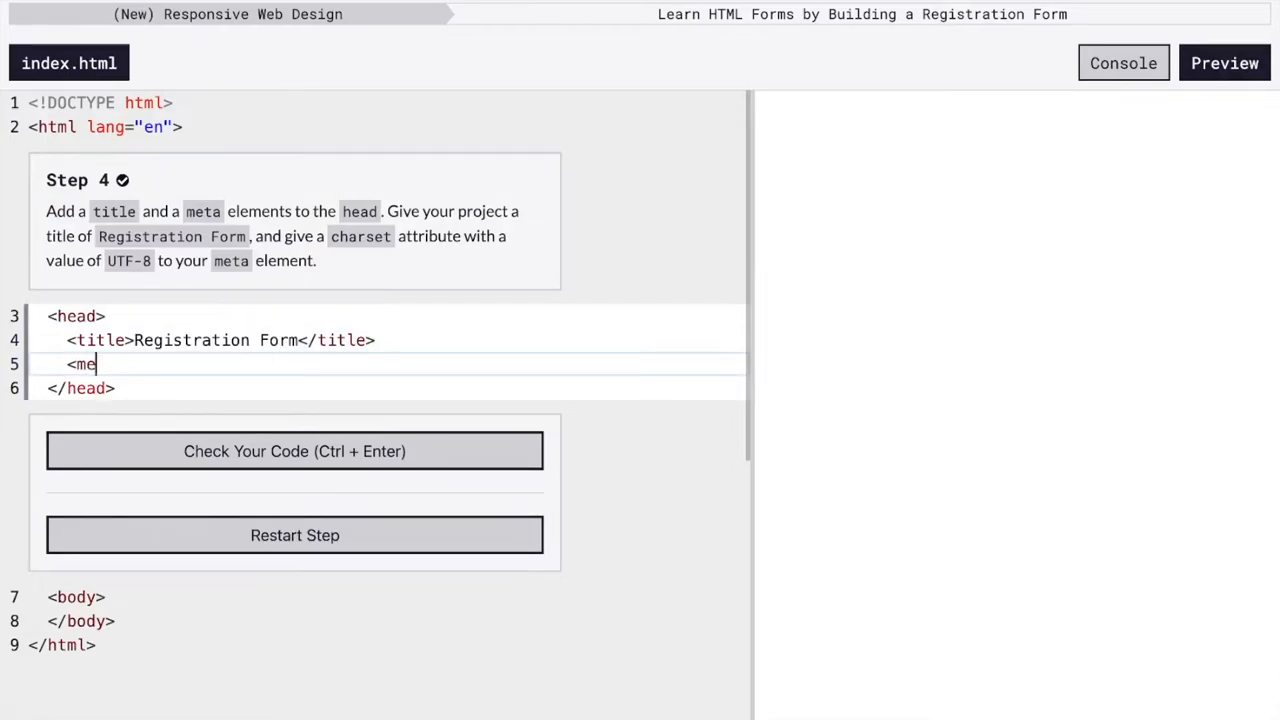
pyautogui.write('ta >')
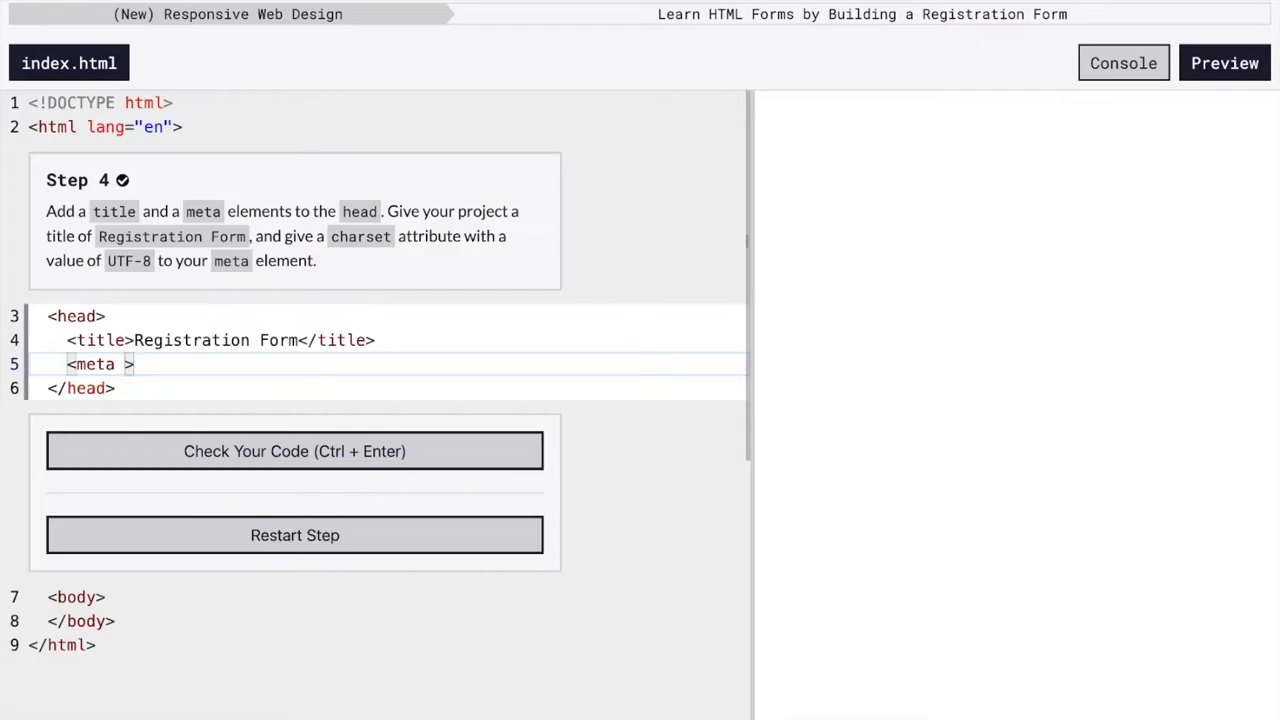
pyautogui.write('charset=""')
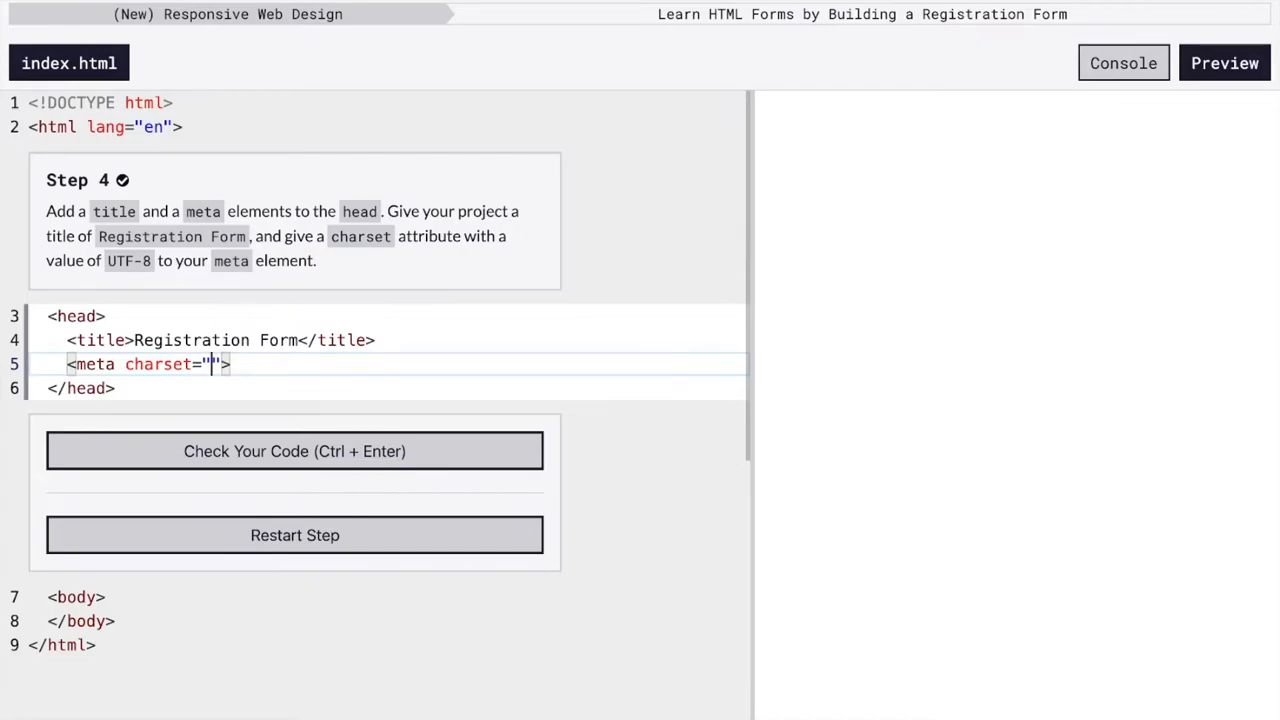
pyautogui.write('UTF-9')
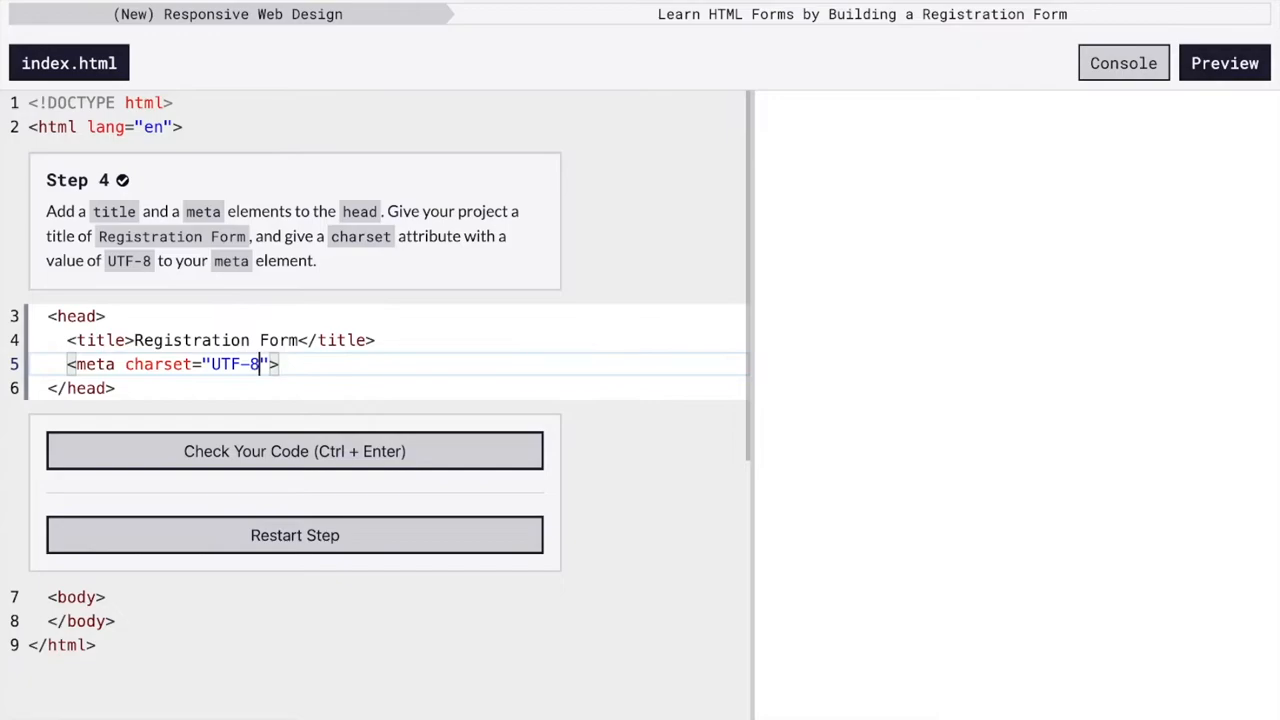
pyautogui.click(294, 451)
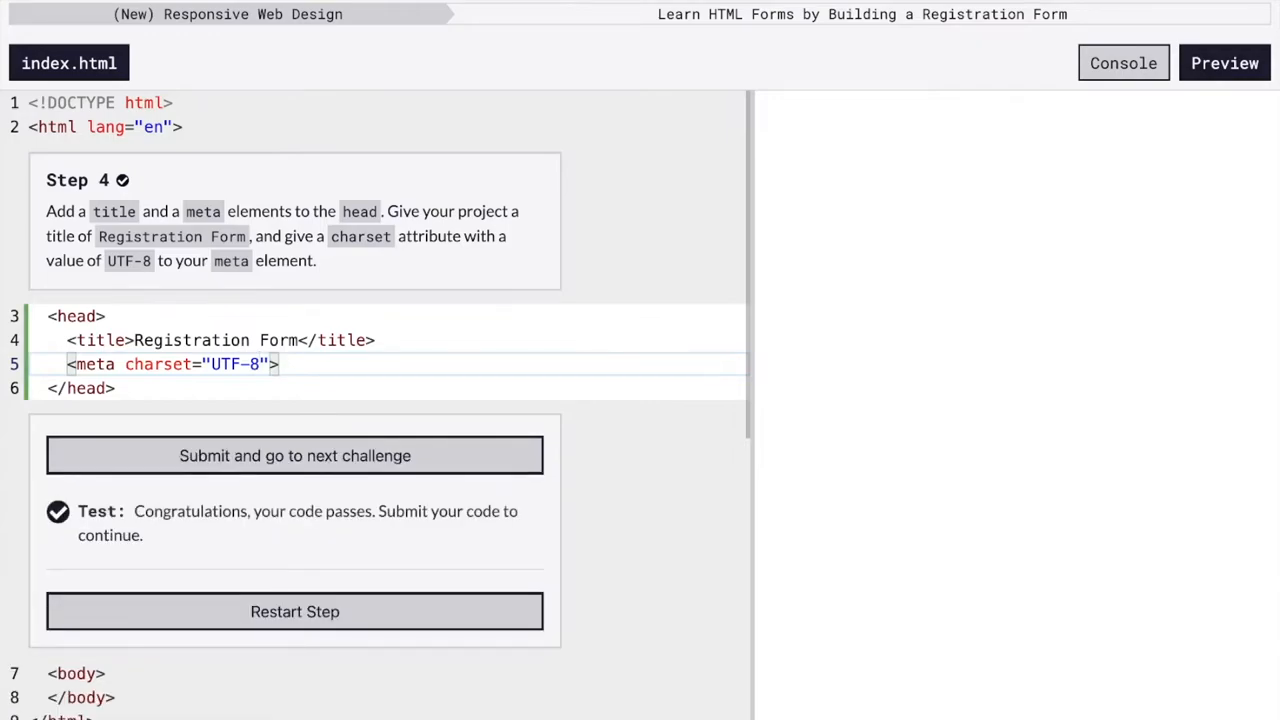
# Advance to Step 5 and link styles.css with <link rel="stylesheet" href="styles.css">, passing the check.
pyautogui.click(294, 455)
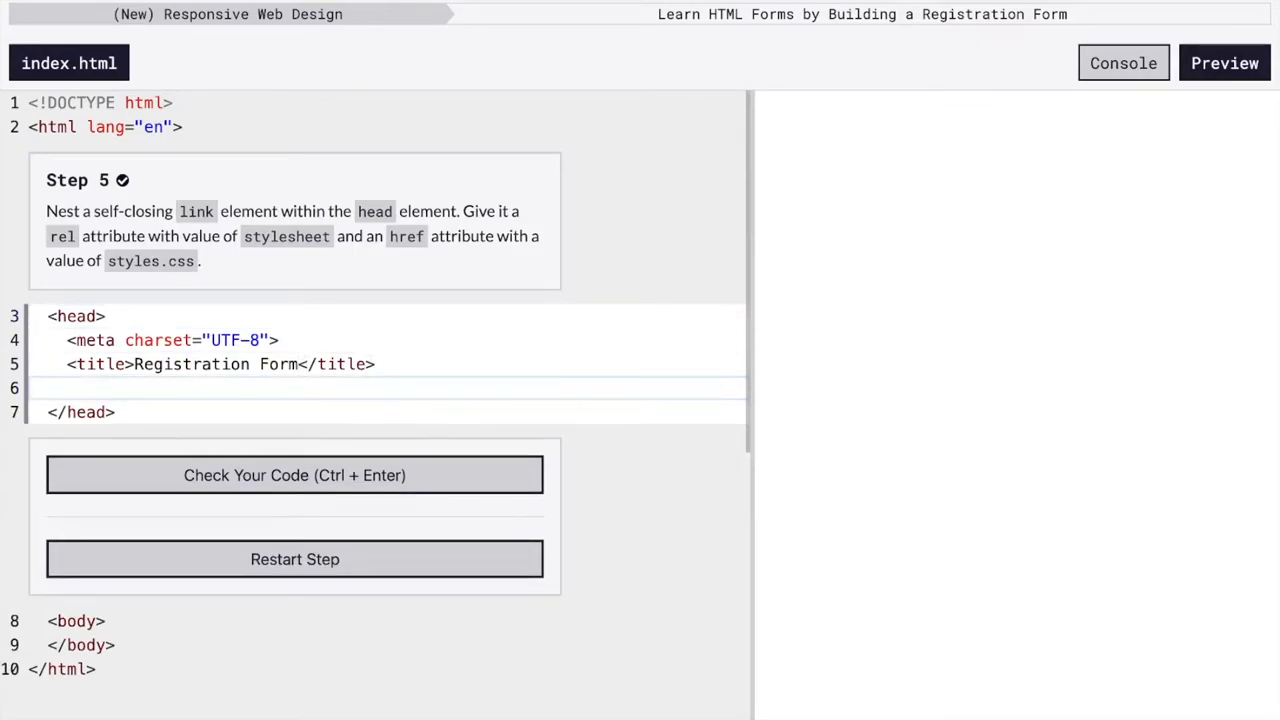
pyautogui.write('<link')
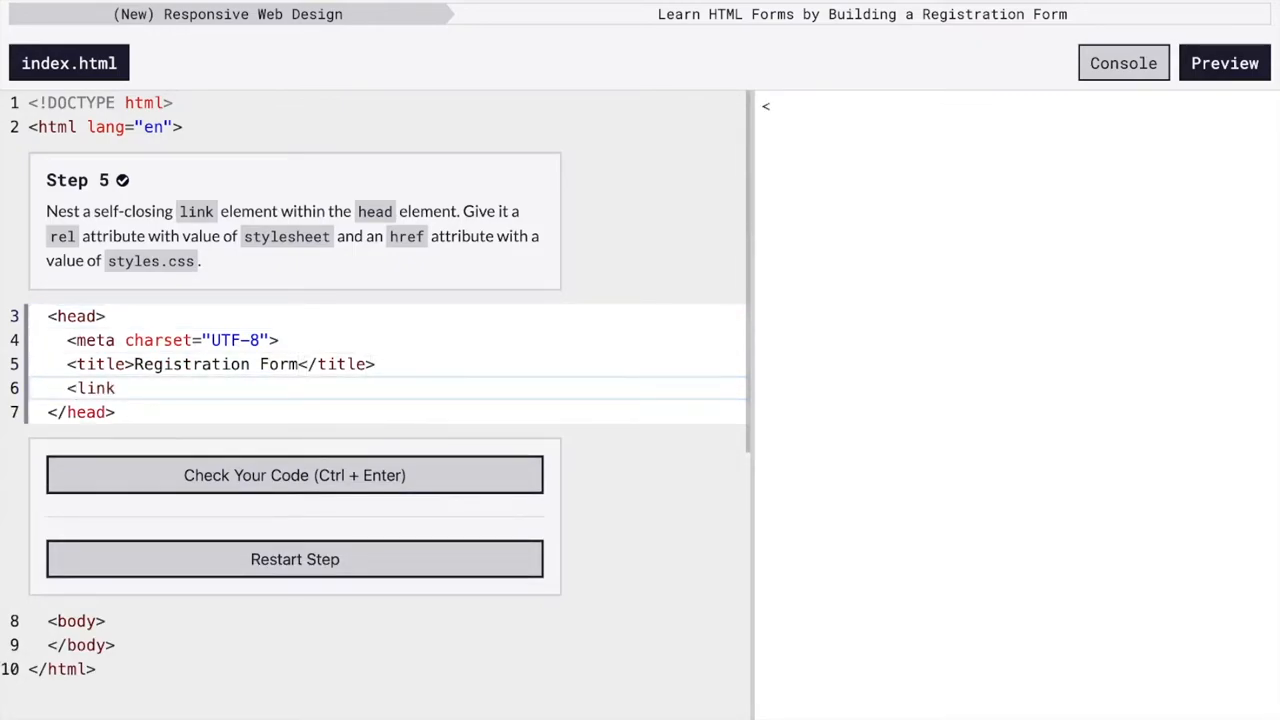
pyautogui.write('>')
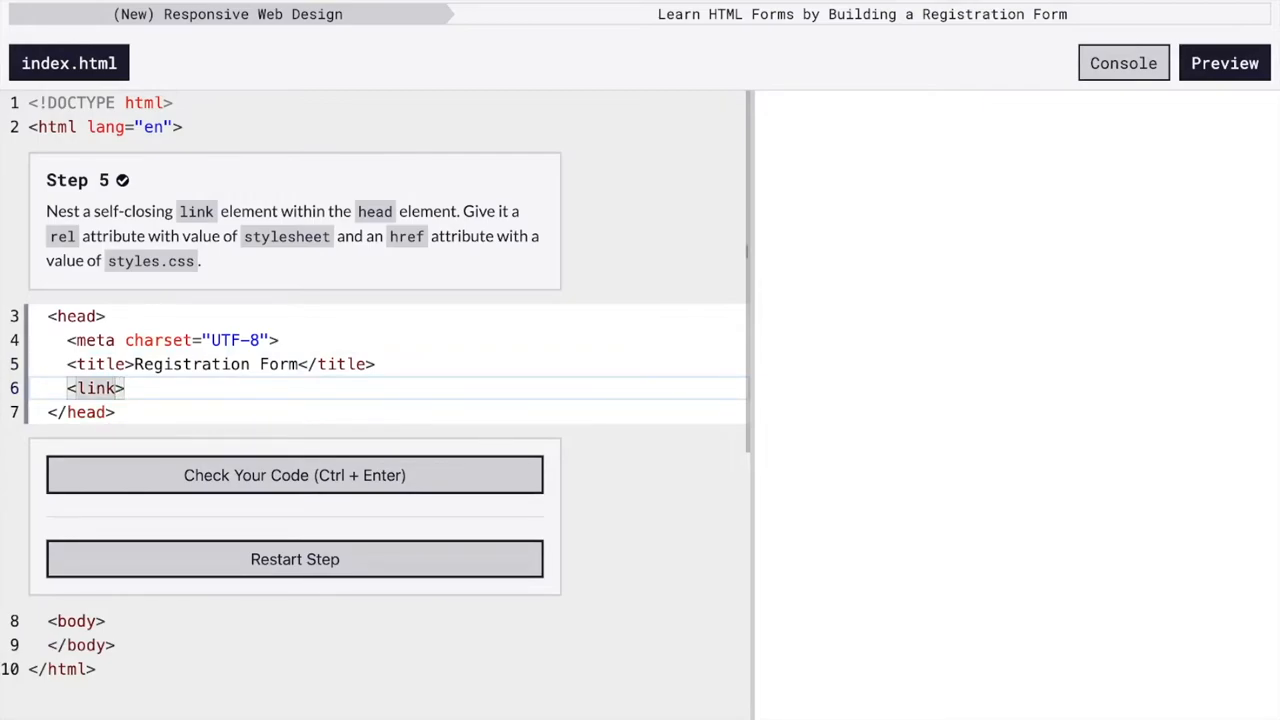
pyautogui.write('" "')
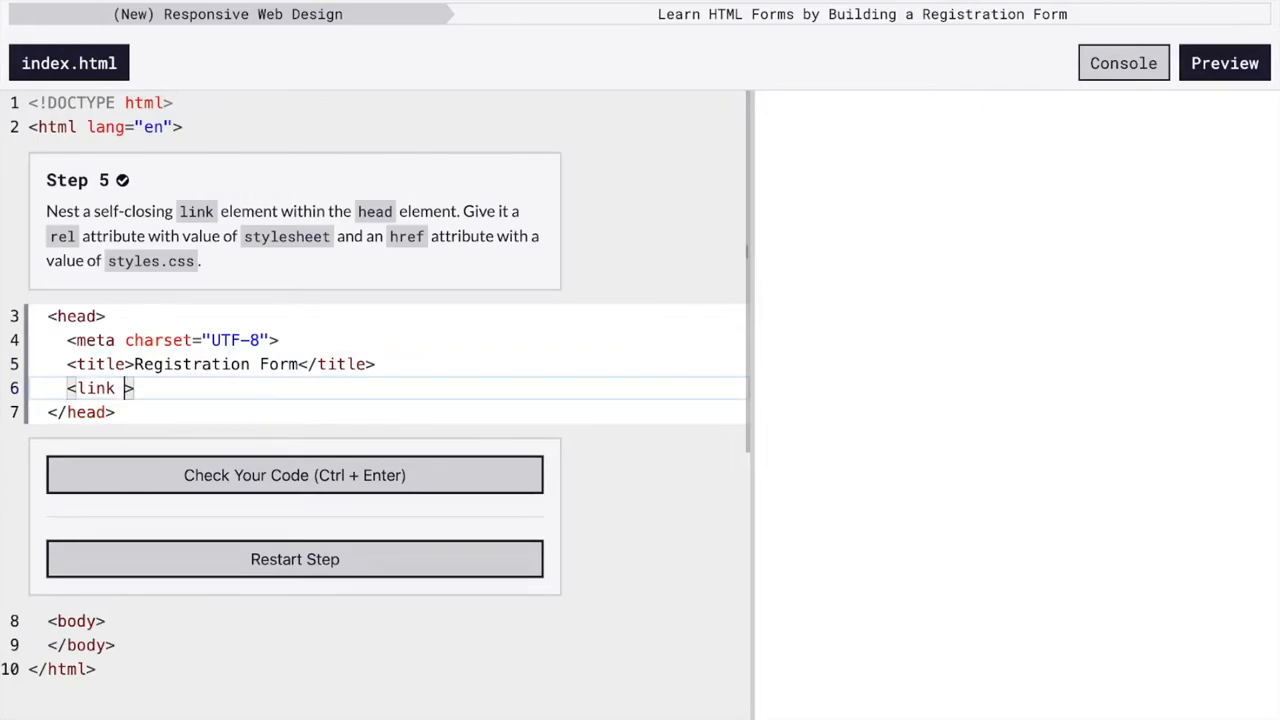
pyautogui.write('rel')
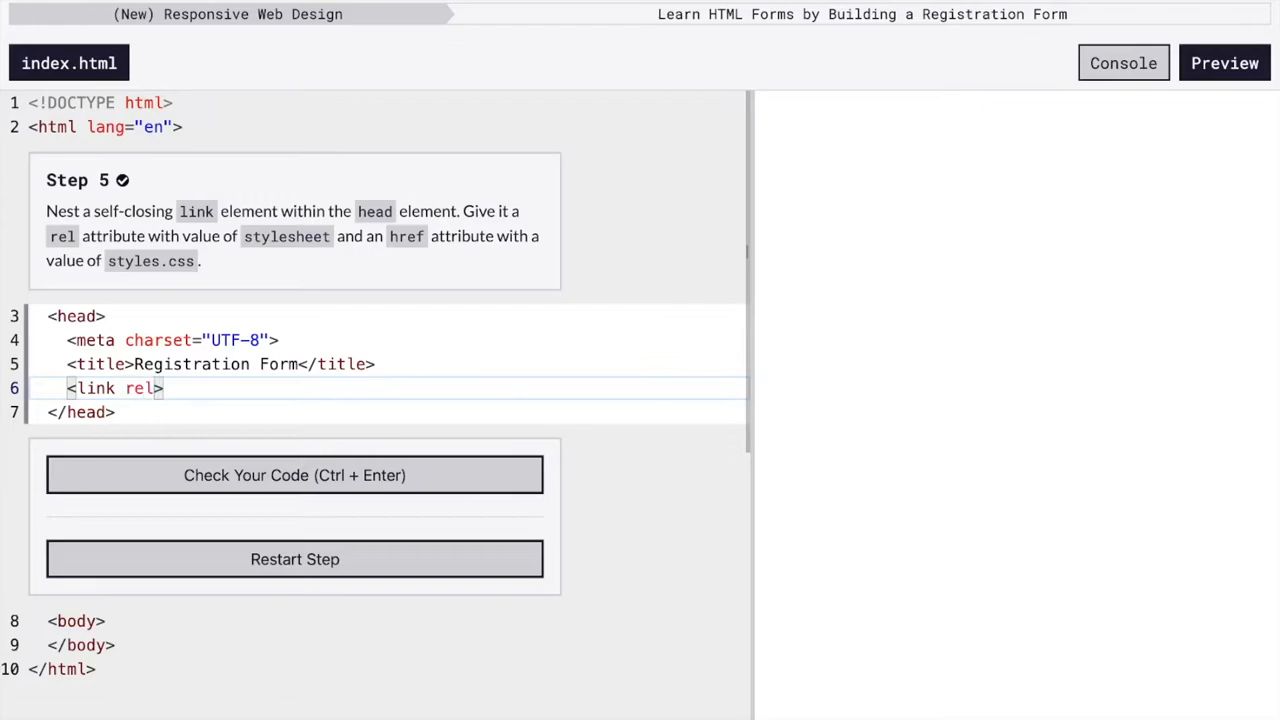
pyautogui.write('="stylesheet')
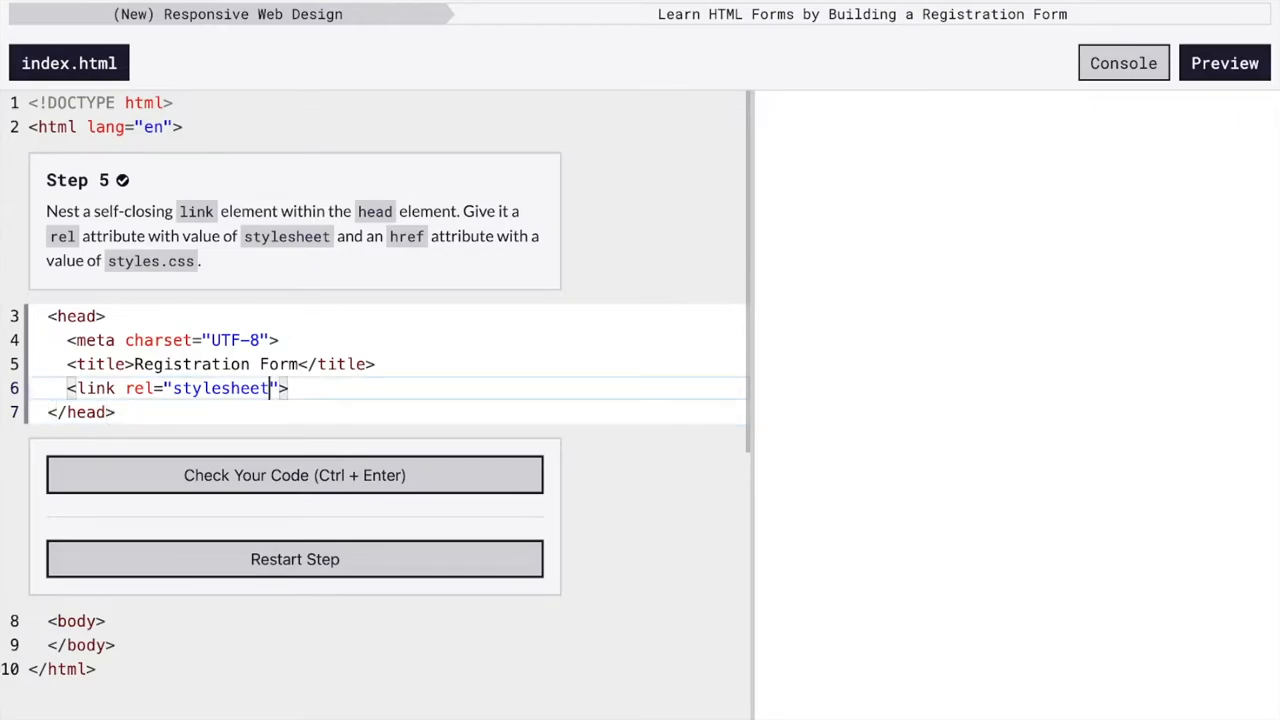
pyautogui.write('jr')
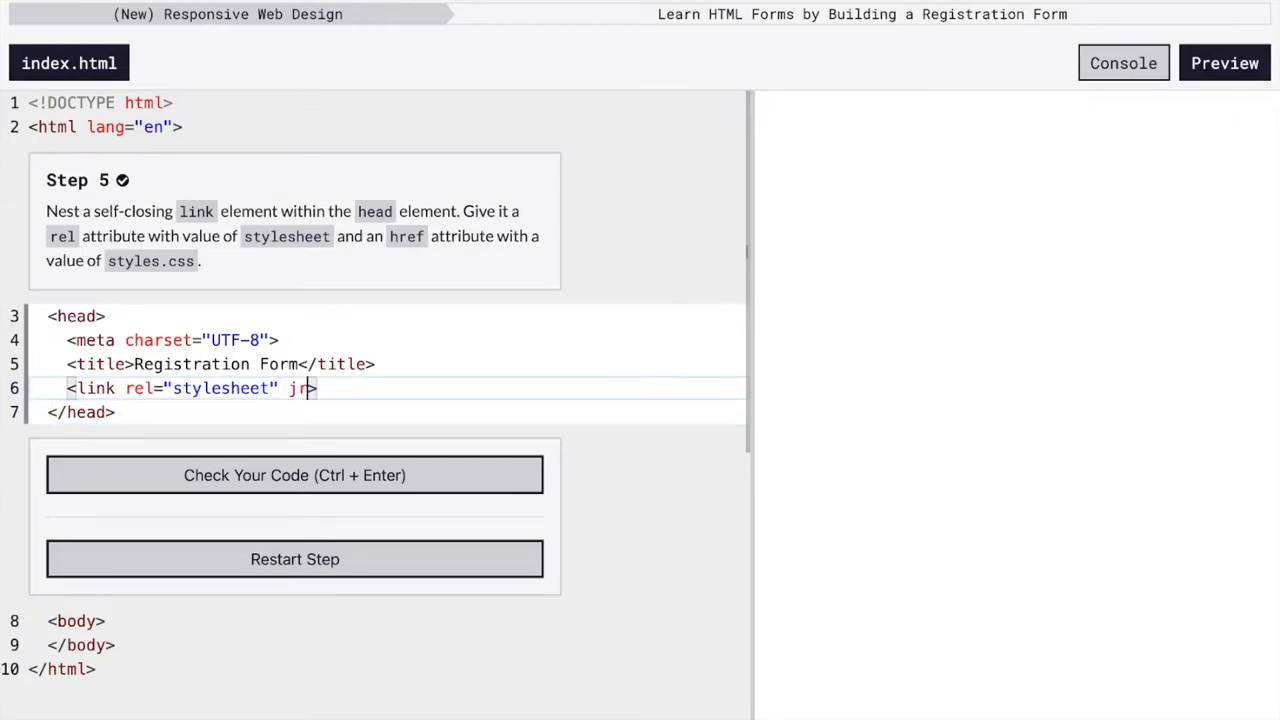
pyautogui.press('Backspace')
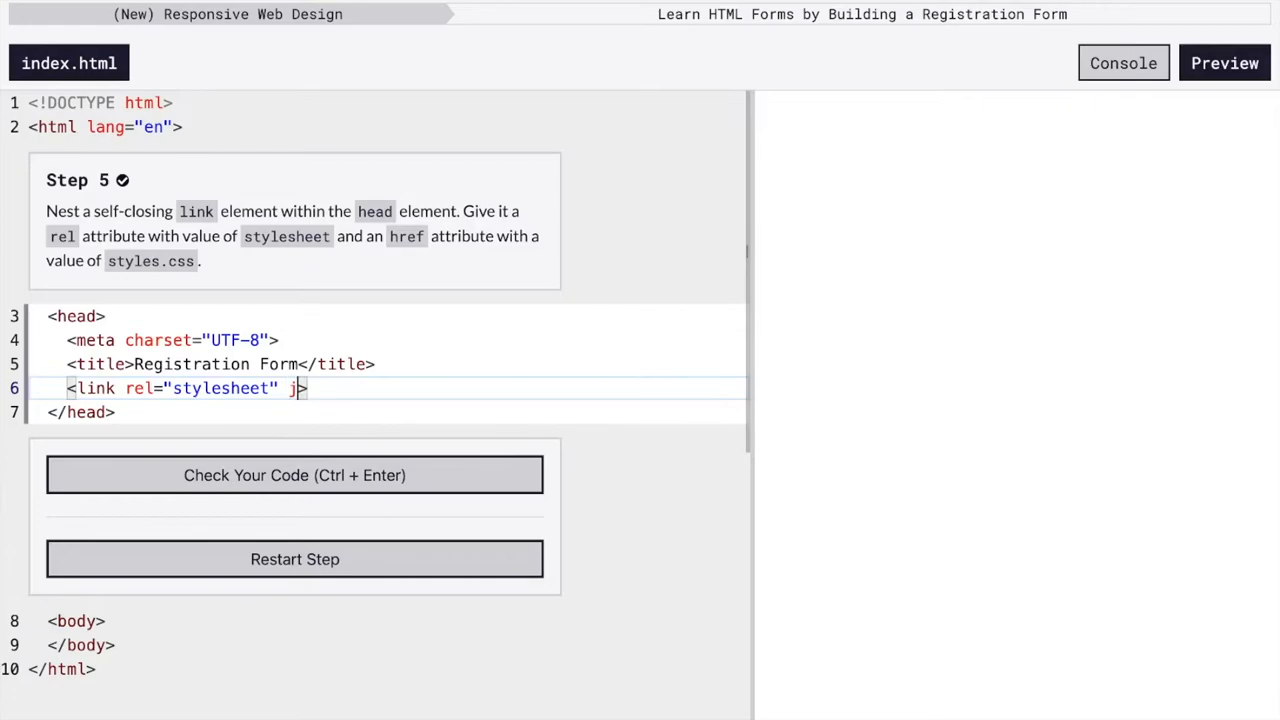
pyautogui.write('href="')
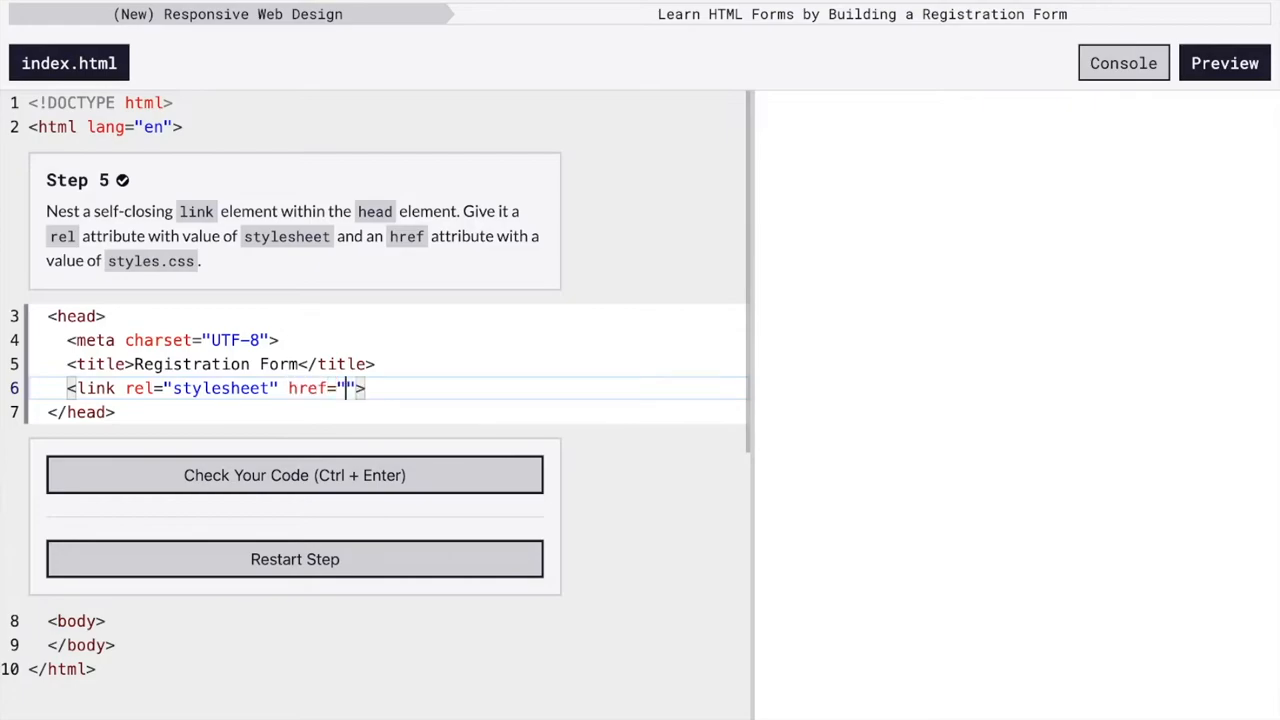
pyautogui.write('styles.css')
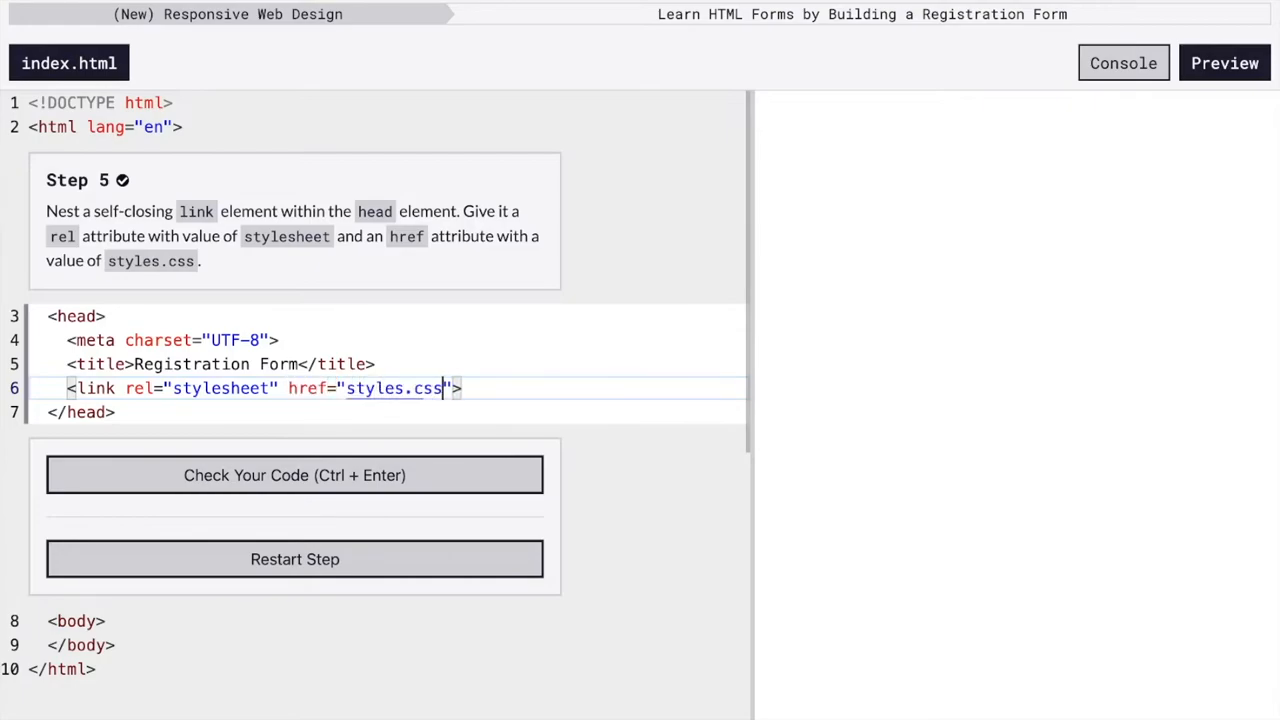
pyautogui.click(294, 475)
pyautogui.write('<h1></h1>')
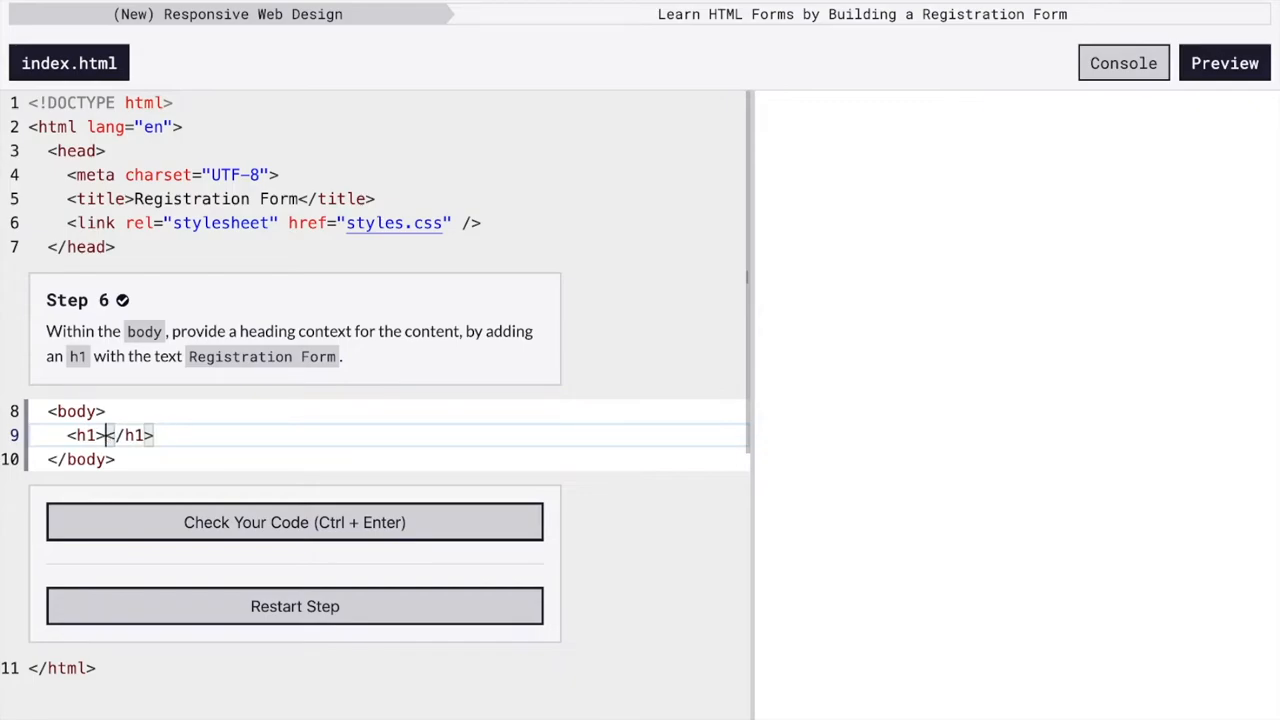
# Fill the h1 with Registration Form, pass the check, and submit to reach Step 7.
pyautogui.write('Ruis')
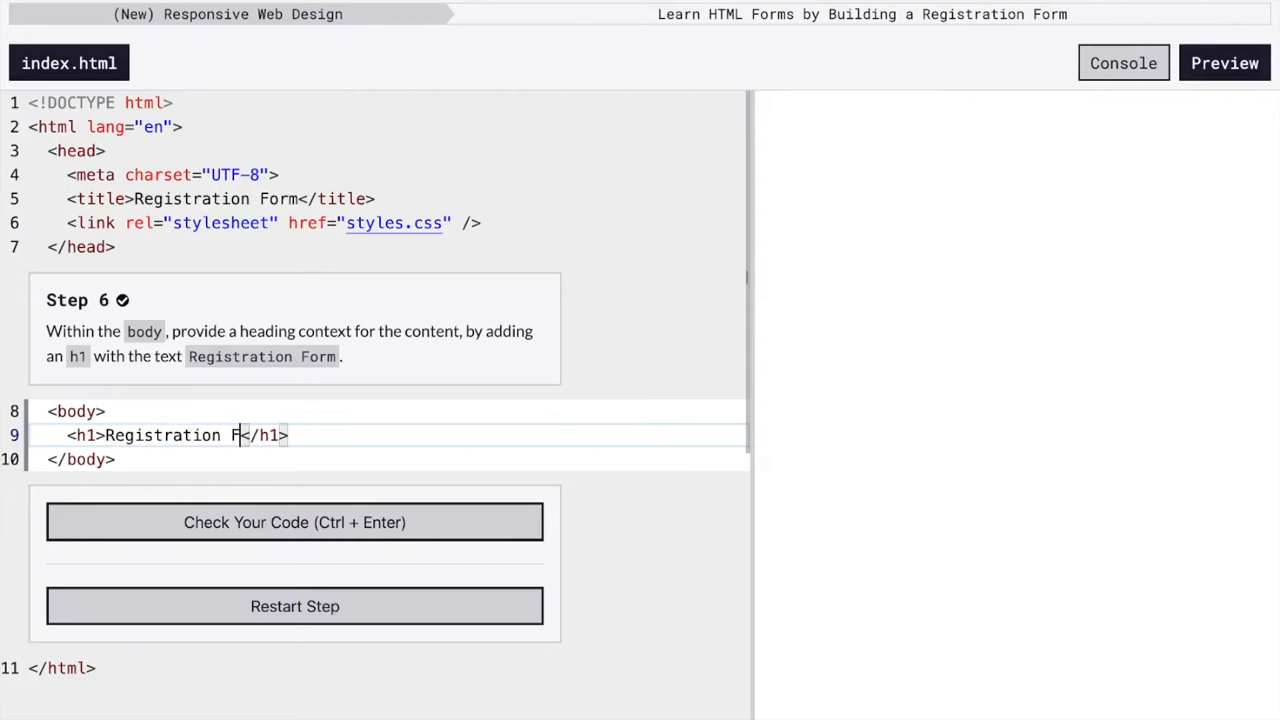
pyautogui.write('orm')
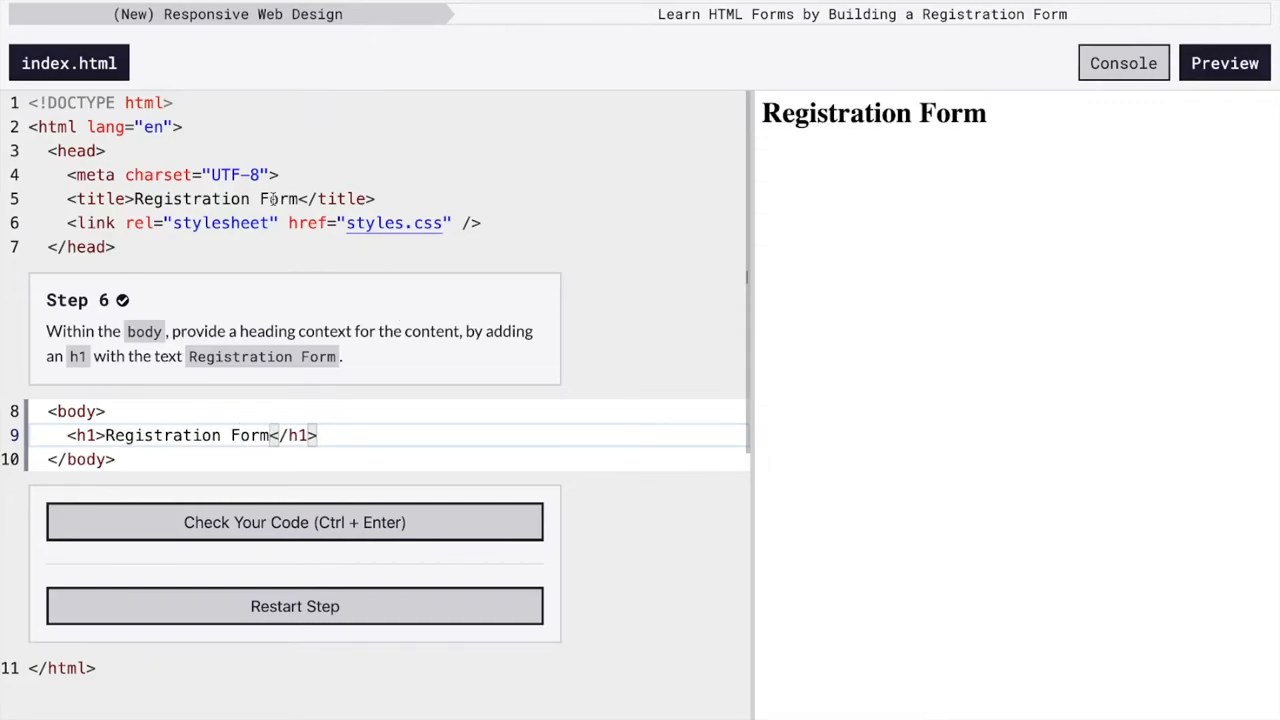
pyautogui.click(294, 522)
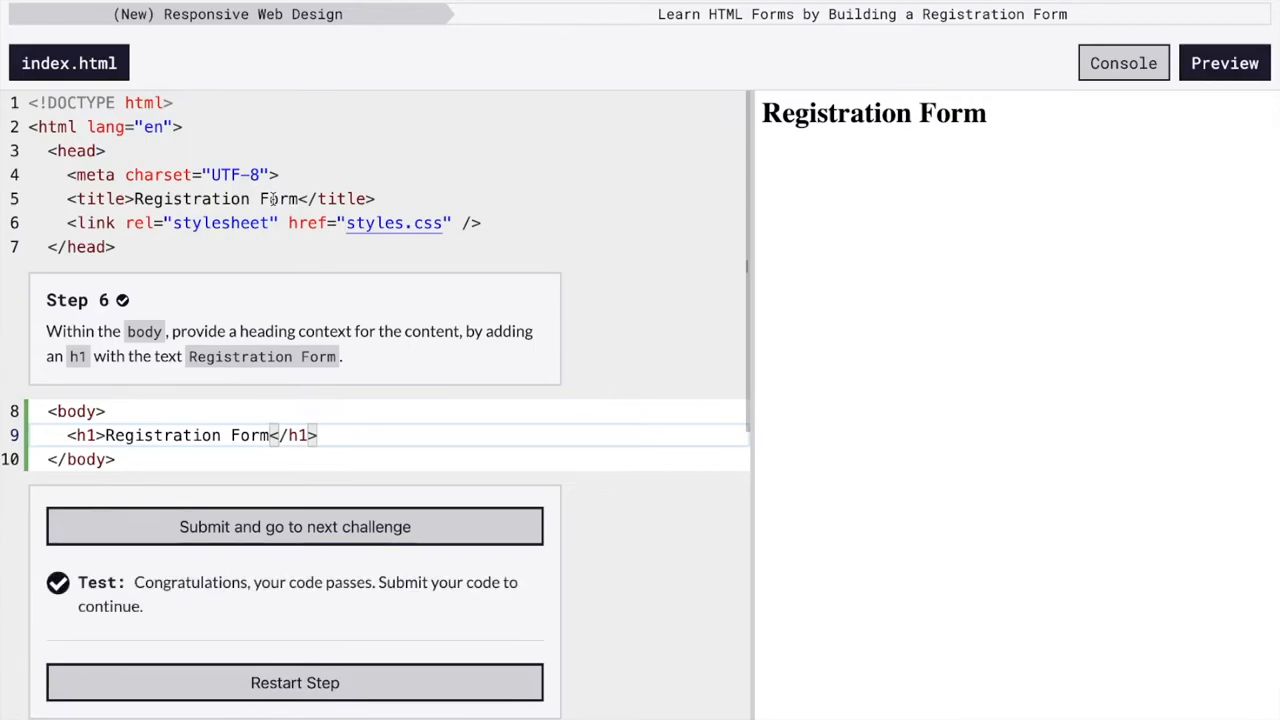
pyautogui.click(294, 526)
pyautogui.write('<p></p')
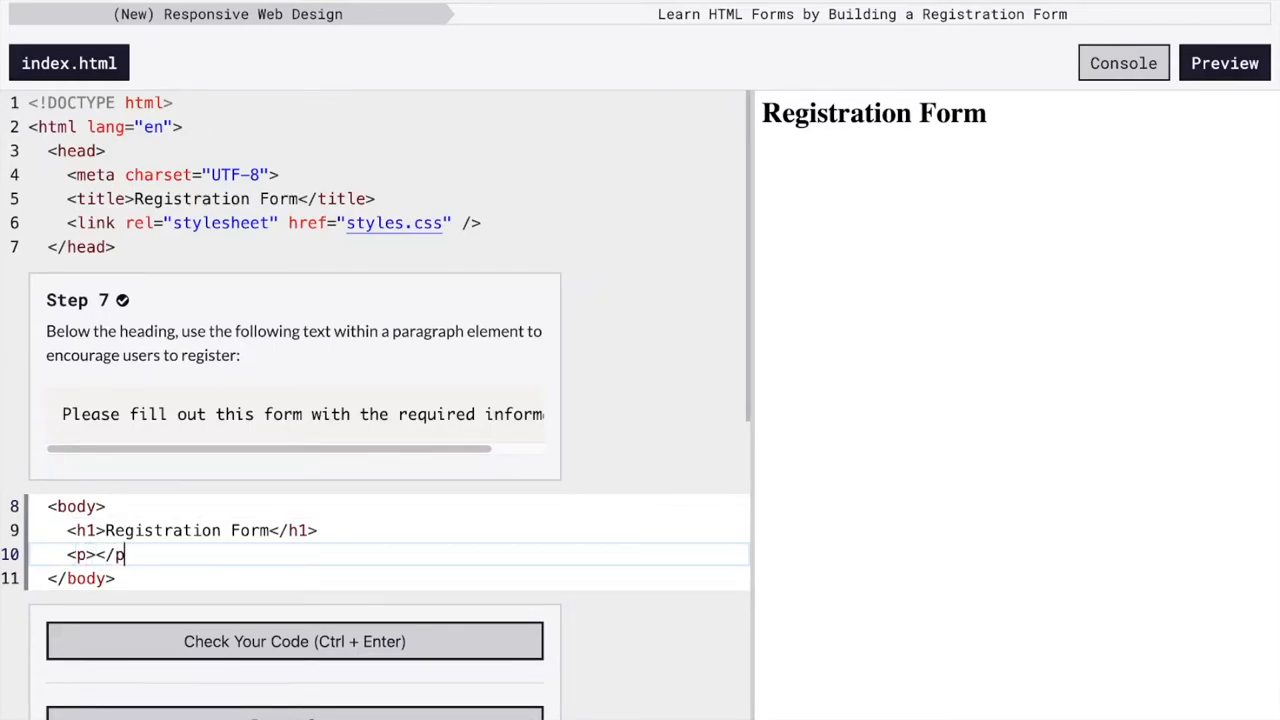
# Add a paragraph reading 'Please fill out this form with the required information' and submit Step 7.
pyautogui.tripleClick(300, 414)
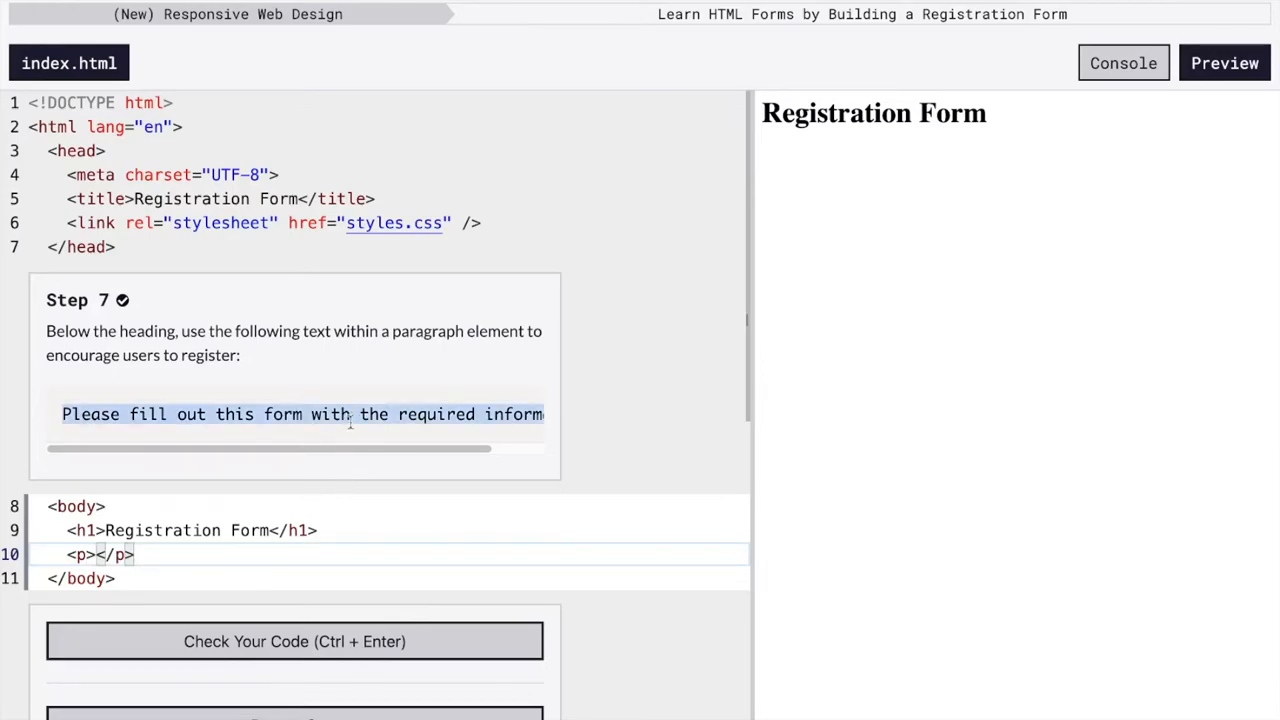
pyautogui.write('Please fill out this form with the required information')
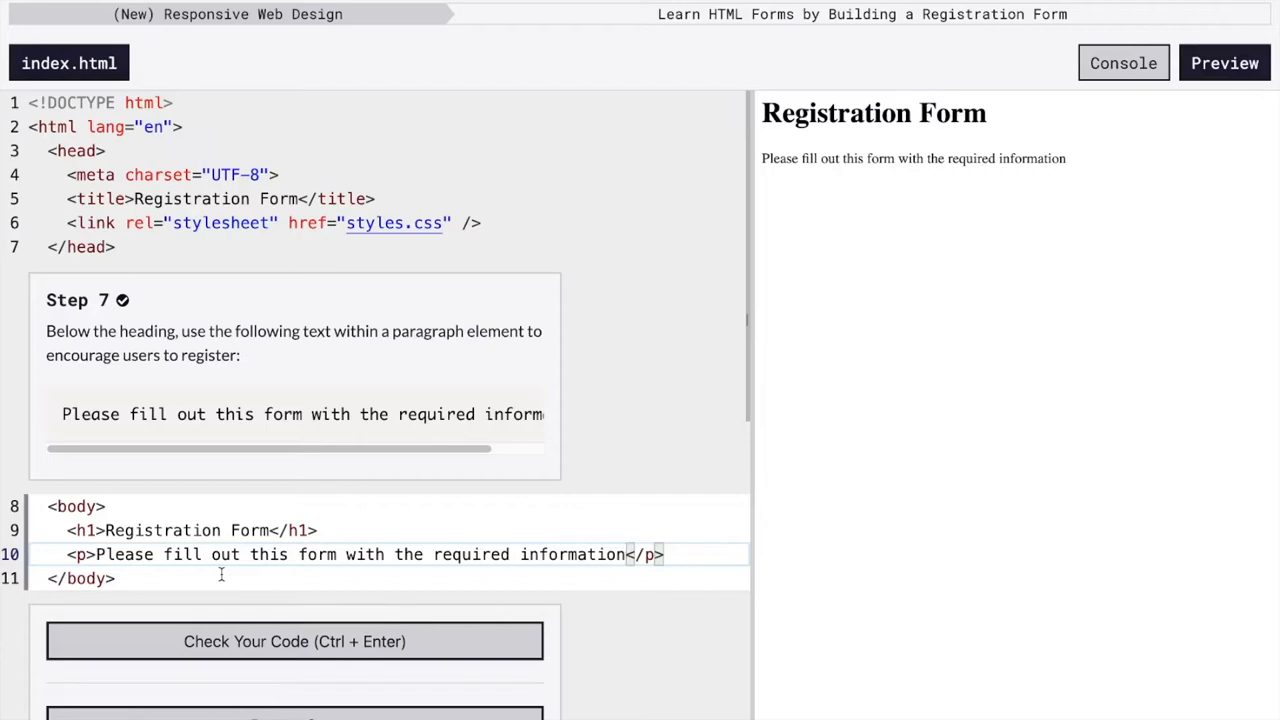
pyautogui.click(294, 641)
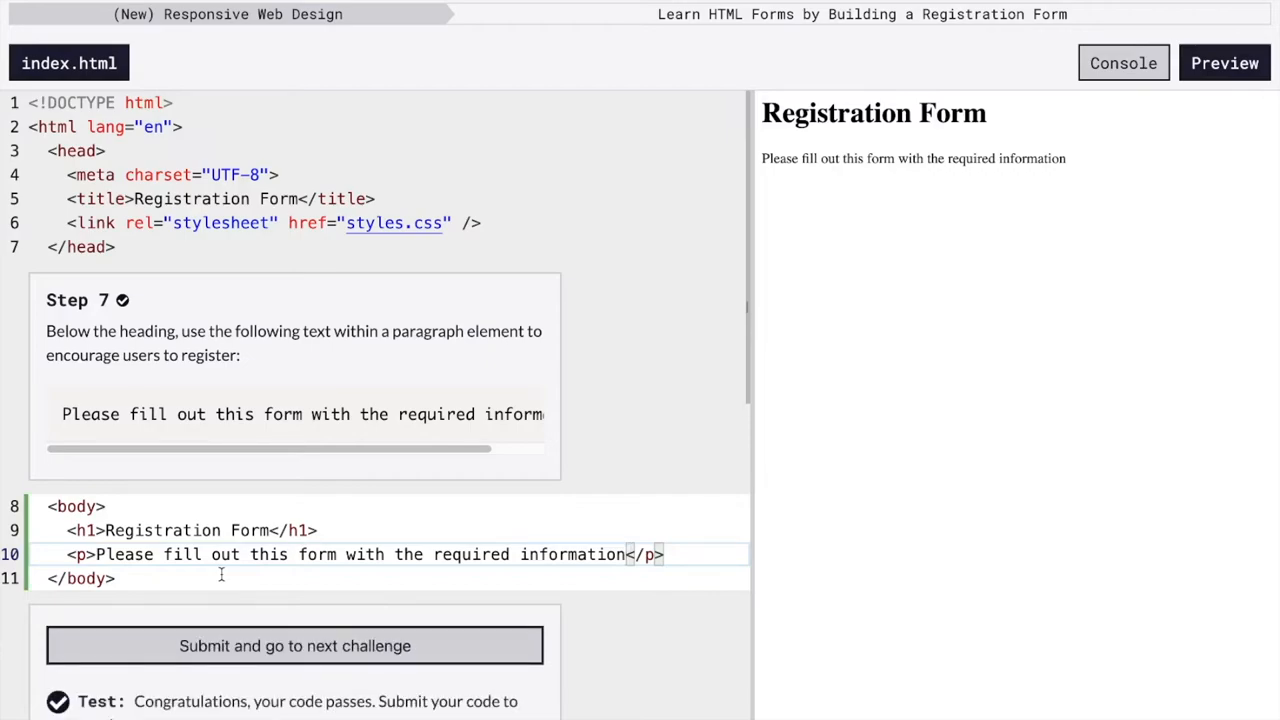
pyautogui.click(294, 645)
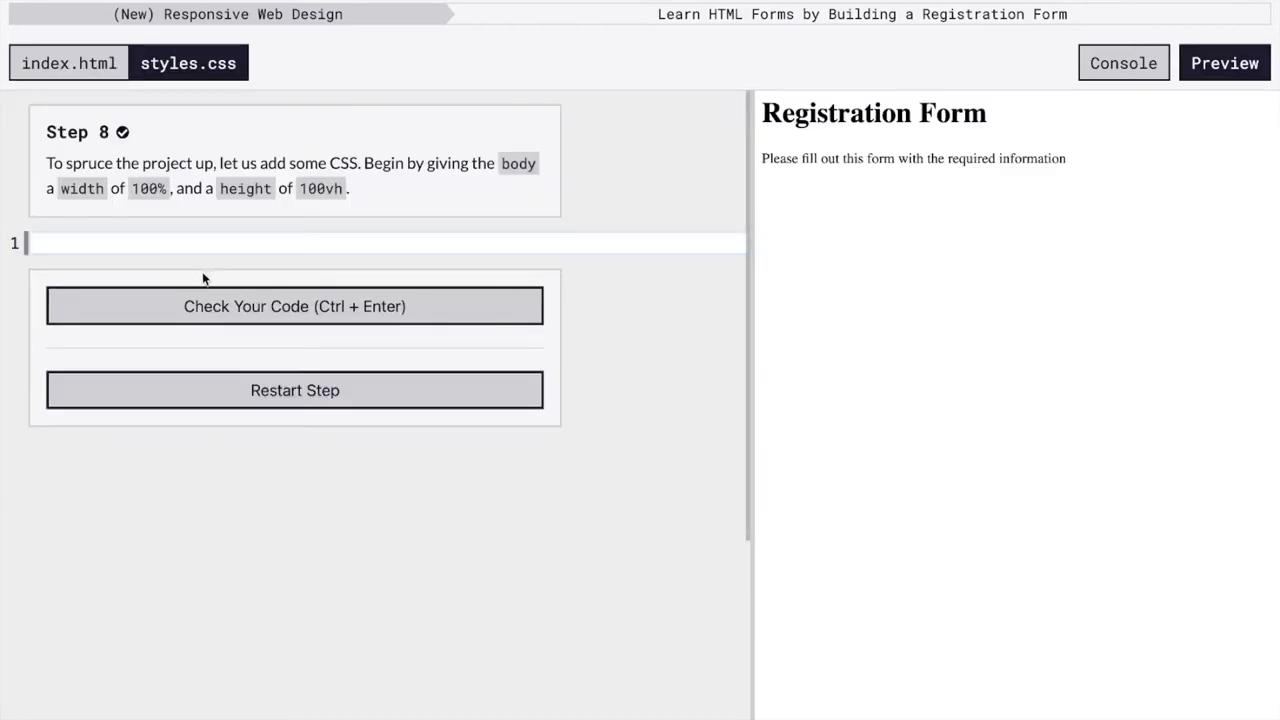
pyautogui.moveTo(573, 518)
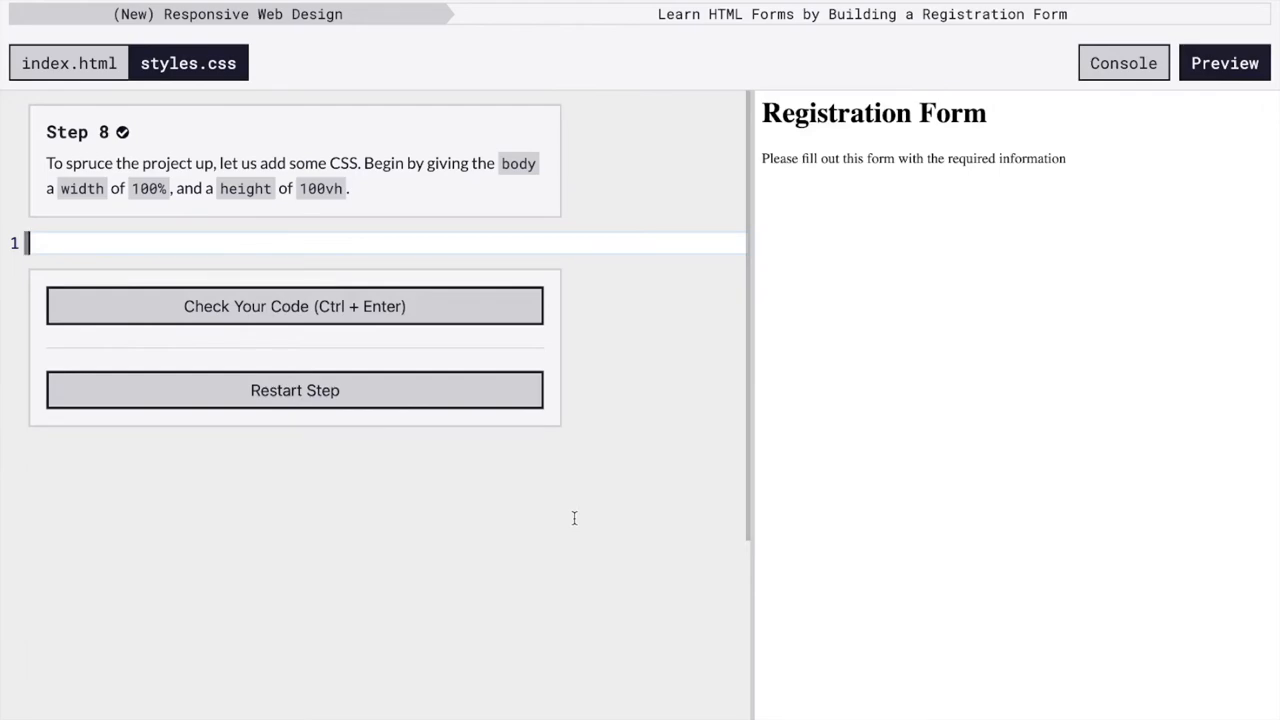
# Write a body rule in styles.css with width 100% and height 100vh and check it.
pyautogui.write('body')
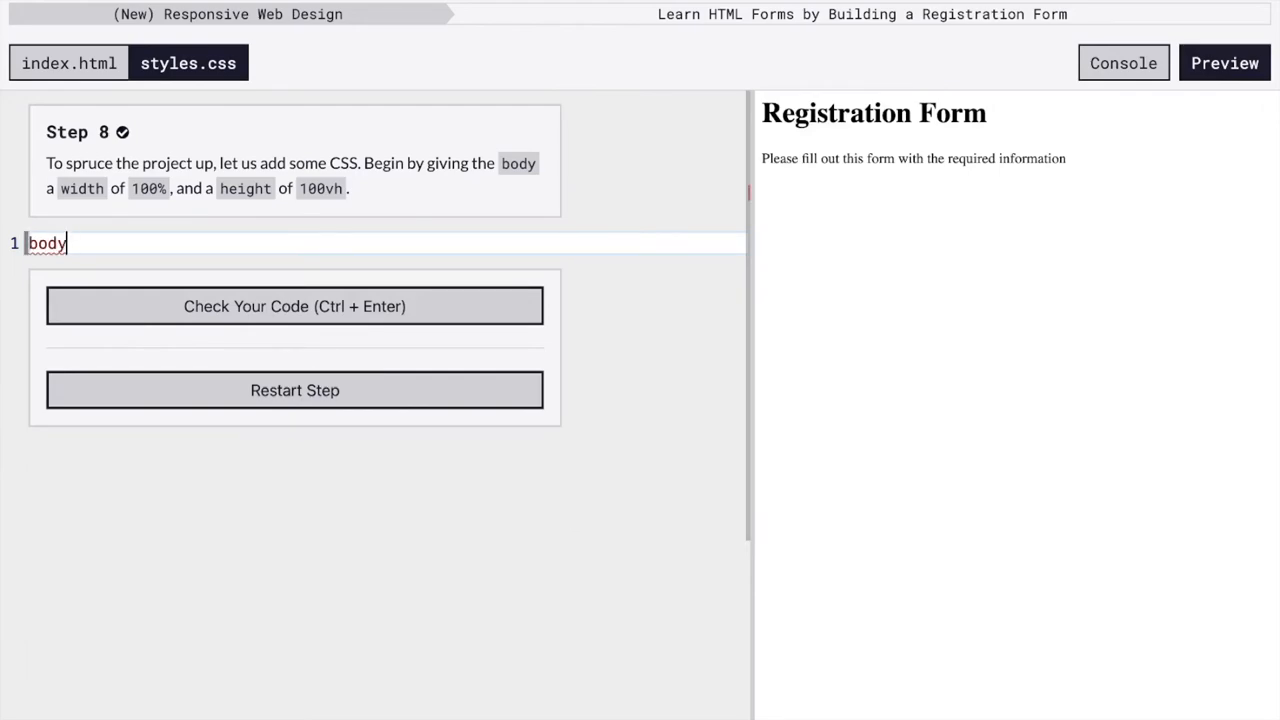
pyautogui.write('{')
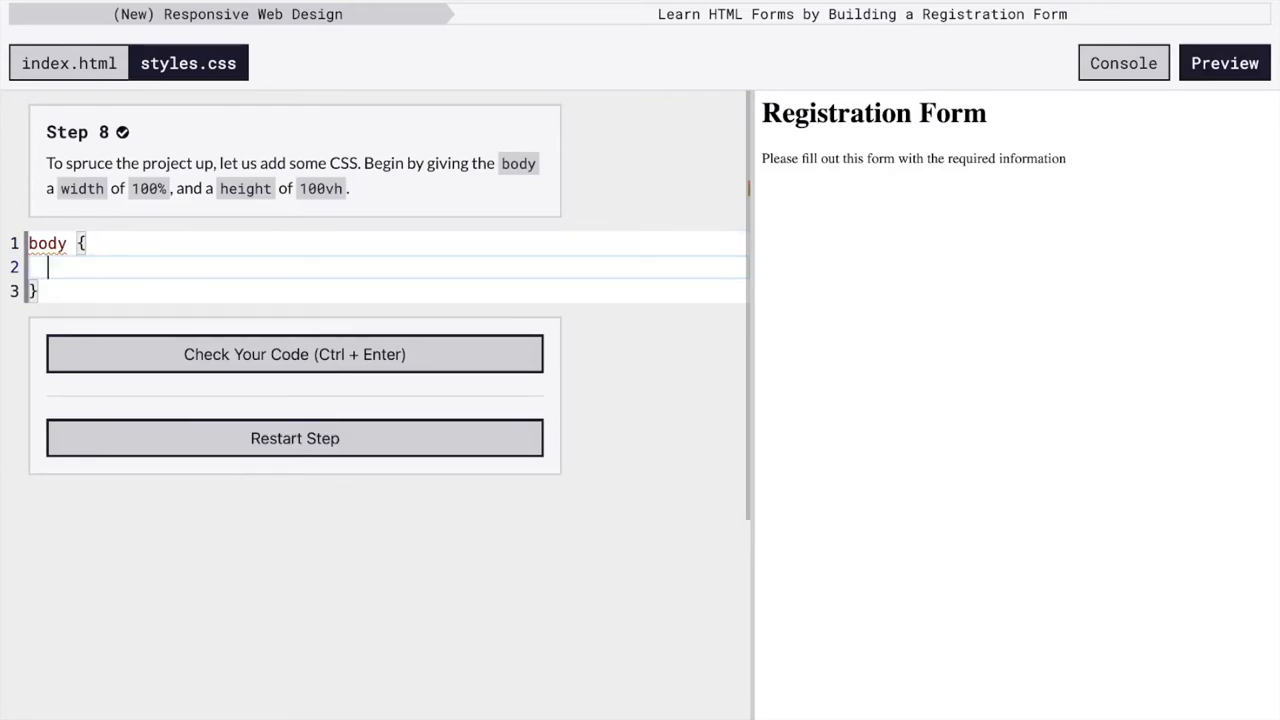
pyautogui.write('width: 100')
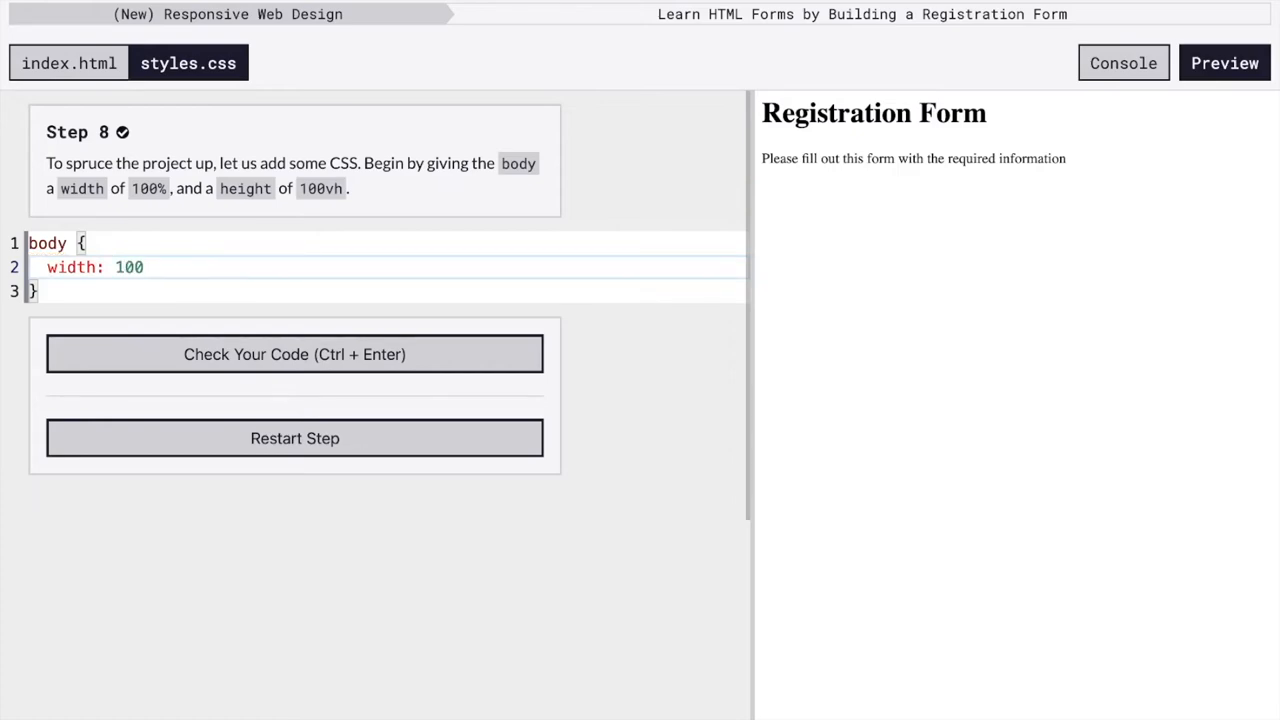
pyautogui.write('#')
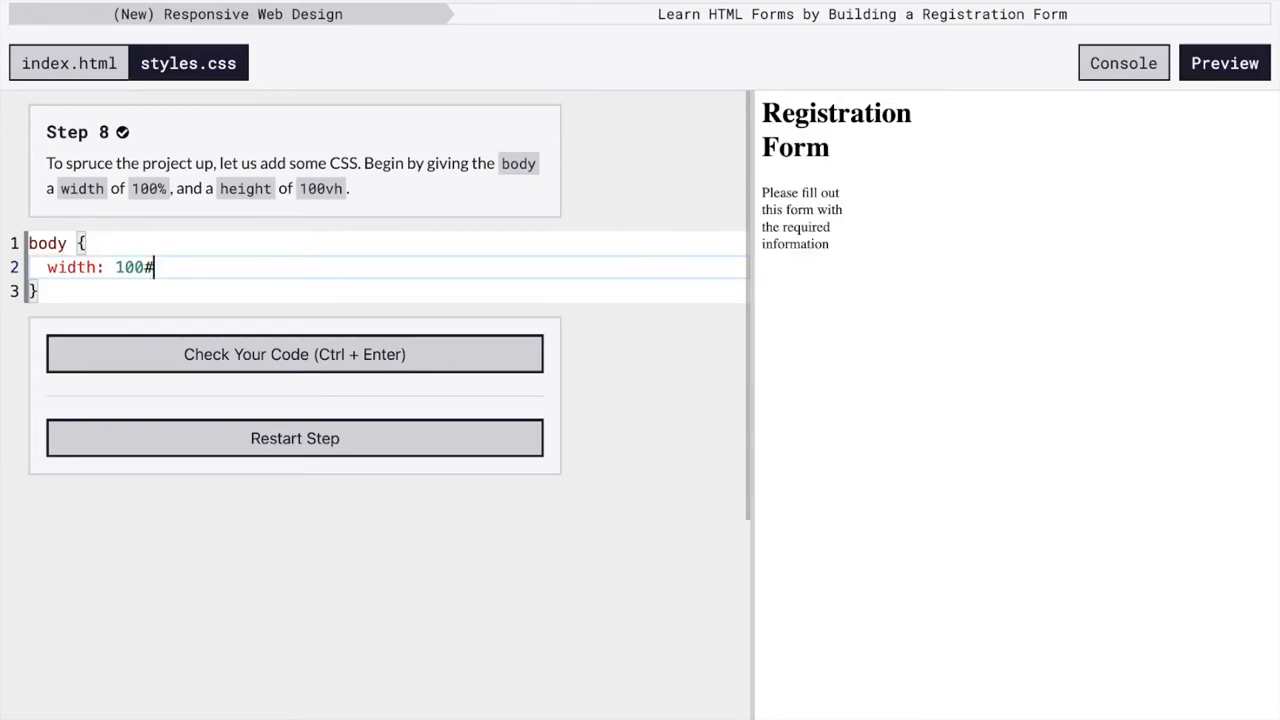
pyautogui.write('%;')
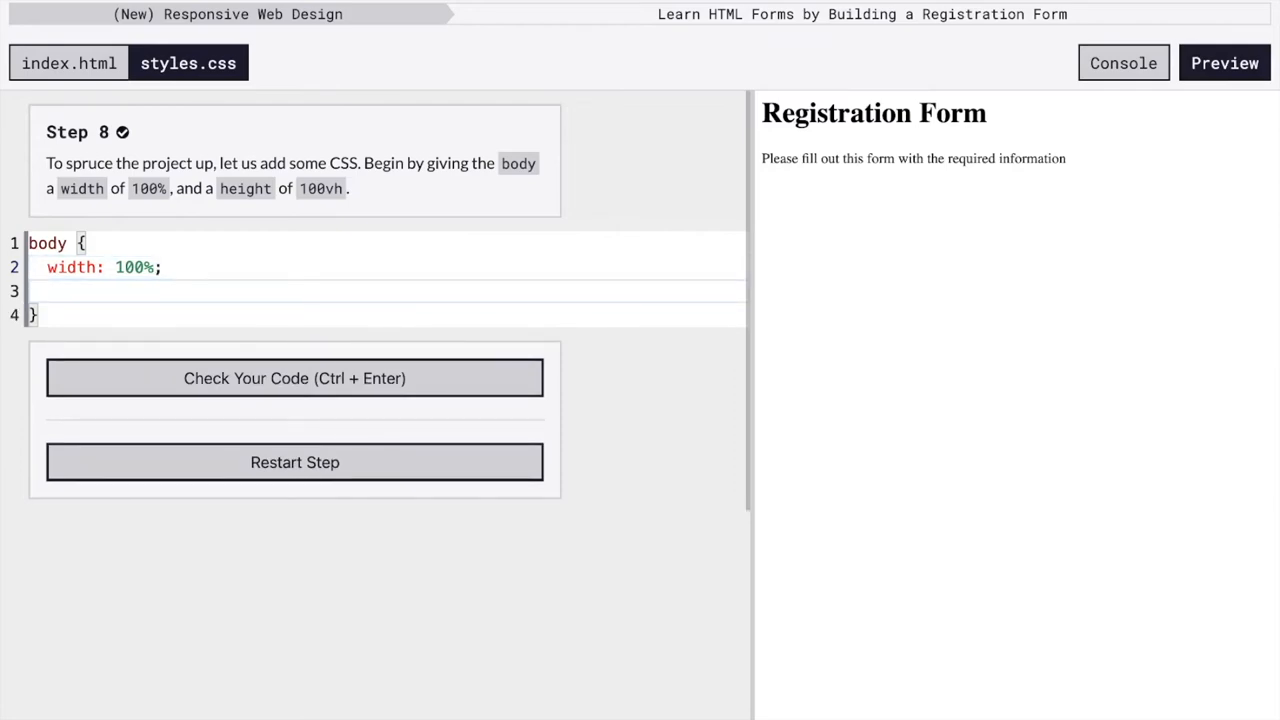
pyautogui.write('height: 100vh')
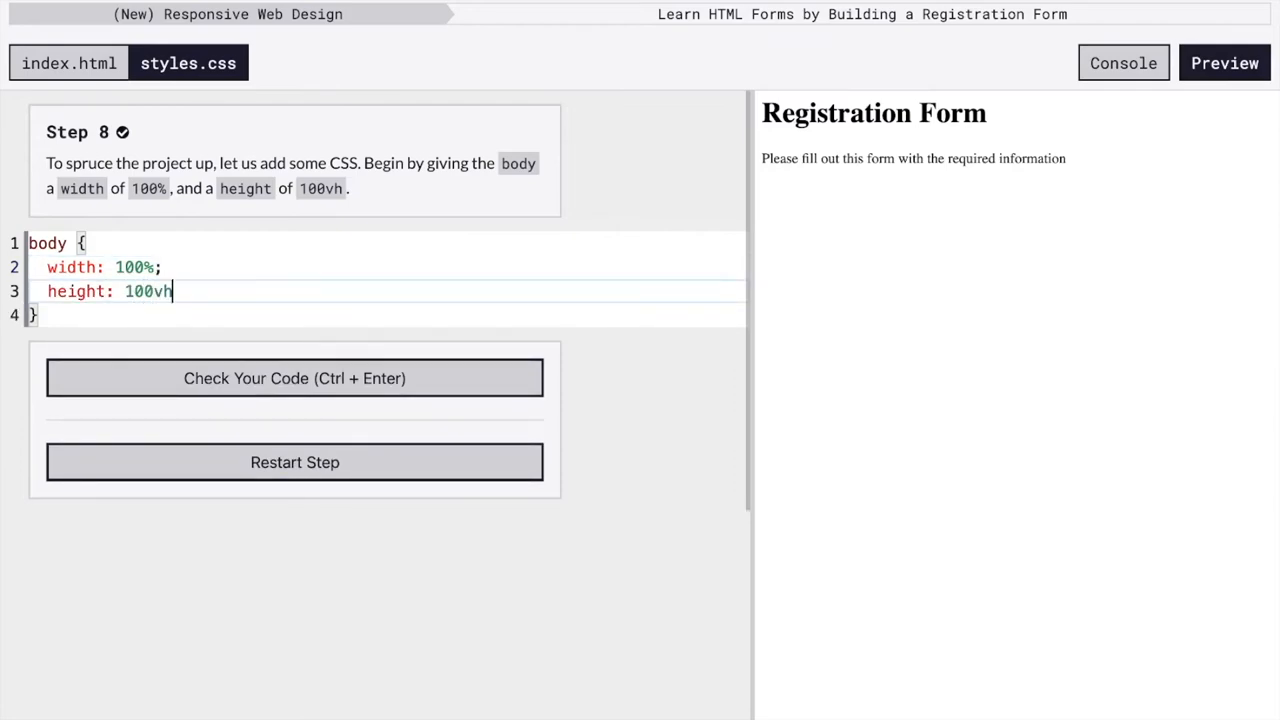
pyautogui.write(';')
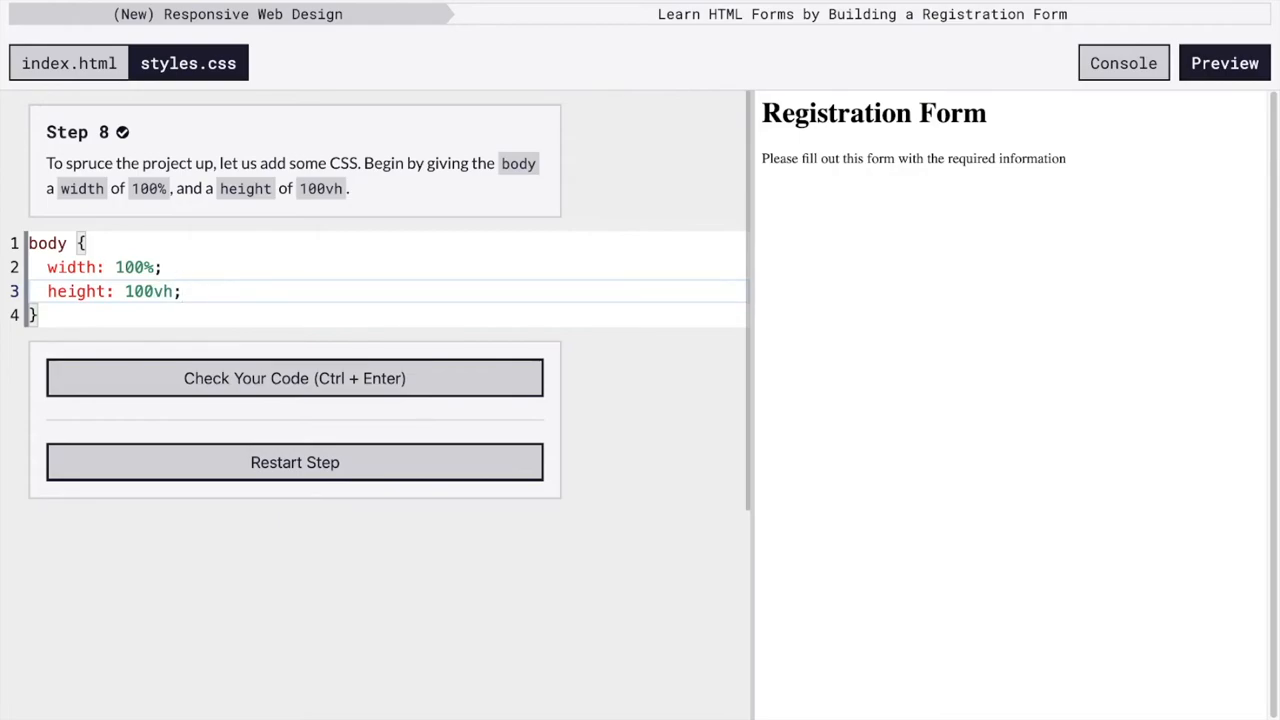
pyautogui.click(294, 378)
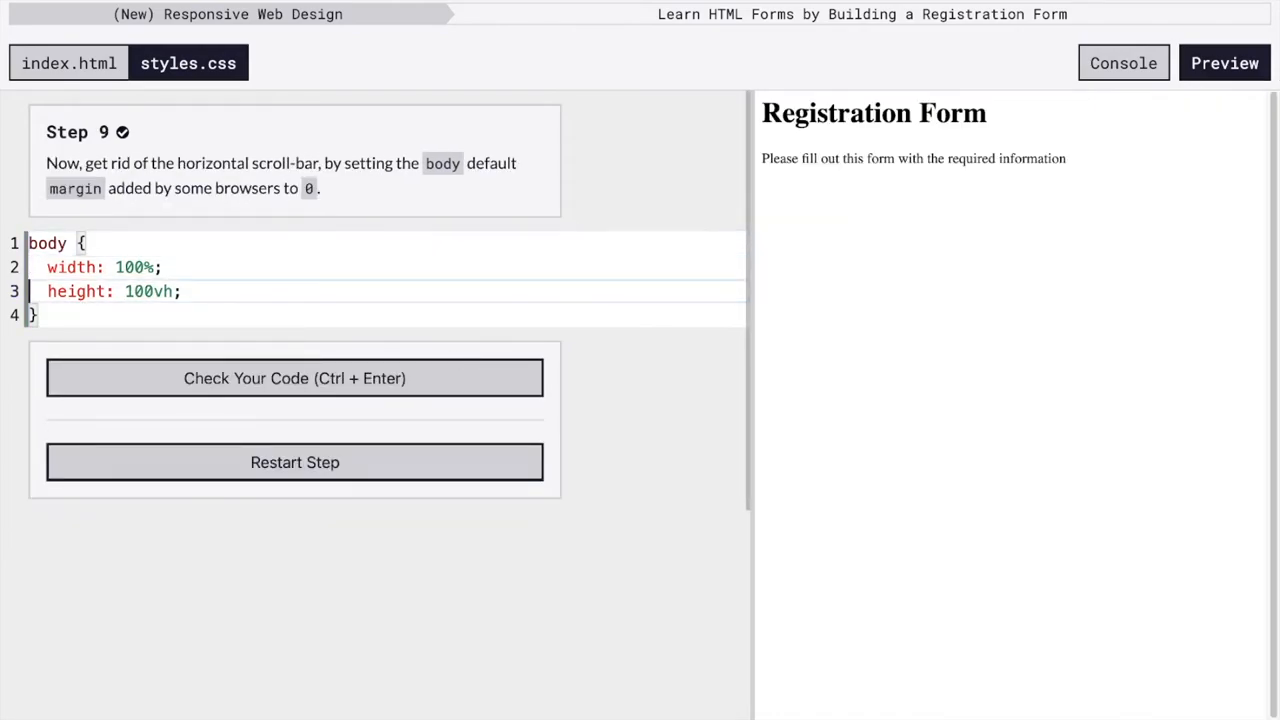
# Add margin: 0 to the body rule and pass Step 9.
pyautogui.press('Enter')
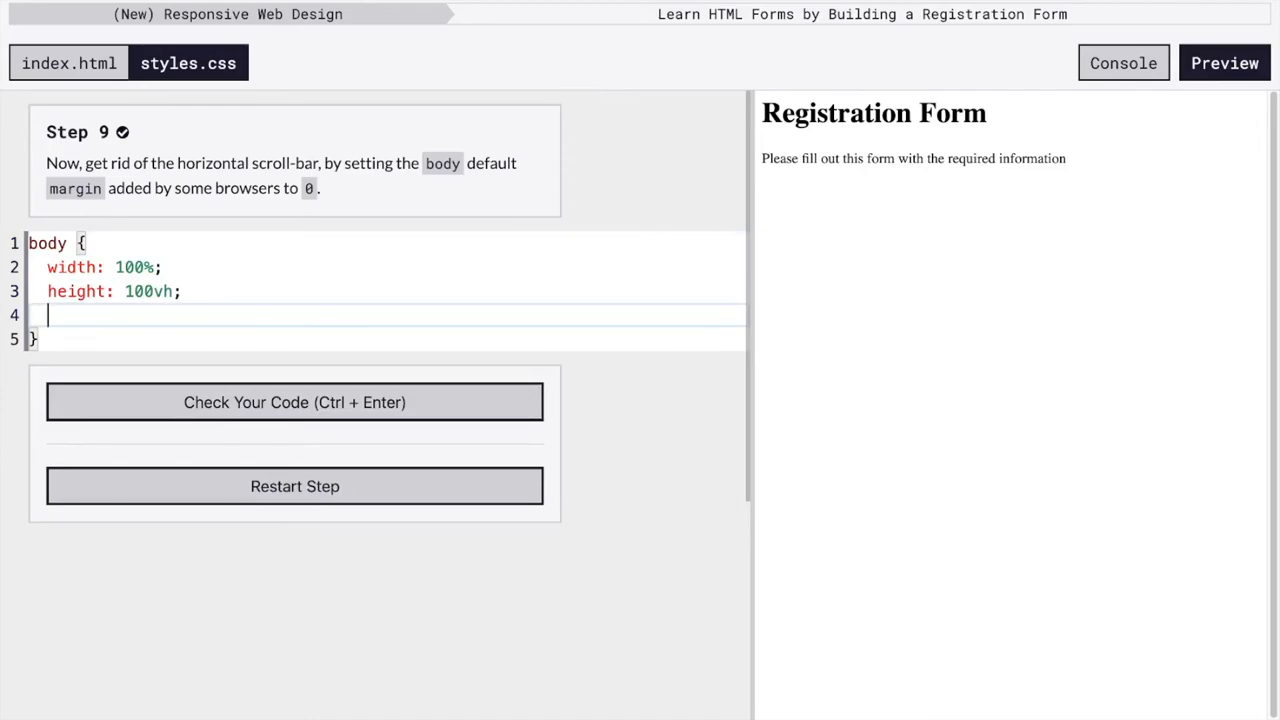
pyautogui.write('mar')
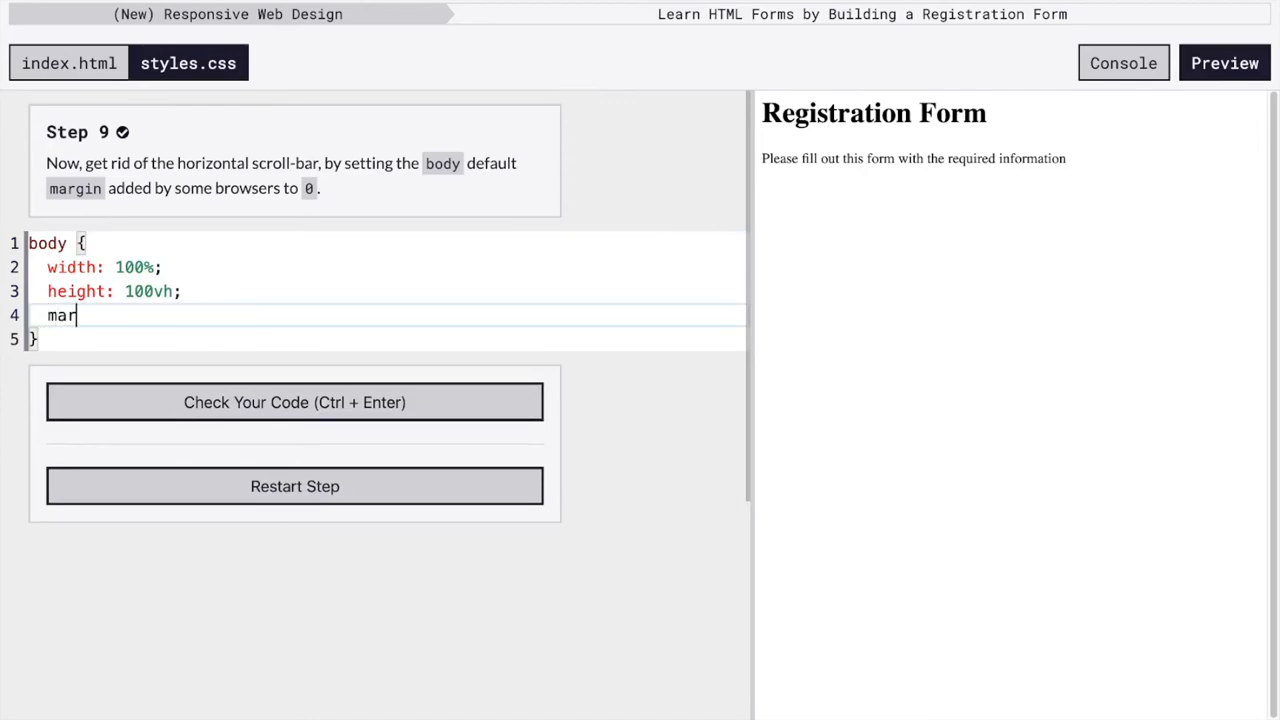
pyautogui.write('gin: 0;')
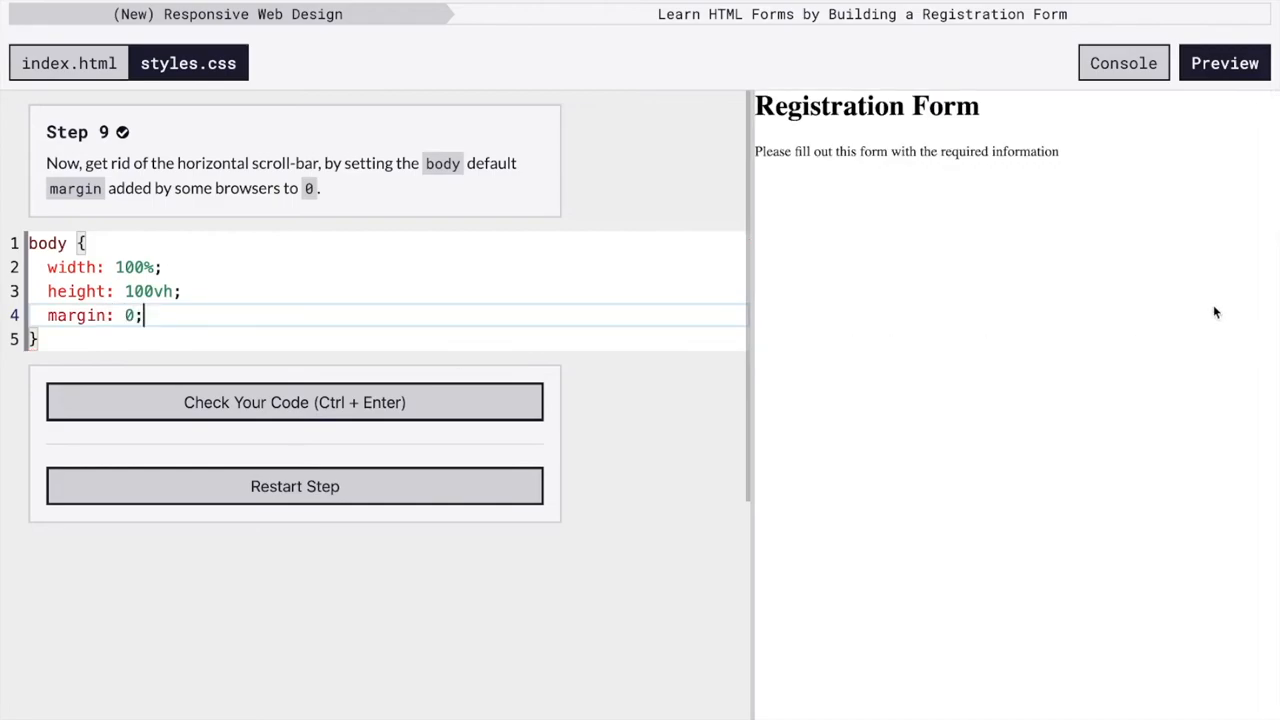
pyautogui.moveTo(546, 308)
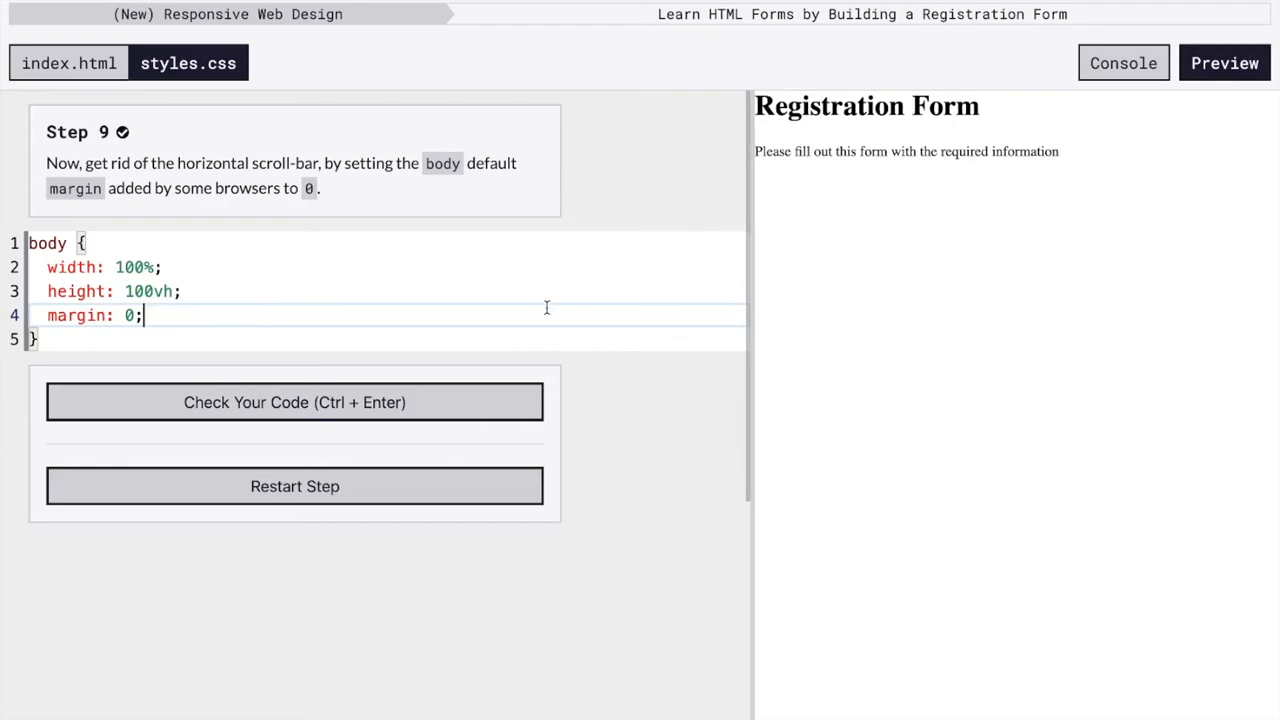
pyautogui.press('Backspace')
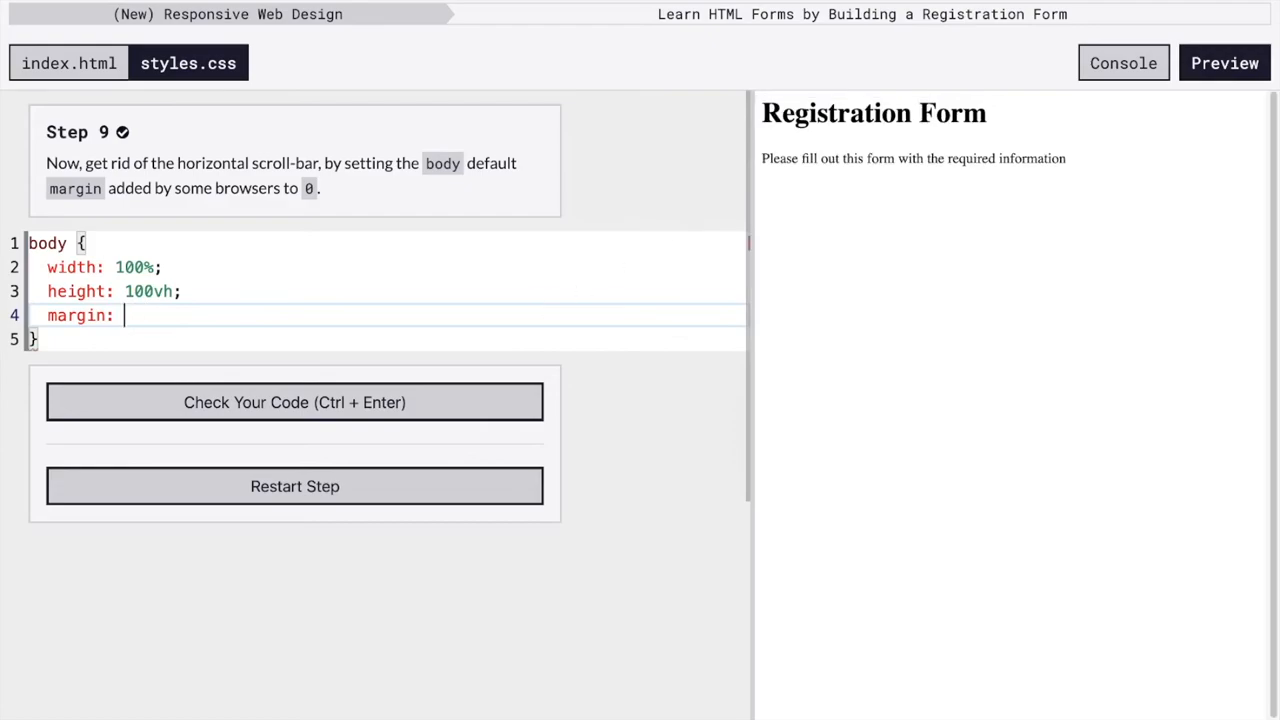
pyautogui.write('0')
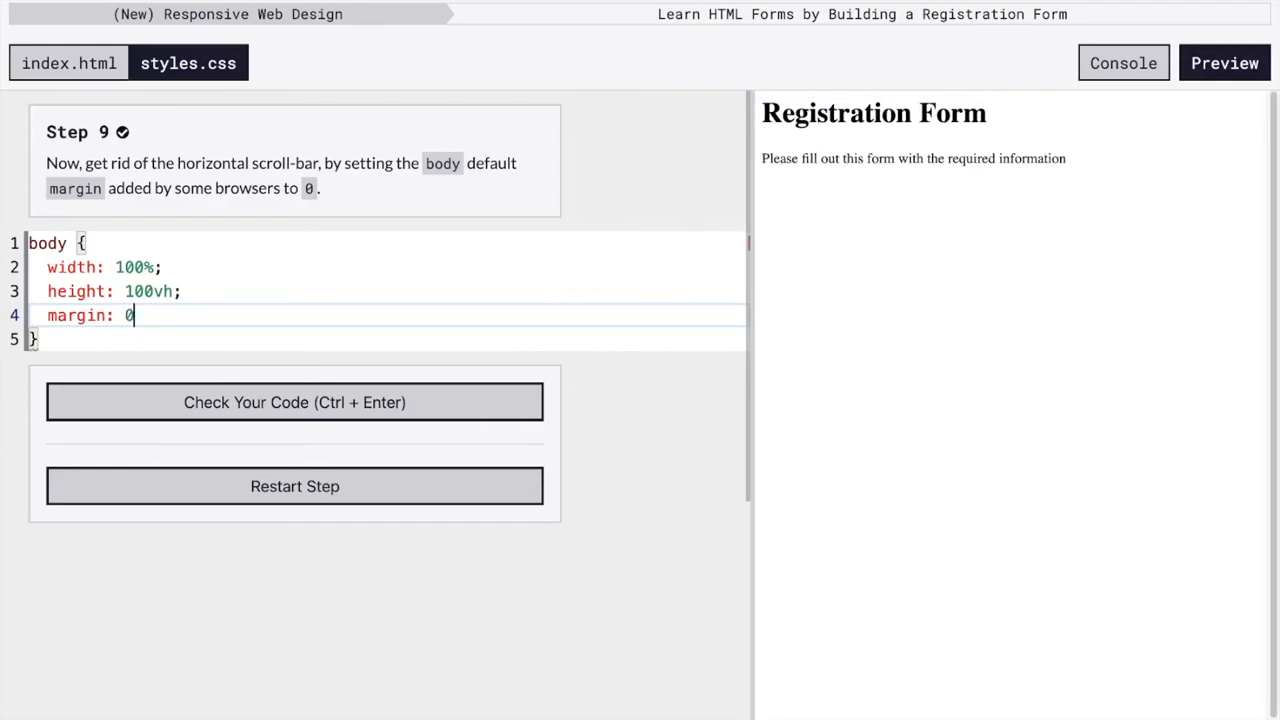
pyautogui.write(';')
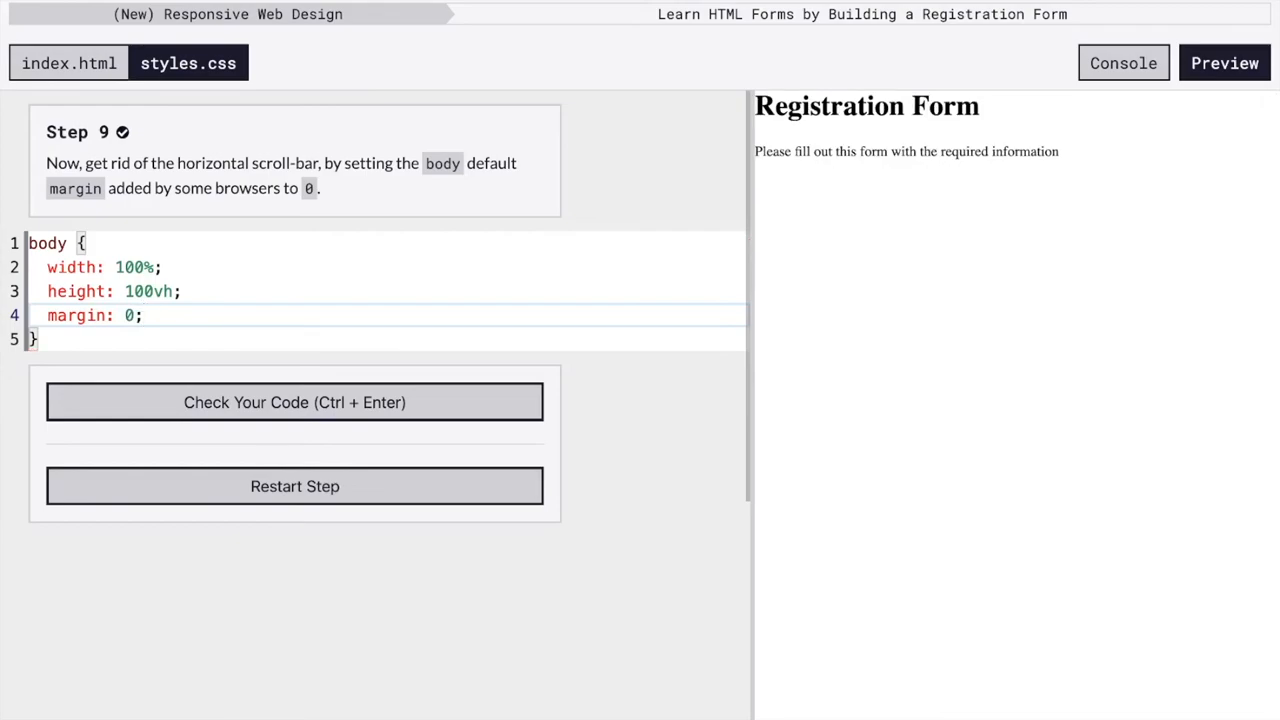
pyautogui.click(294, 402)
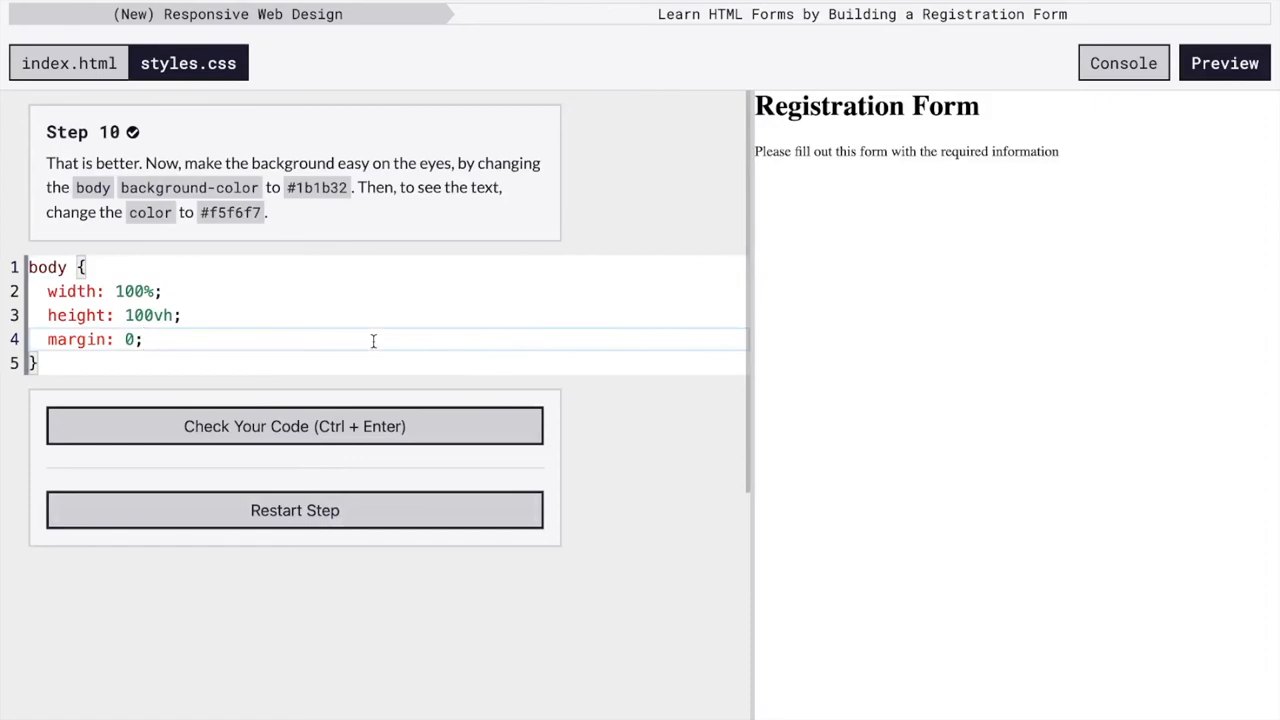
# Add background-color #1b1b32 and color #f5f6f7 declarations to the body rule.
pyautogui.press('enter')
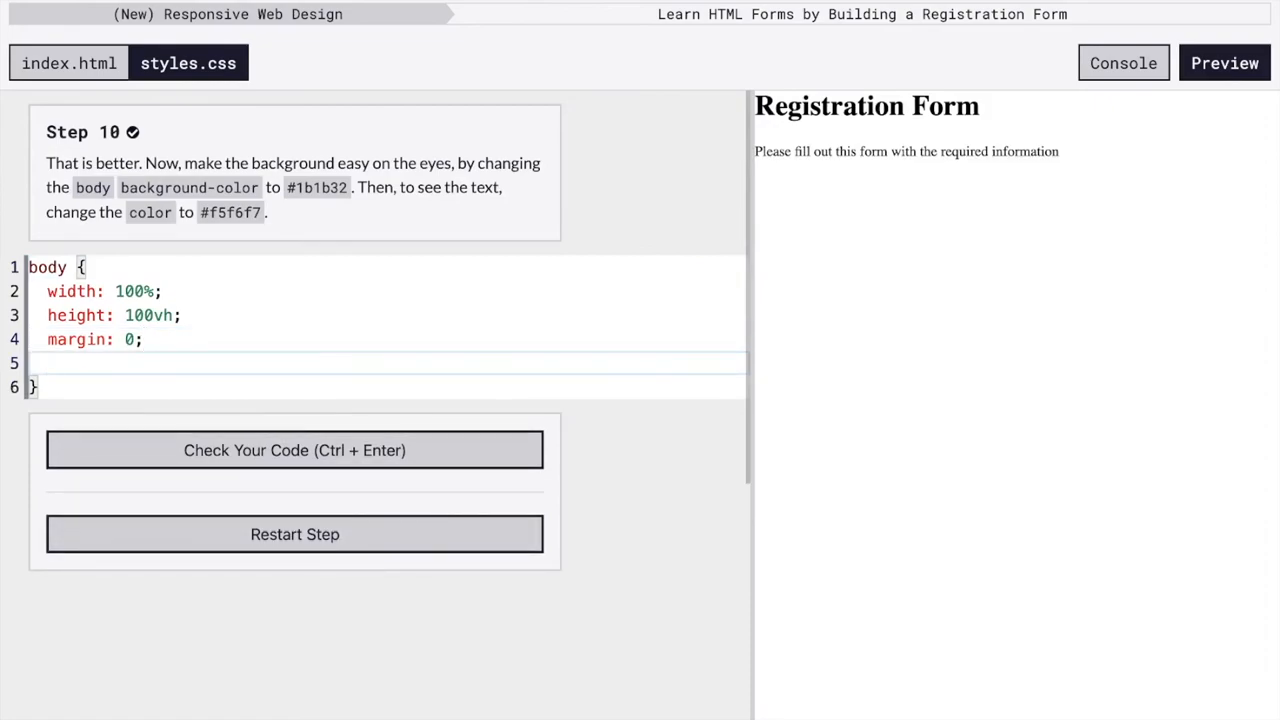
pyautogui.write('background-')
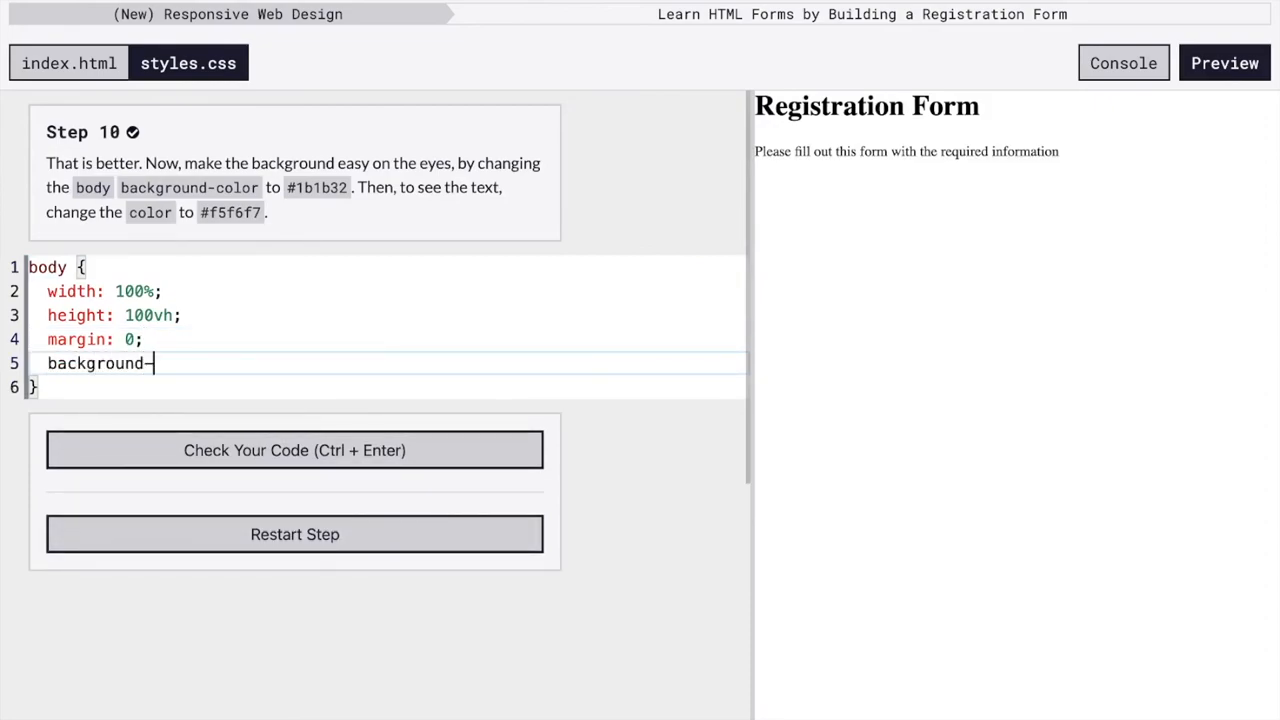
pyautogui.write('color;')
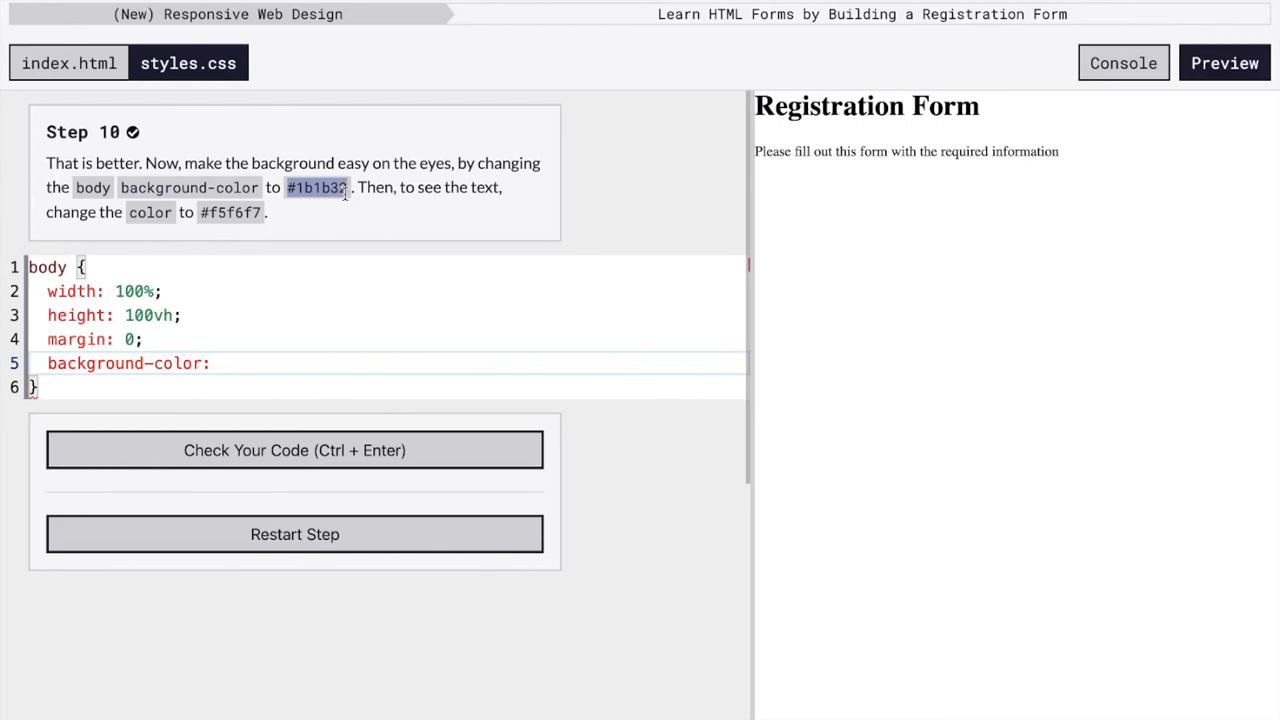
pyautogui.write('#1b1b32')
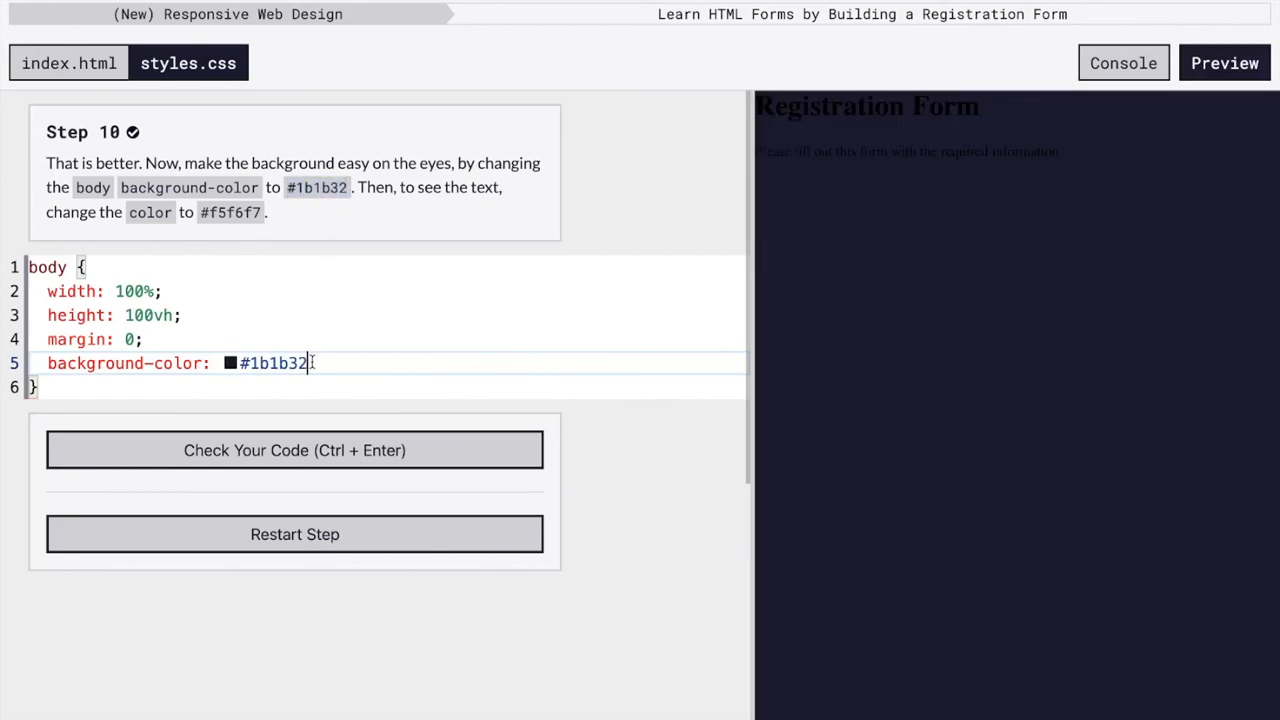
pyautogui.write(';')
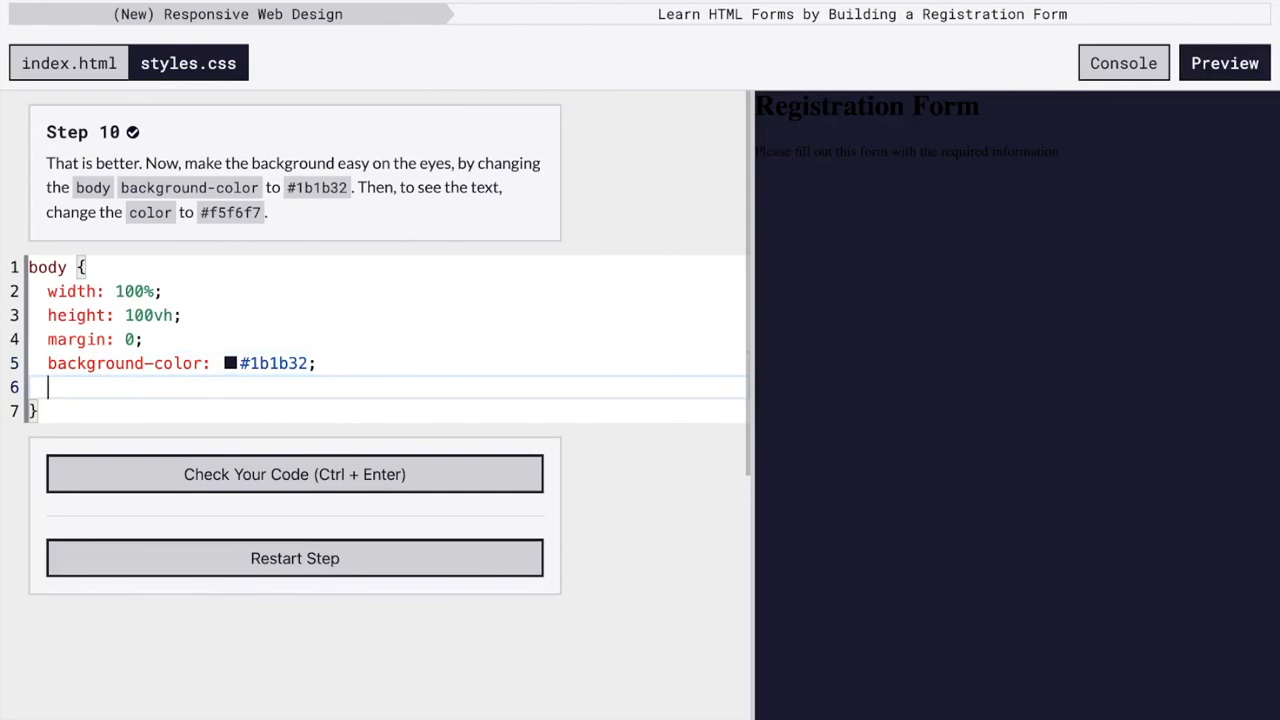
pyautogui.write('color:')
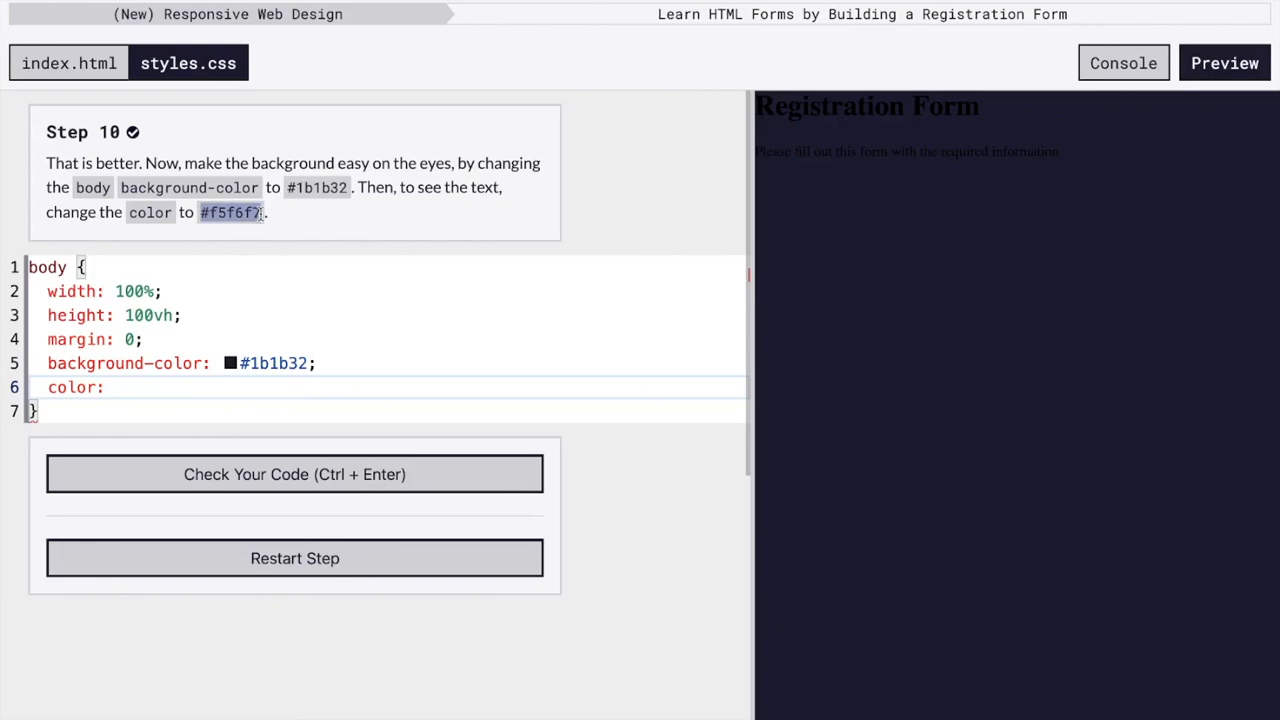
pyautogui.write('#f5f6f7')
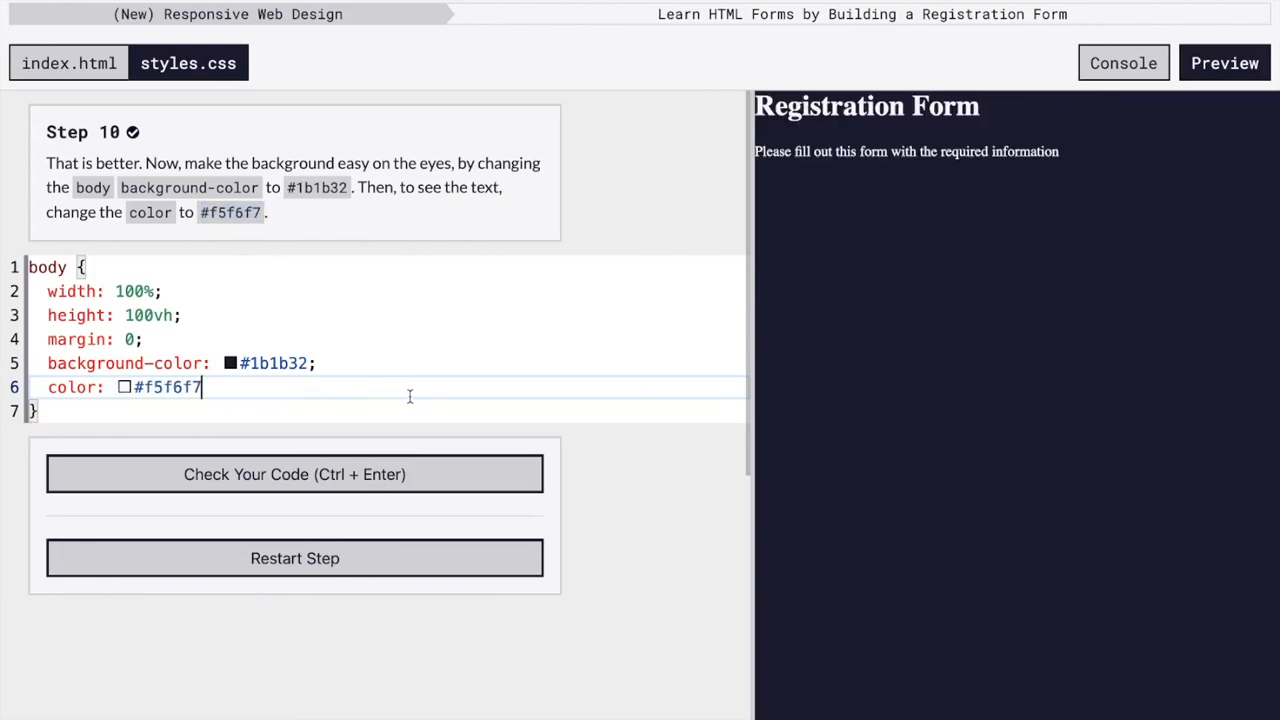
pyautogui.write(';')
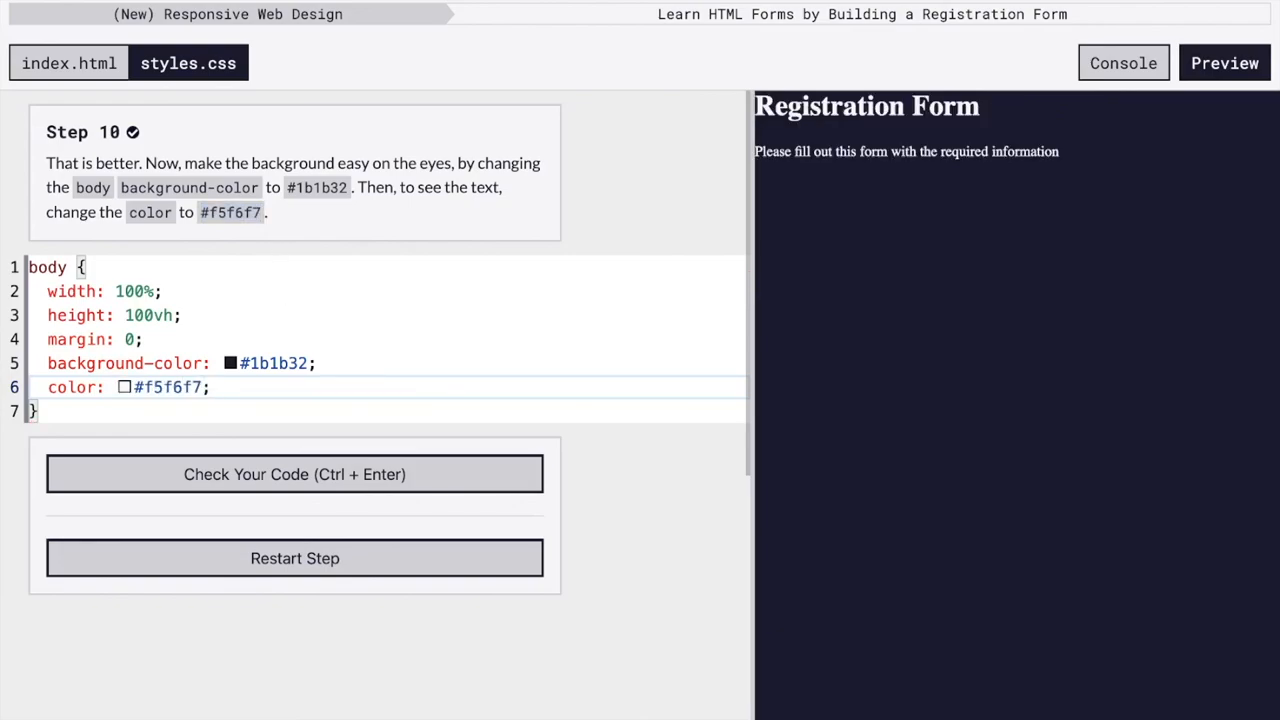